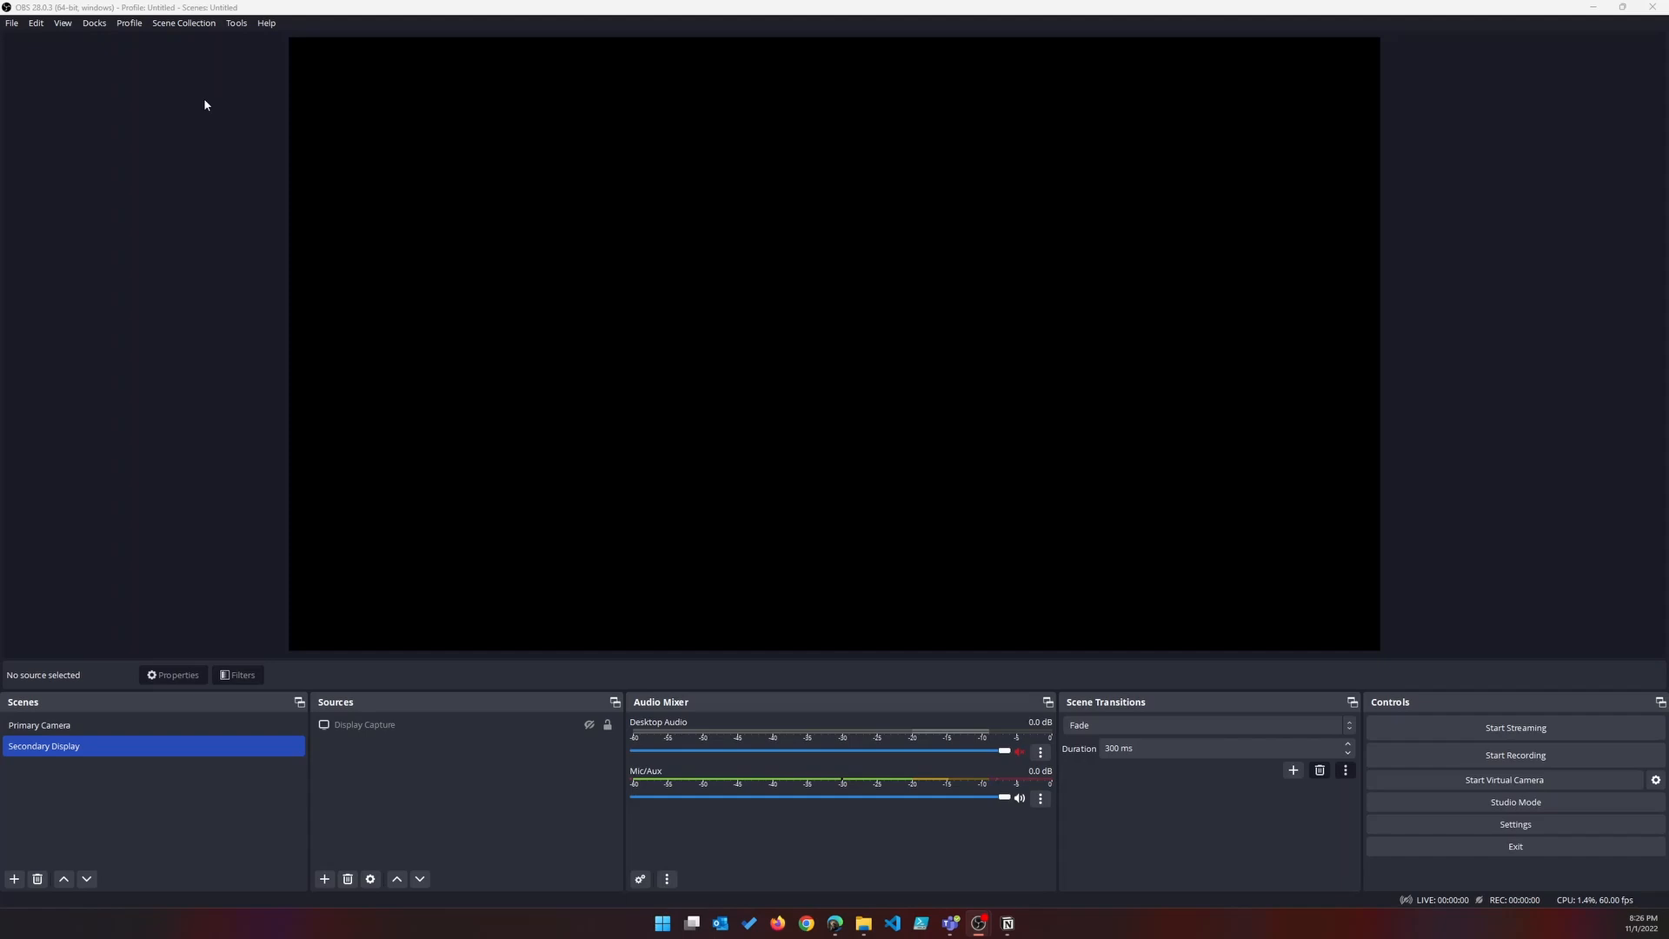
Reach the General page of OBS Settings via the File menu.
{"action": "left_click", "coordinate": [12, 22]}
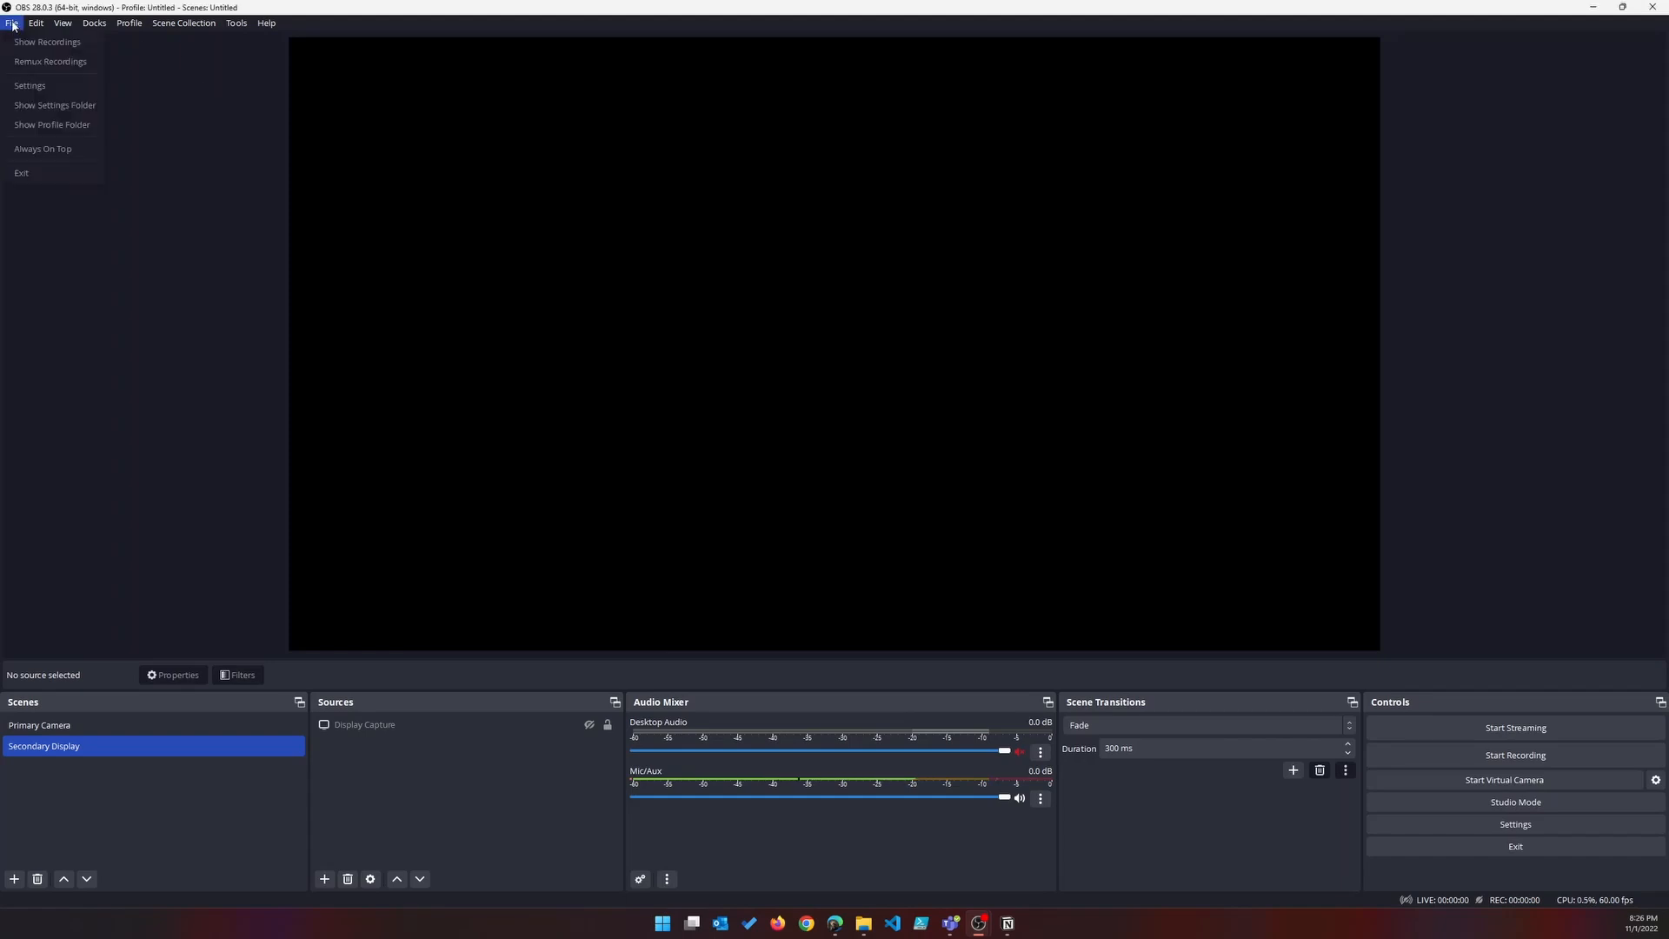
{"action": "left_click", "coordinate": [34, 23]}
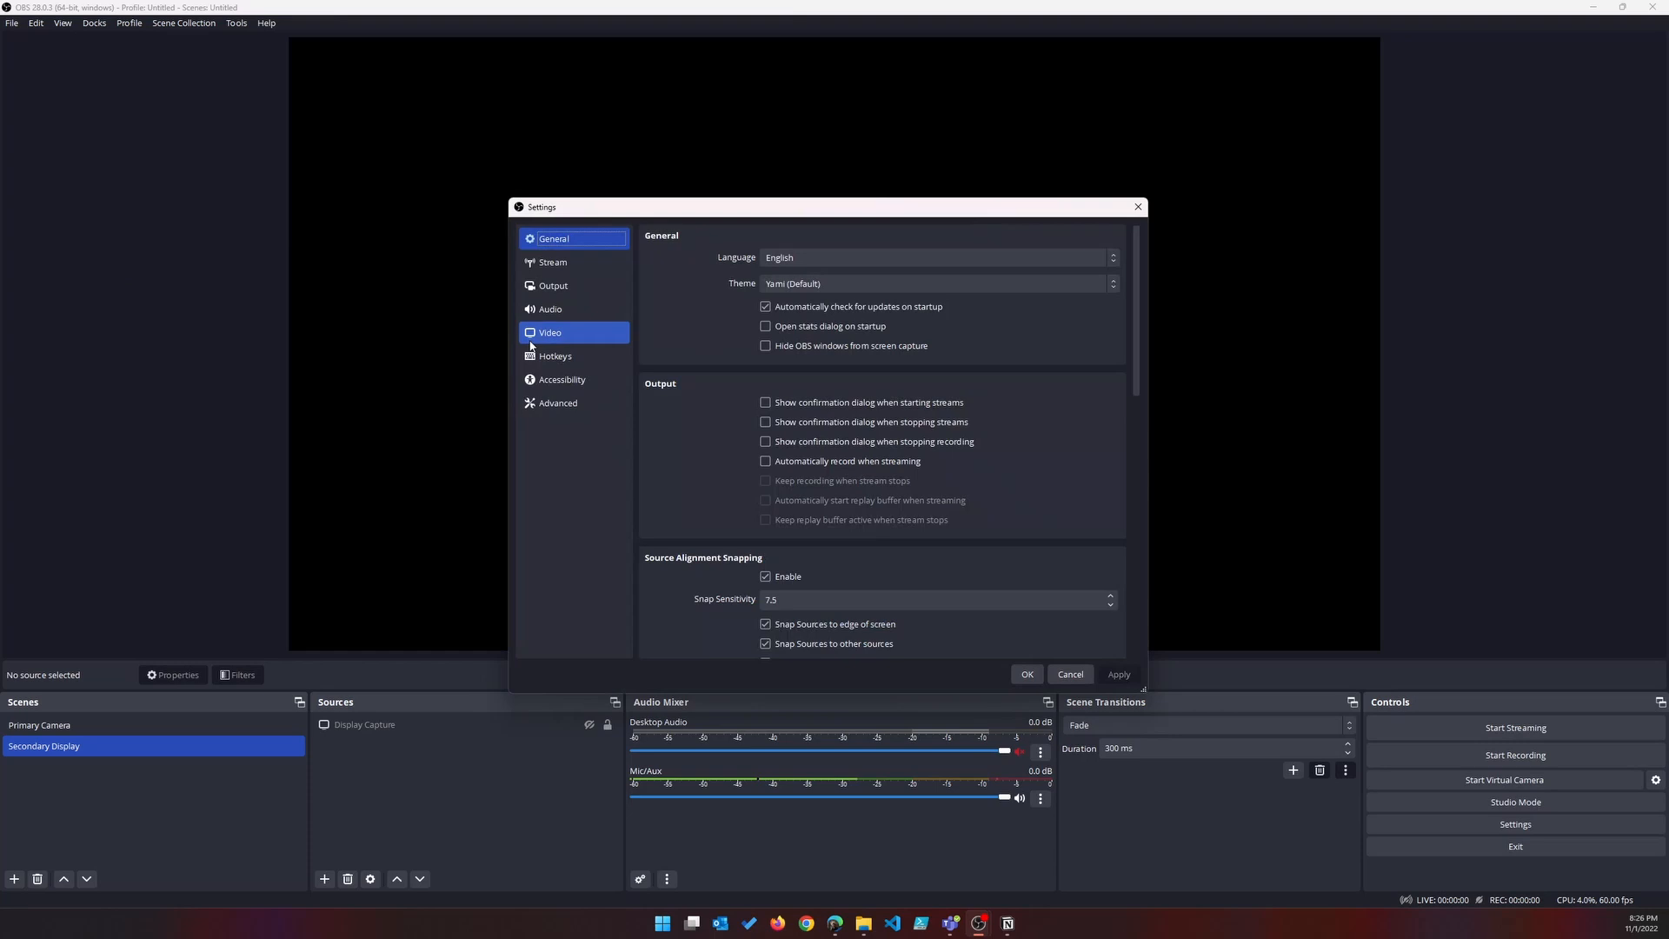
{"action": "left_click", "coordinate": [551, 332]}
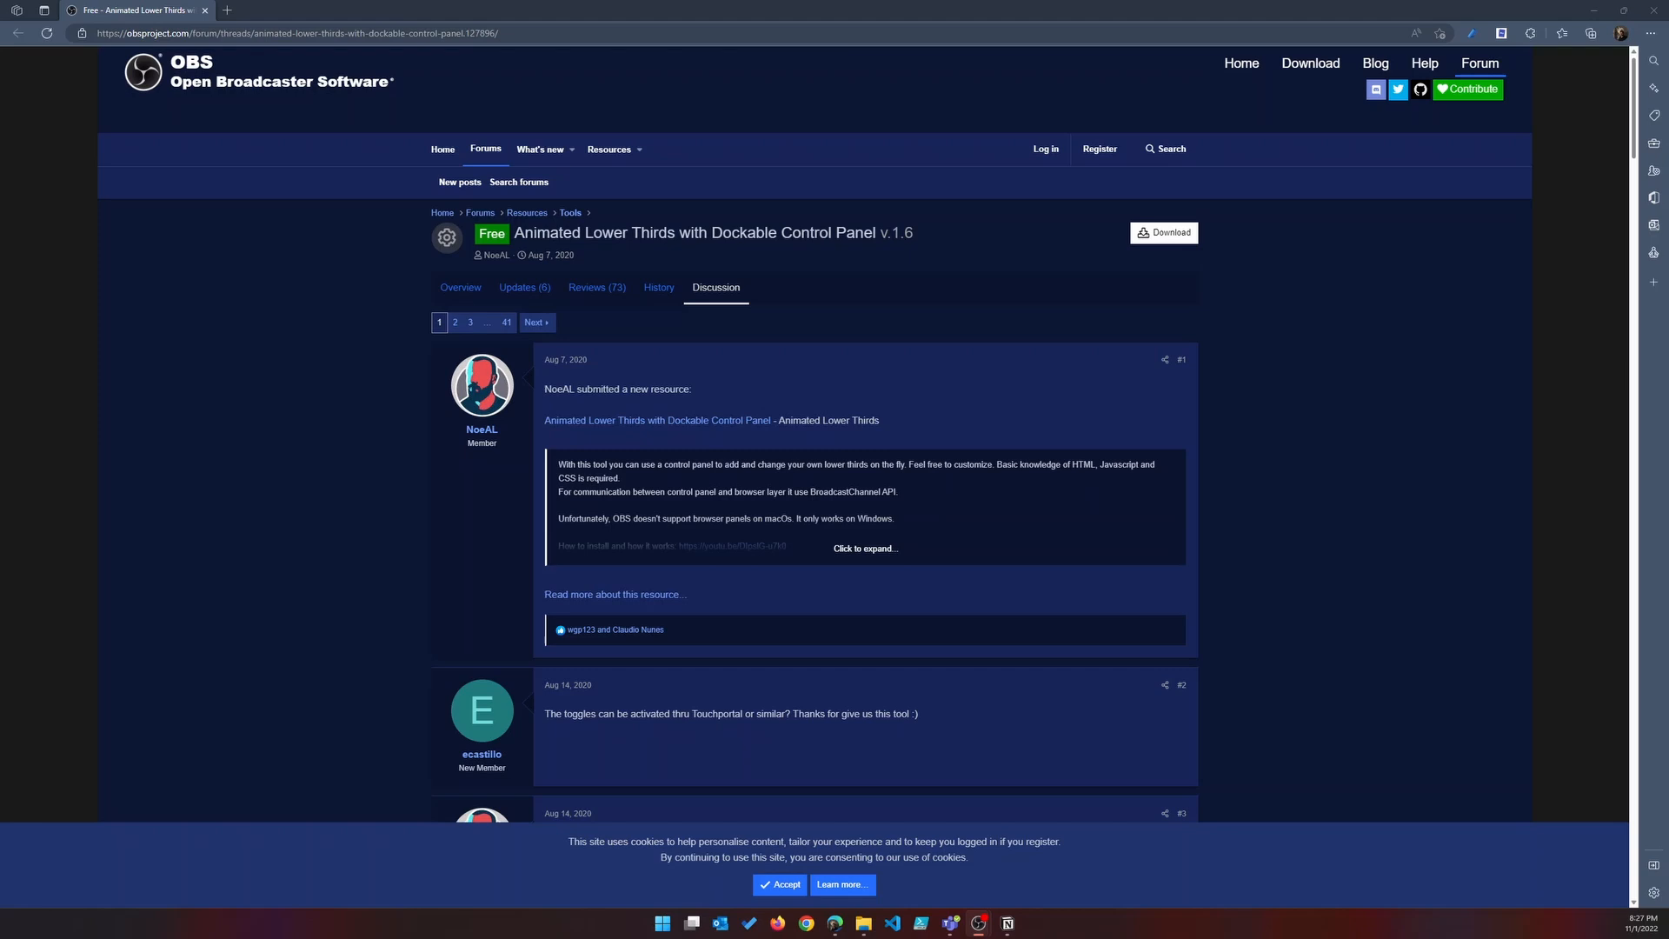
{"action": "mouse_move", "coordinate": [257, 387]}
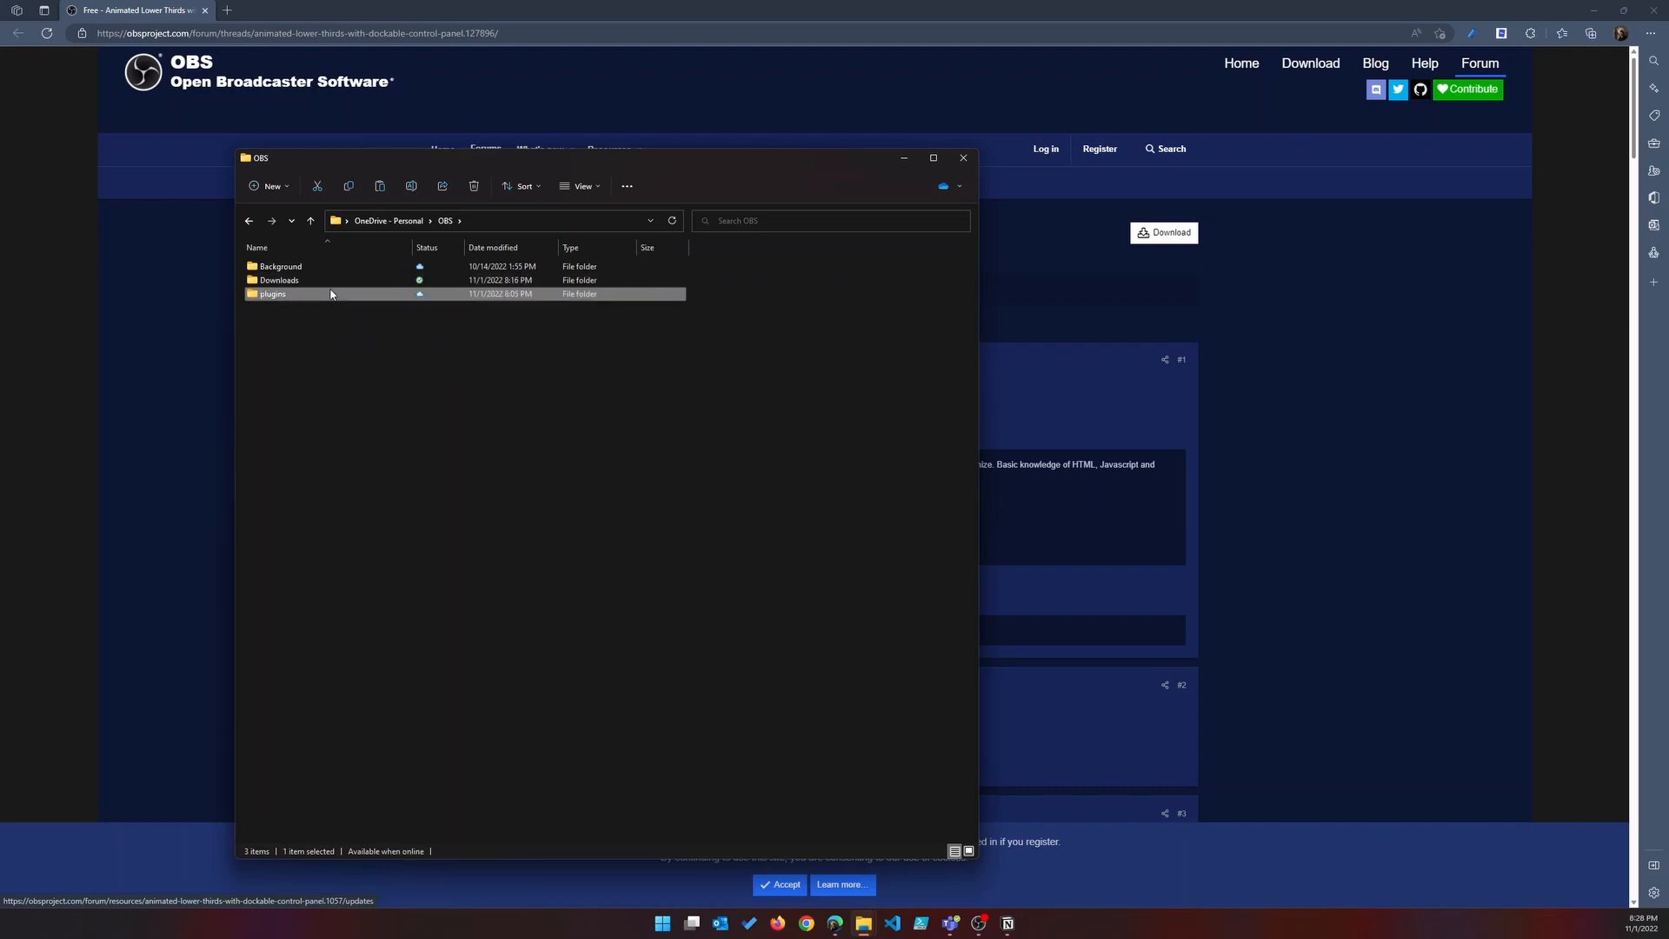
Navigate plugins > Animated-Lower-Thirds > lower thirds and select browser-source.html.
{"action": "double_click", "coordinate": [273, 294]}
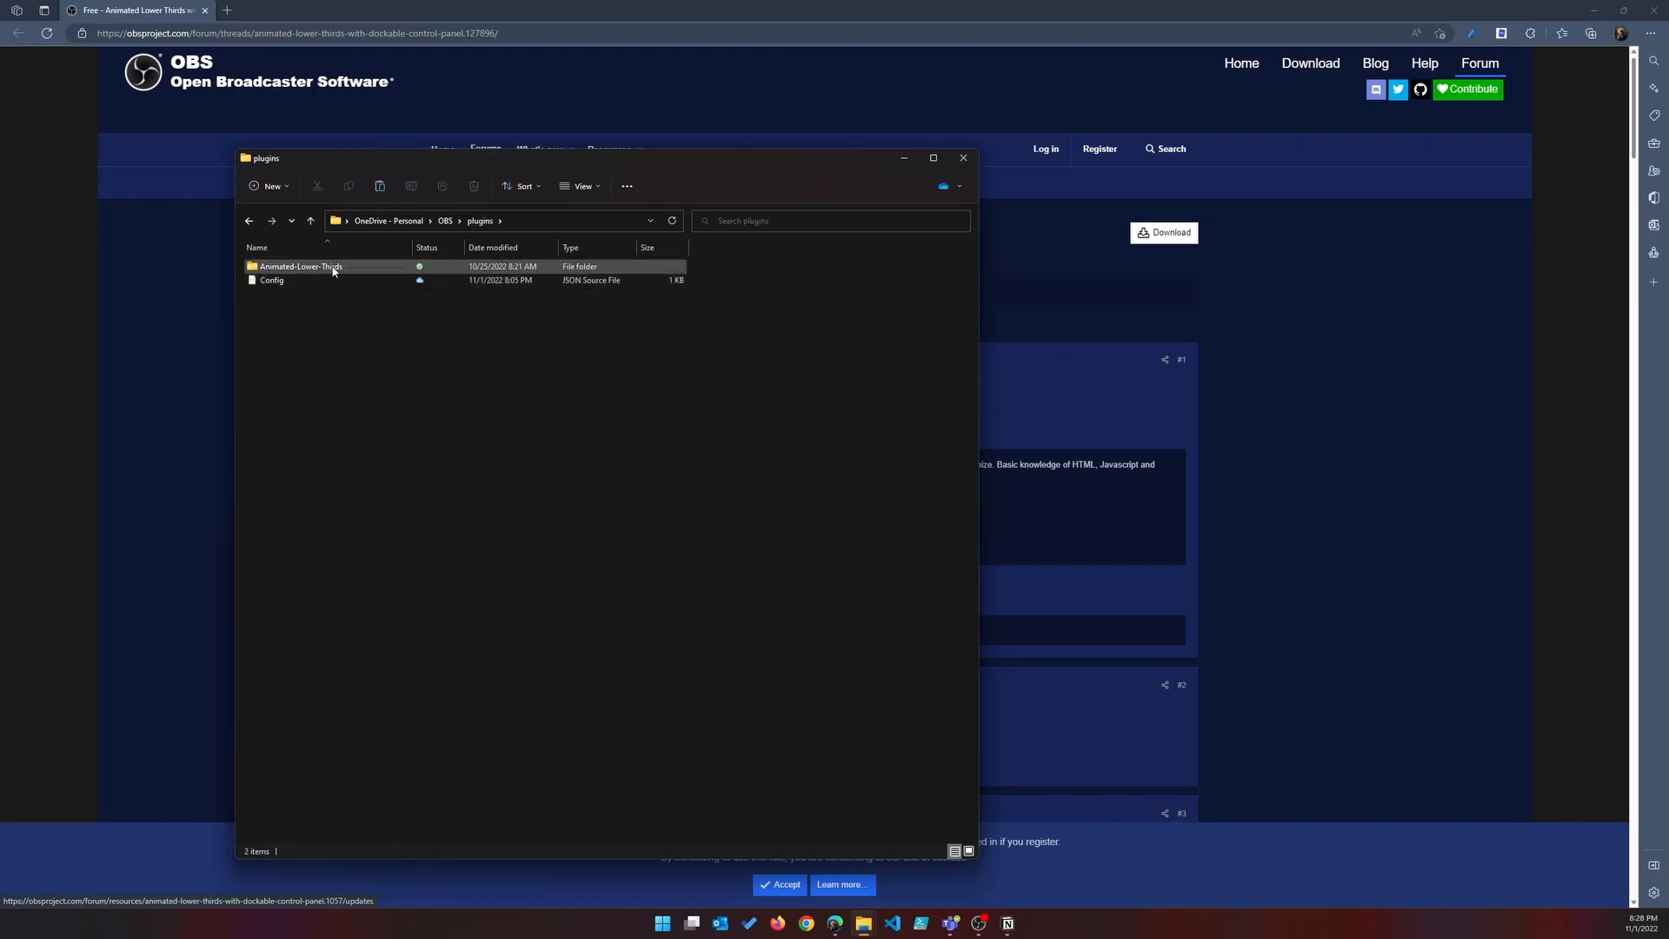
{"action": "double_click", "coordinate": [301, 266]}
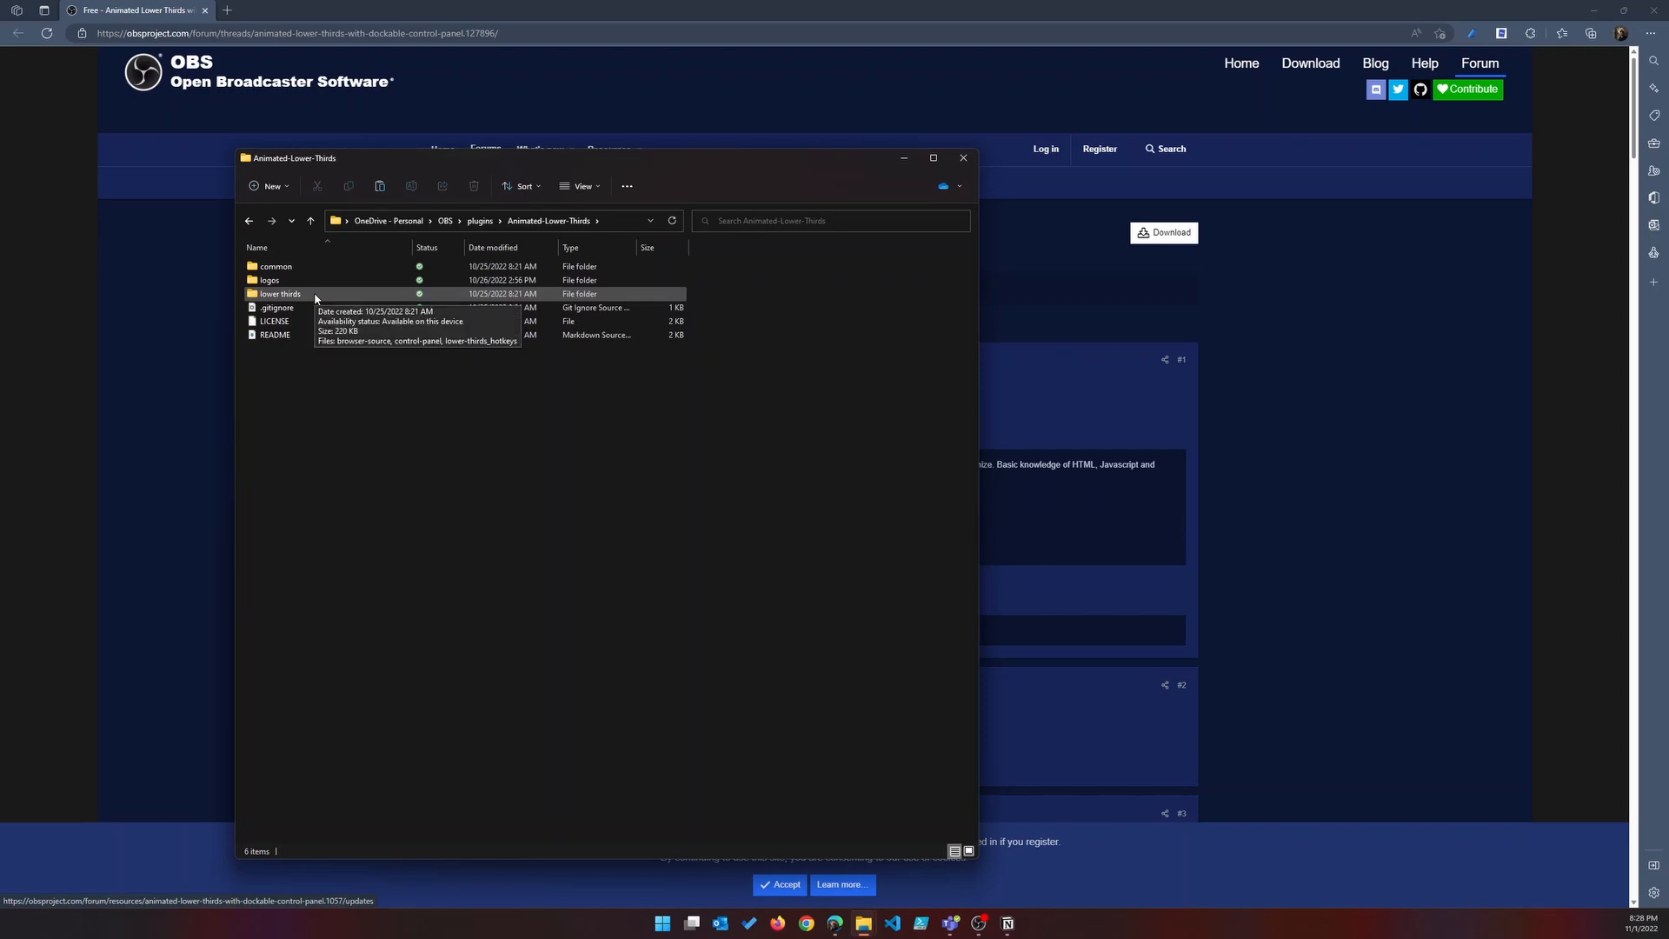
{"action": "left_click", "coordinate": [281, 294]}
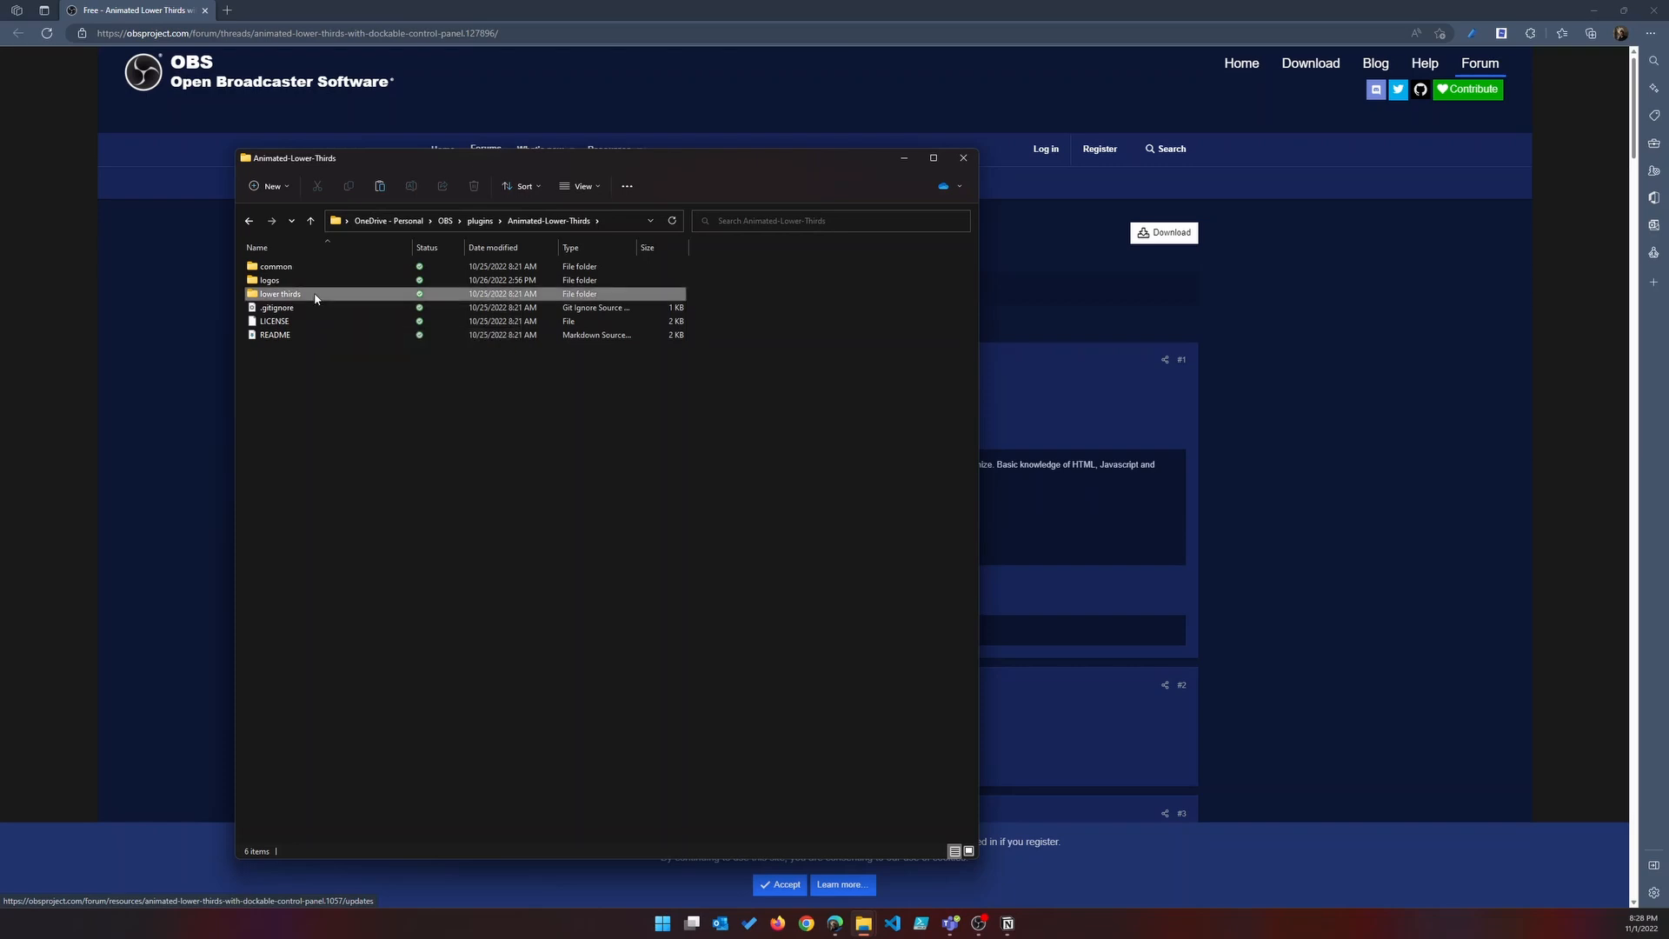
{"action": "double_click", "coordinate": [280, 293]}
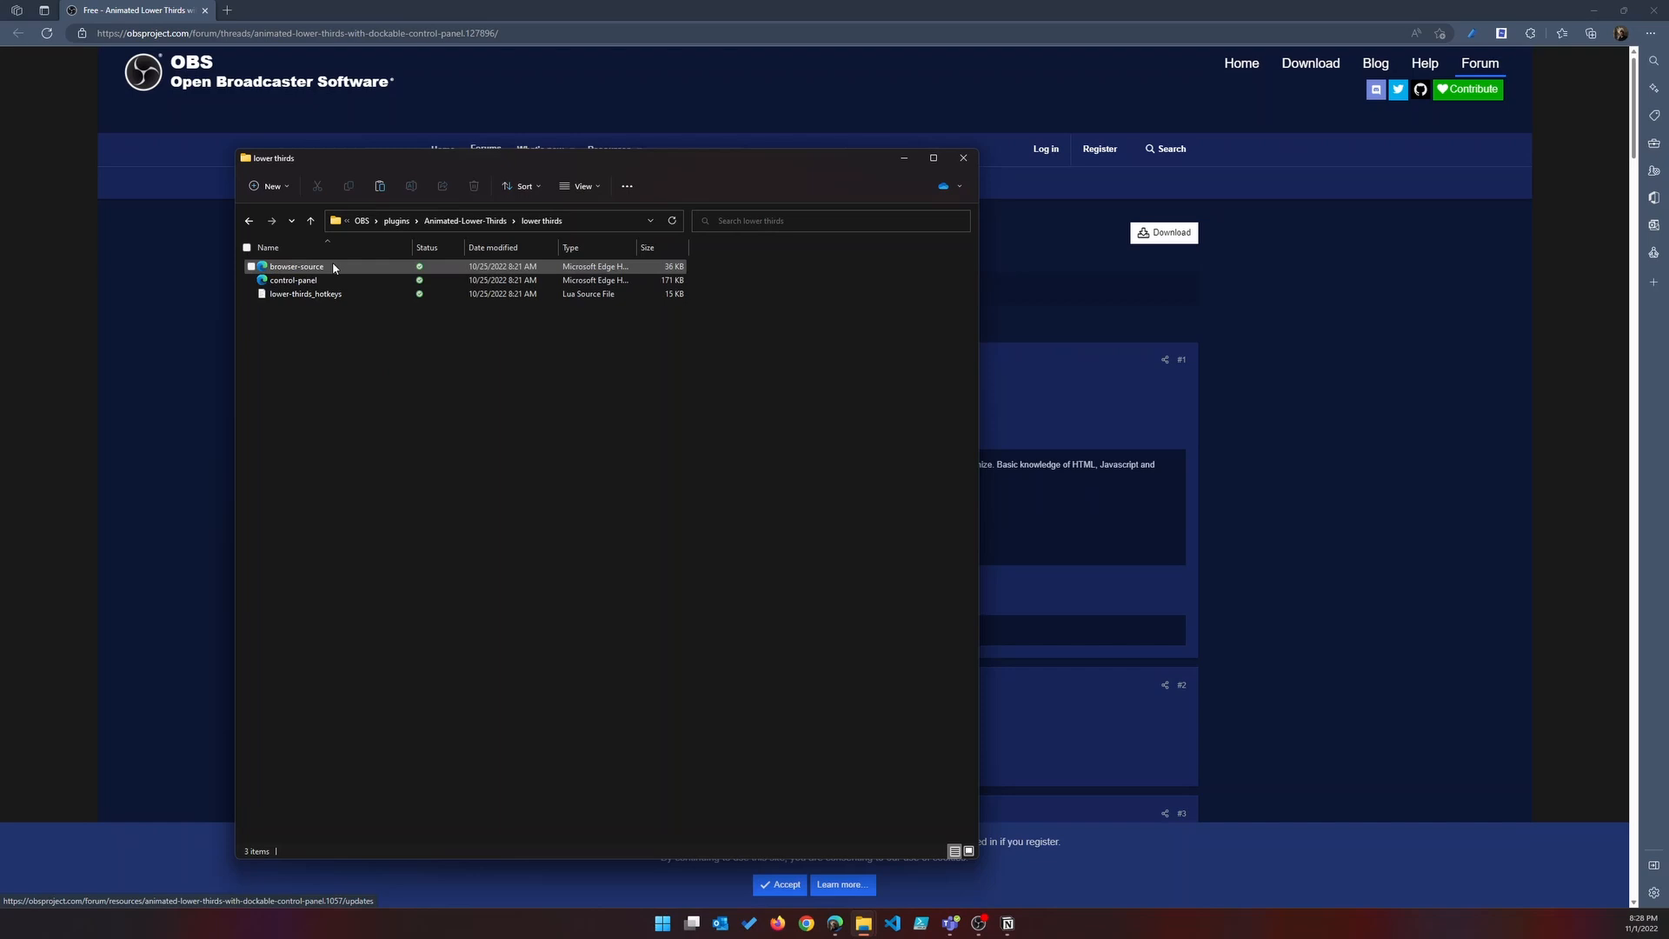
{"action": "left_click", "coordinate": [292, 280]}
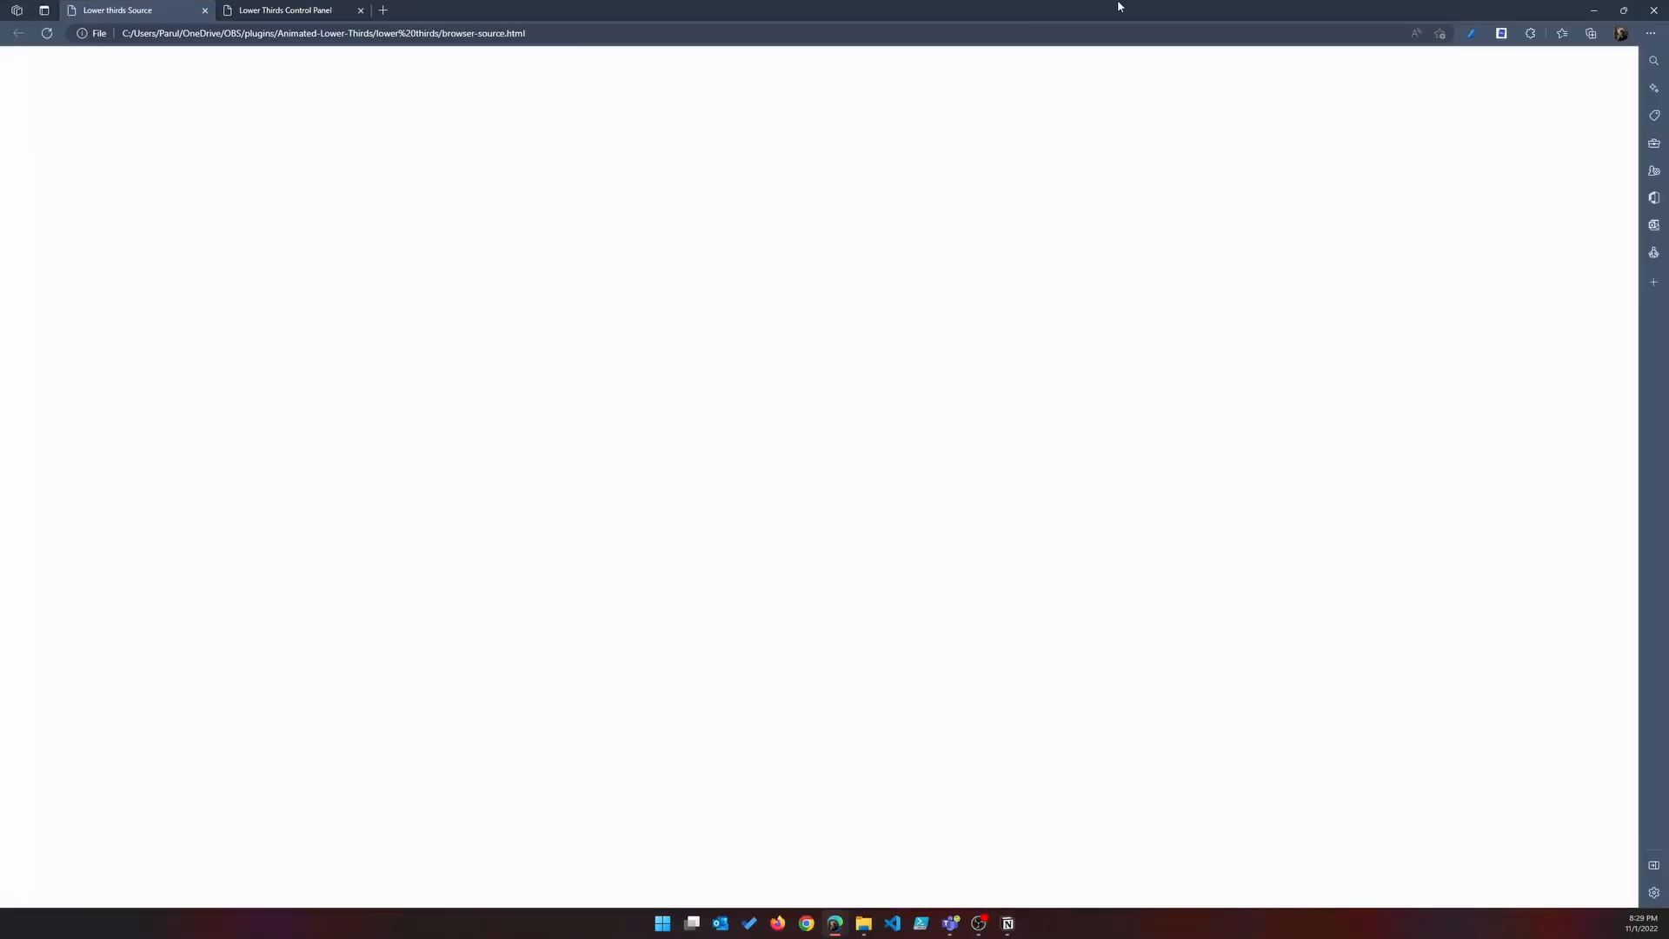
Switch Edge to the Lower Thirds Control Panel page with its four slots.
{"action": "left_click", "coordinate": [287, 10]}
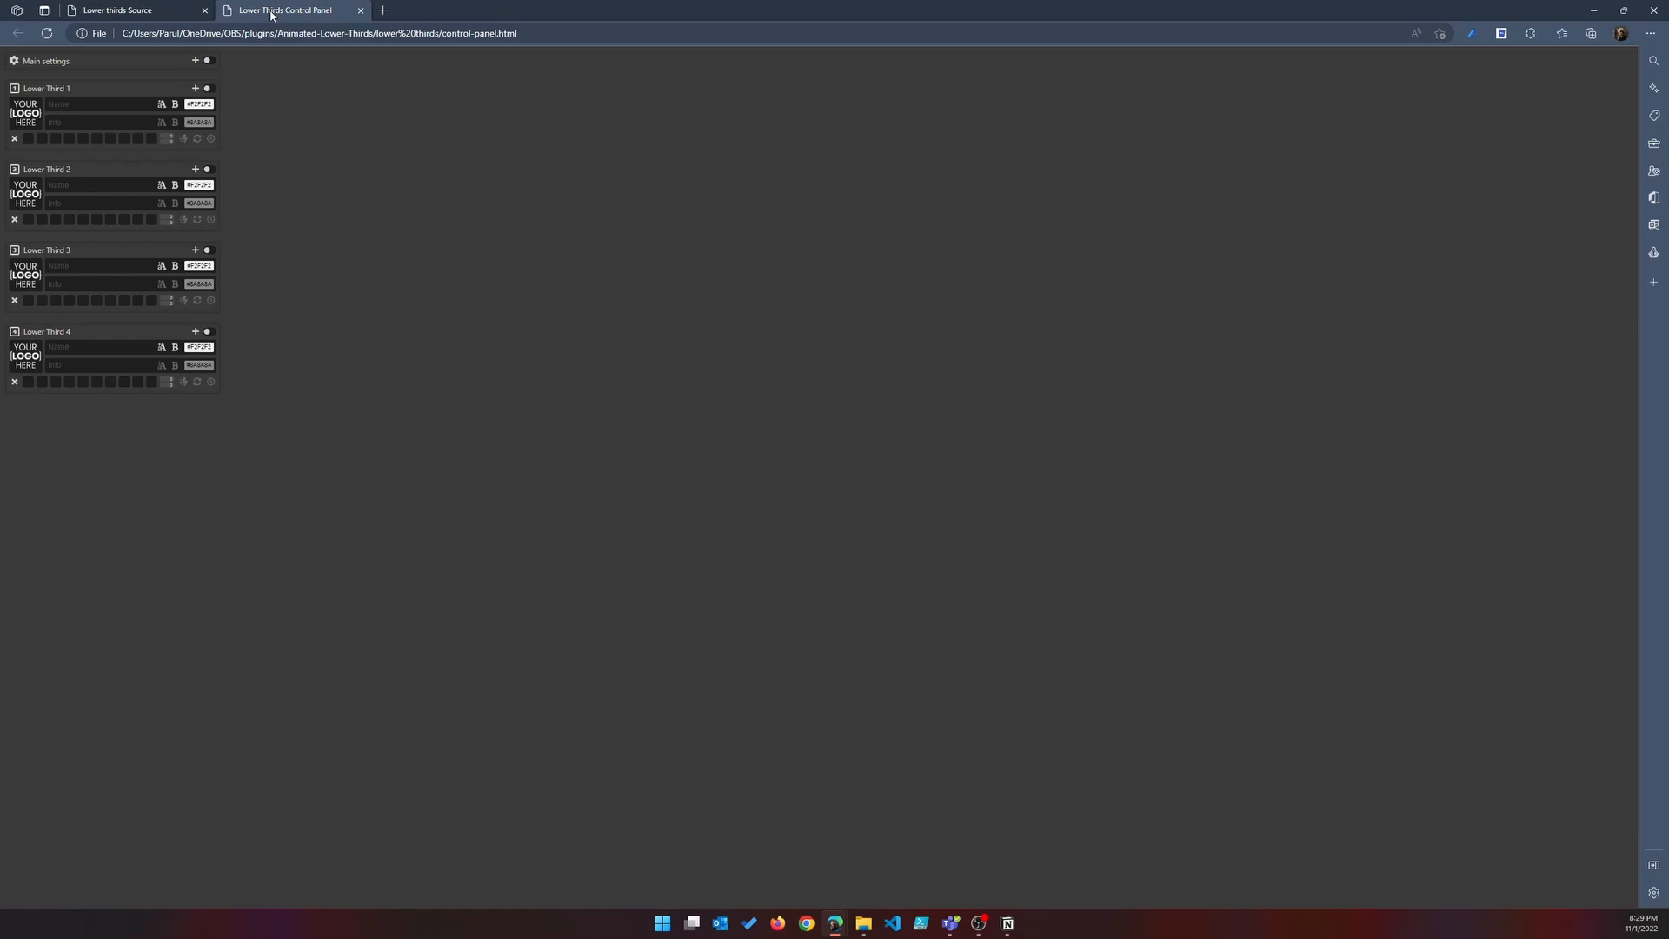
{"action": "mouse_move", "coordinate": [82, 426]}
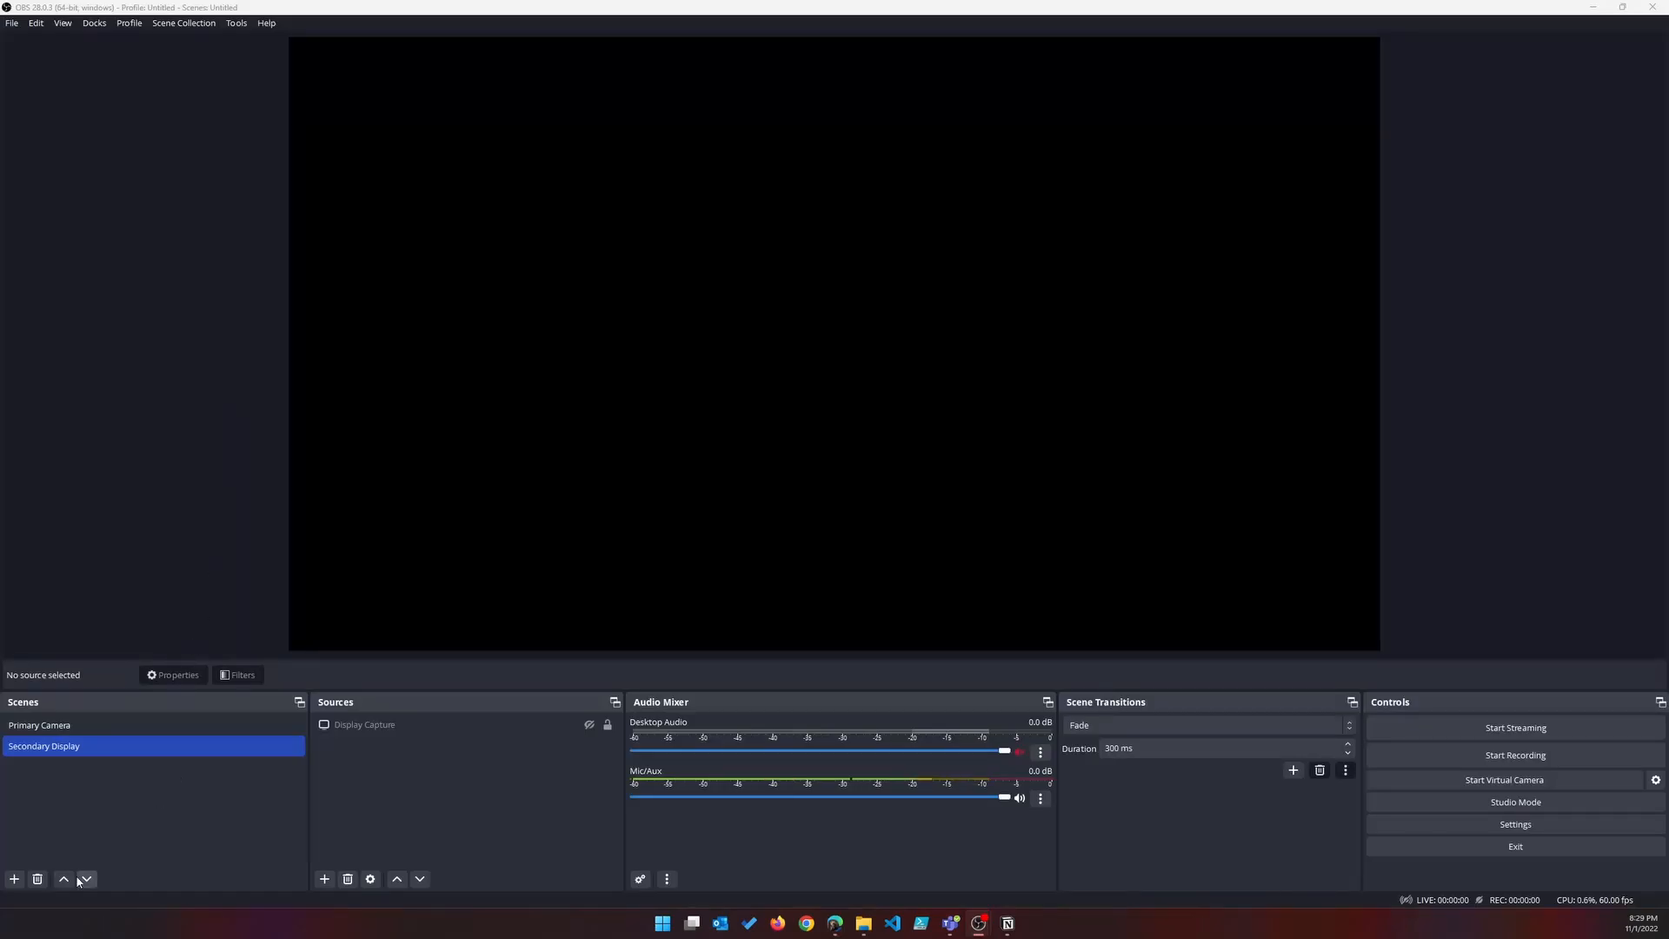
Create a new scene named 'Primary Scene with Lower Thirds'.
{"action": "left_click", "coordinate": [14, 878]}
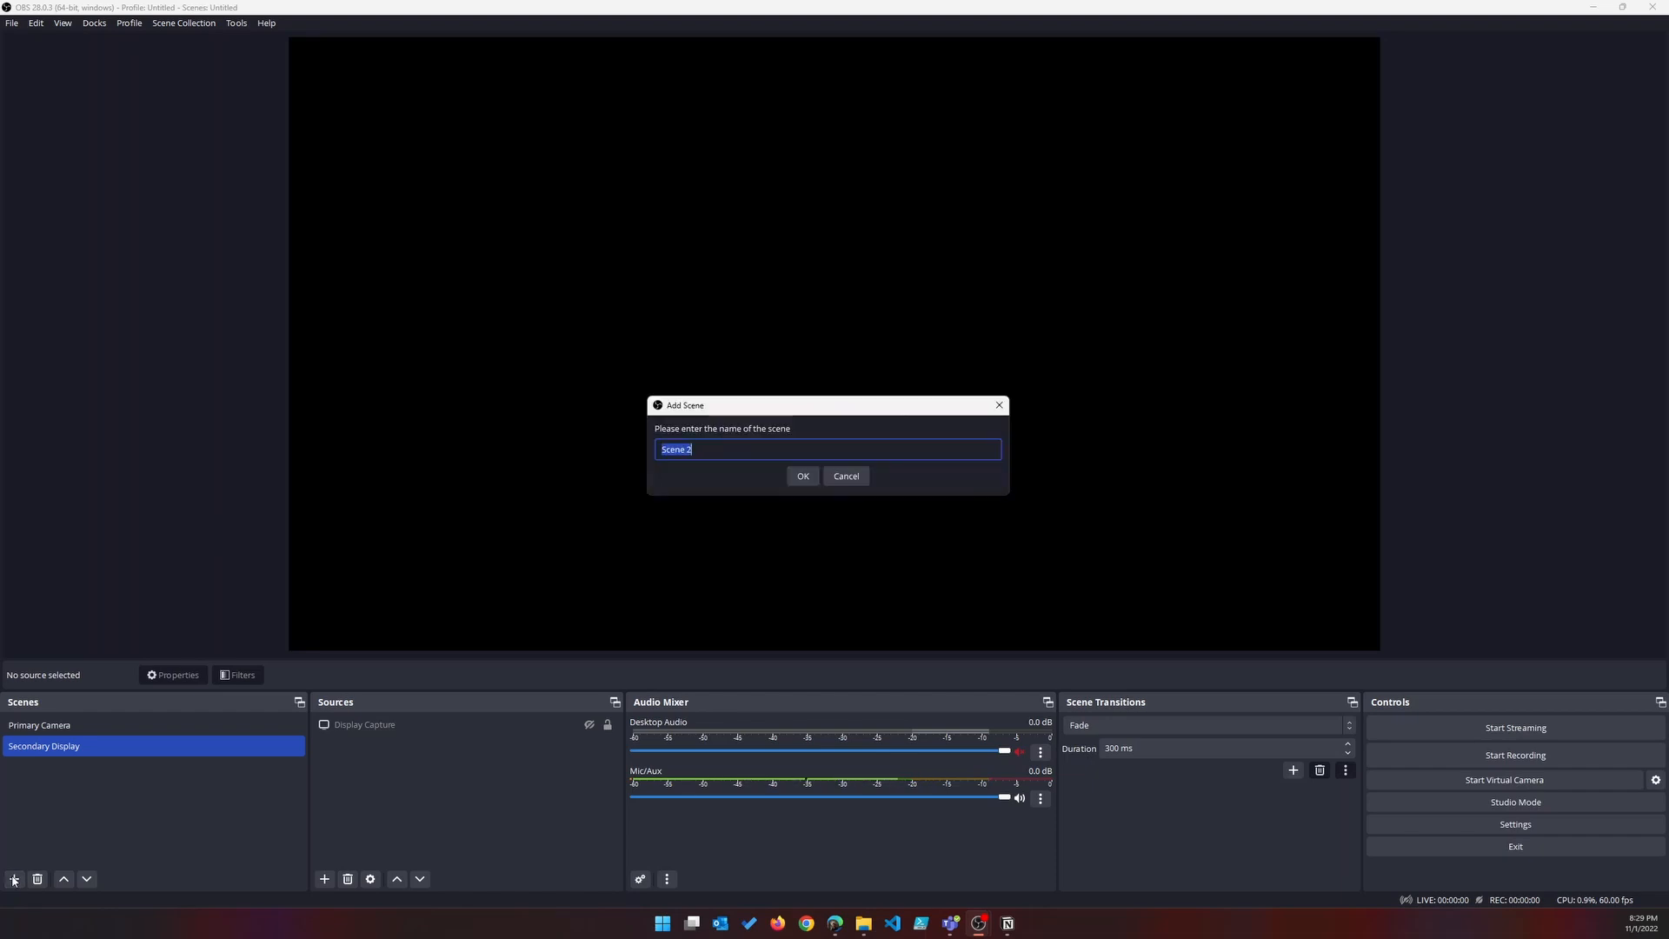
{"action": "type", "text": "Primary"}
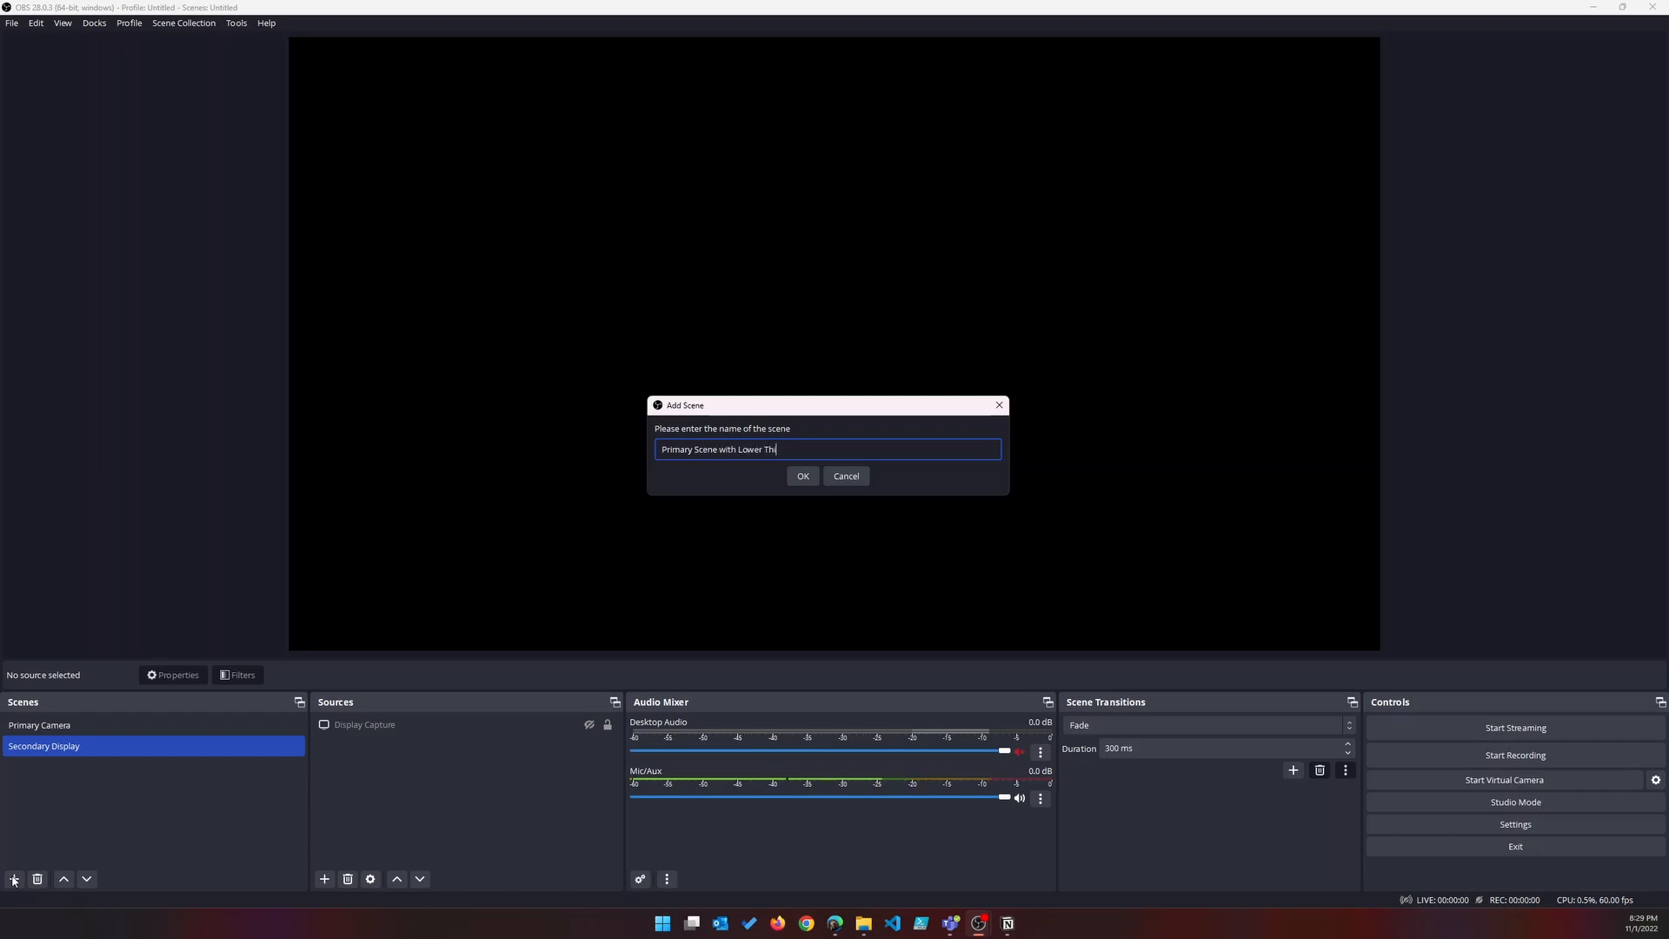
{"action": "left_click", "coordinate": [804, 476]}
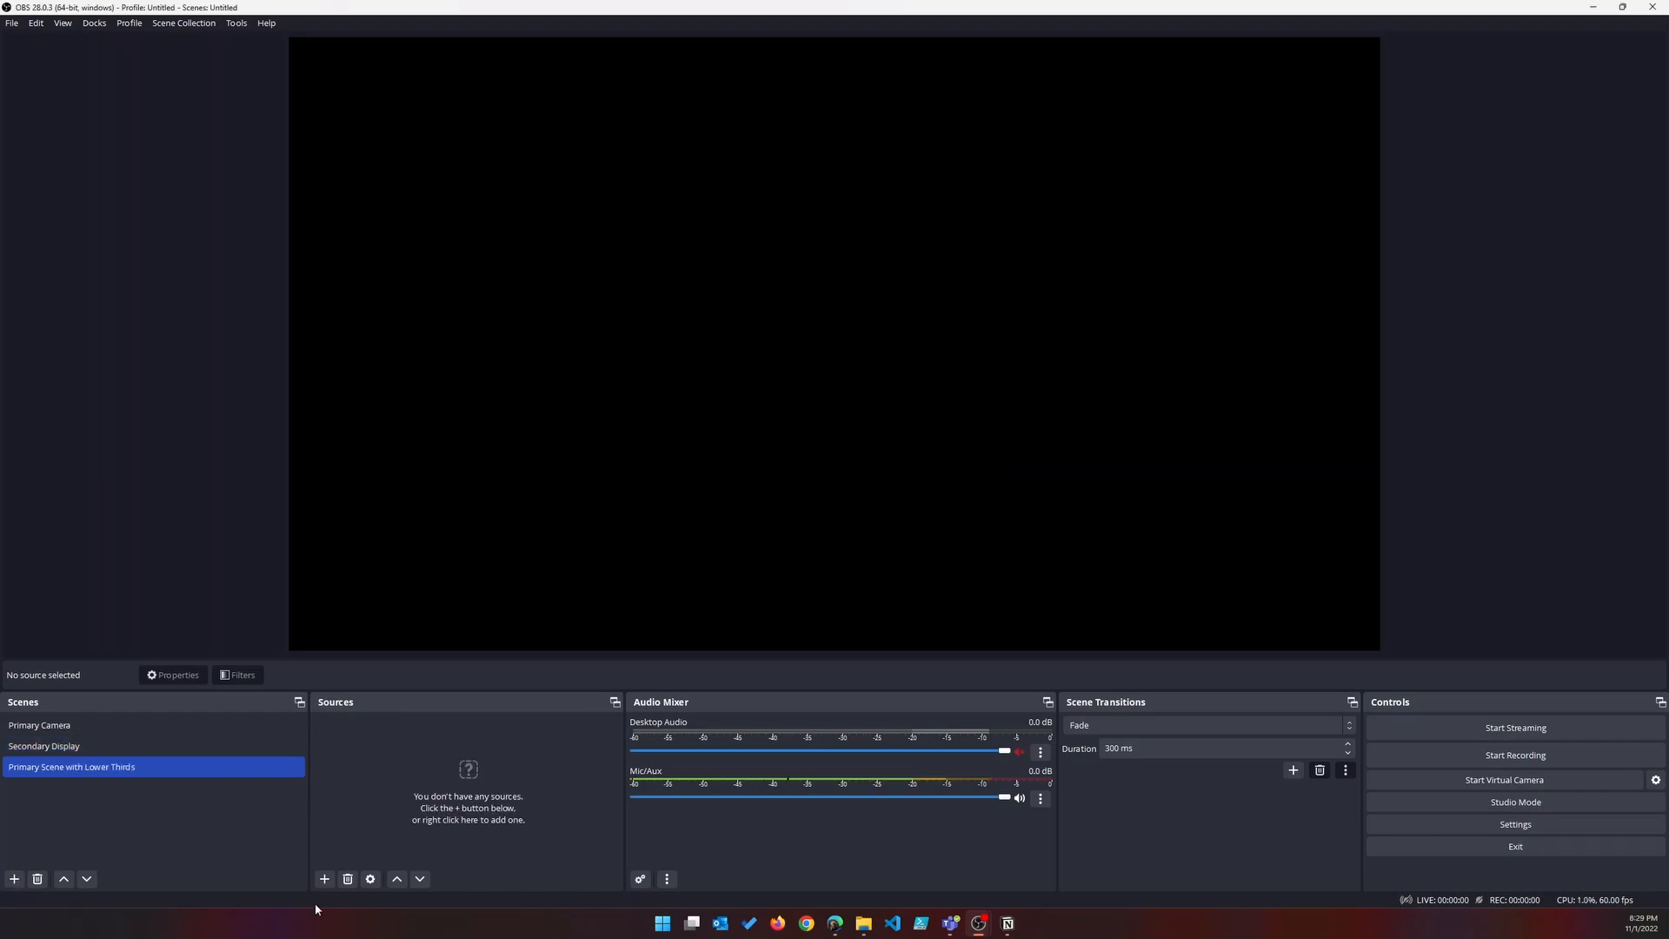
Add a Browser source named 'Lower Thirds' to the scene.
{"action": "left_click", "coordinate": [325, 878]}
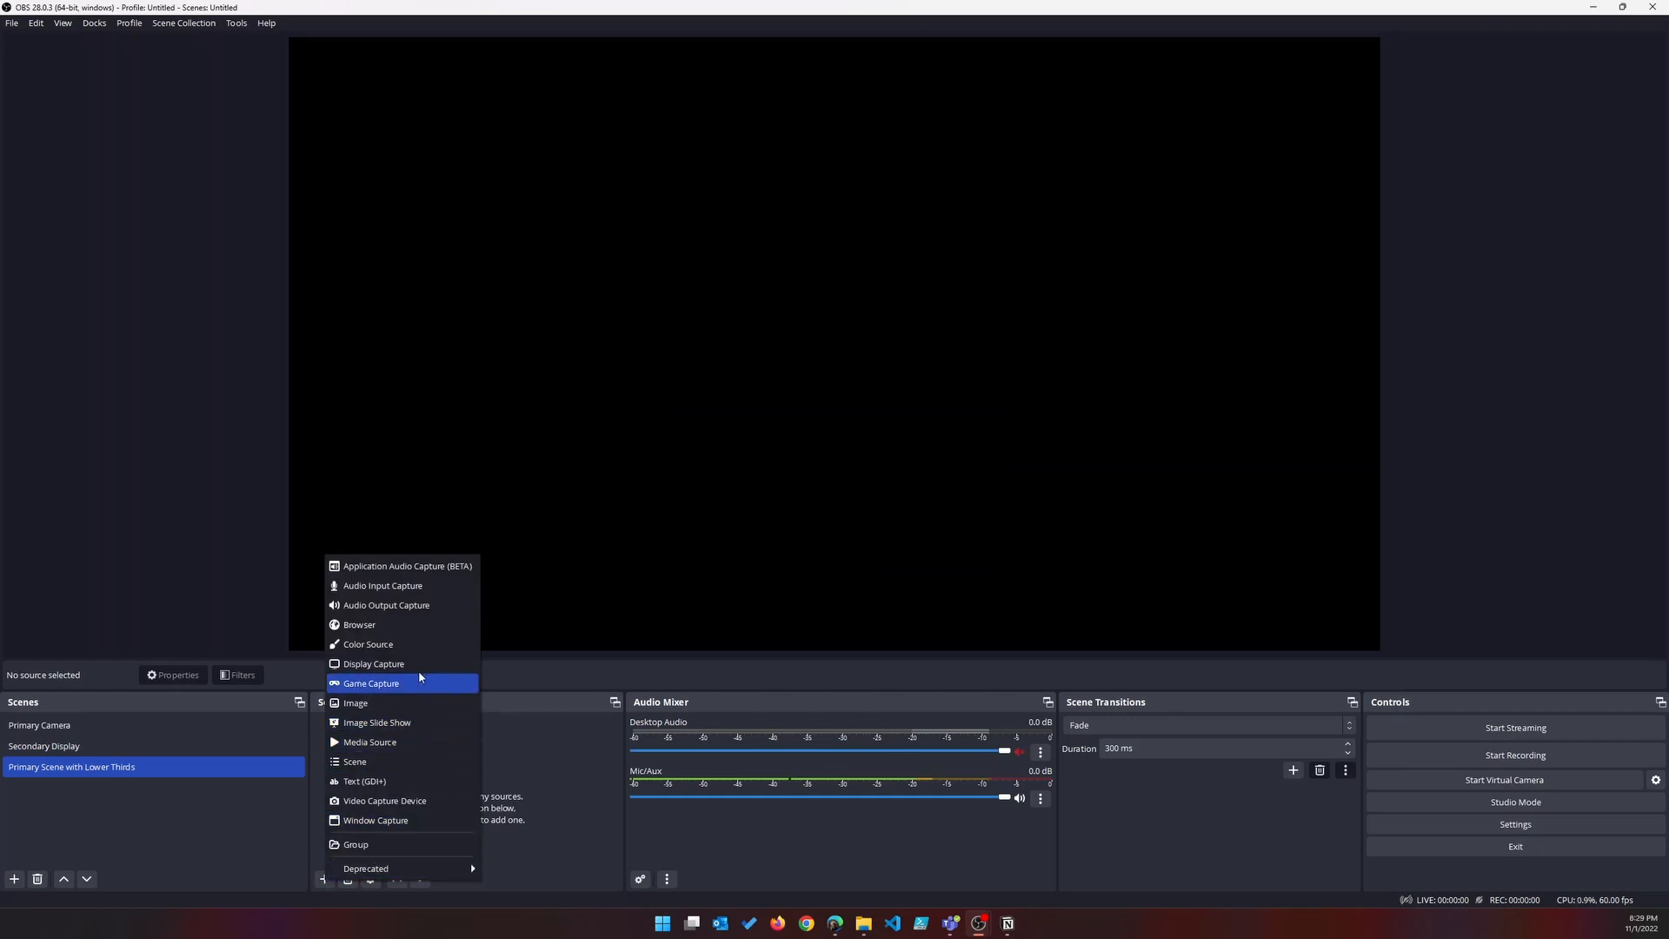
{"action": "left_click", "coordinate": [370, 684]}
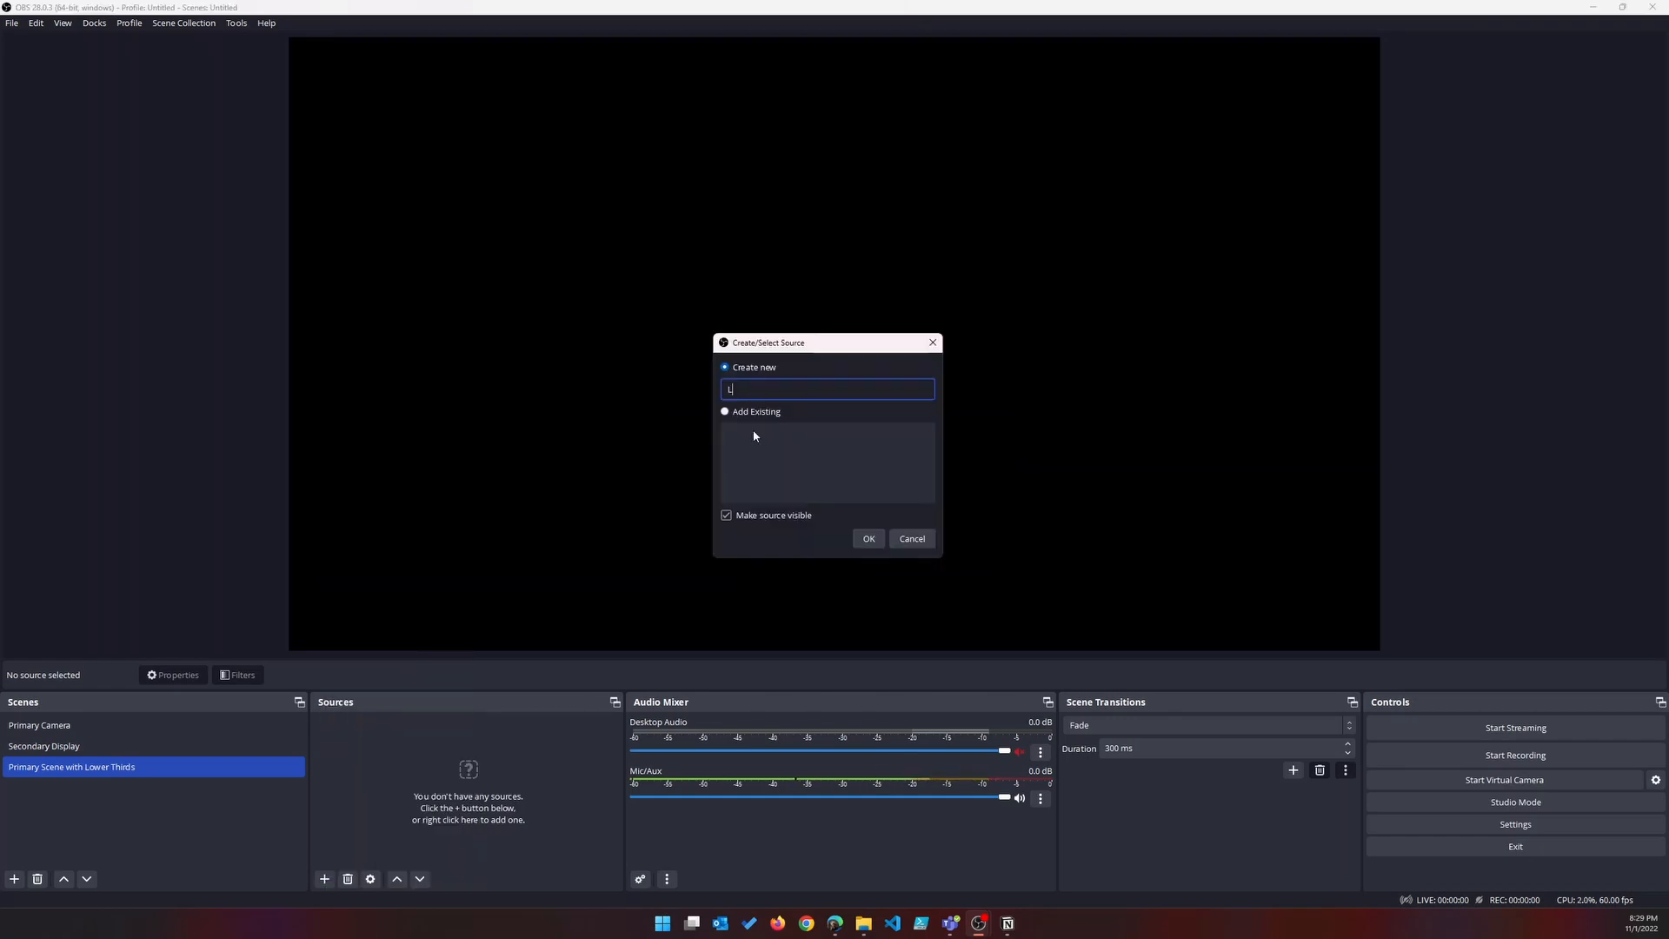
{"action": "type", "text": "Lower Thirds"}
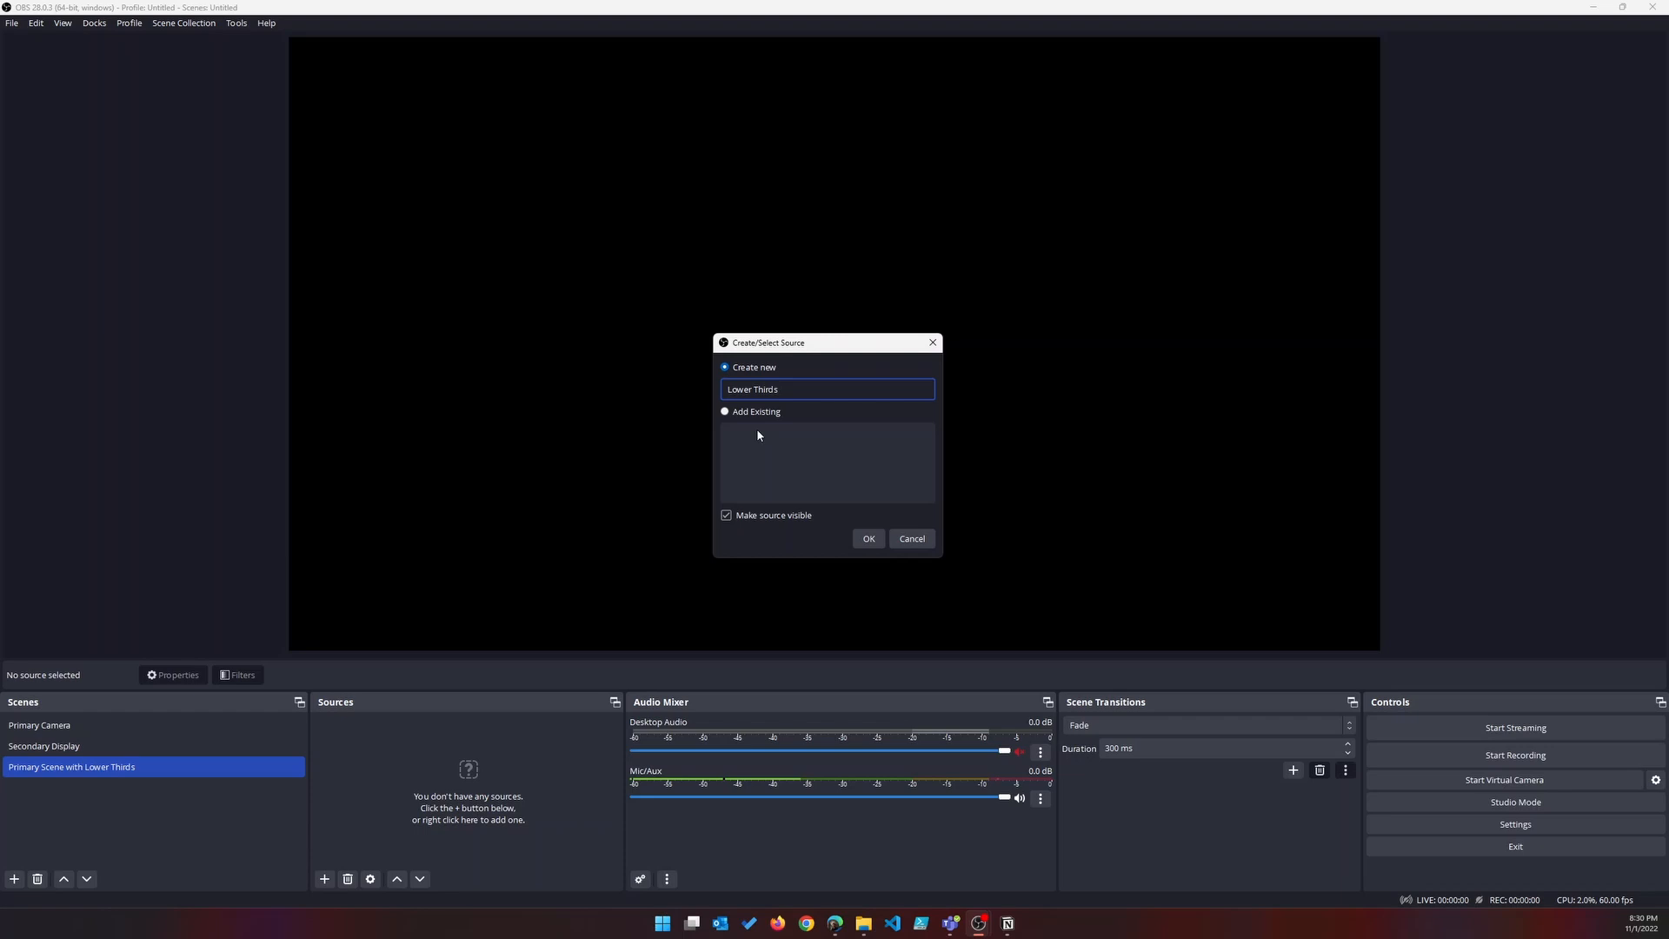
{"action": "left_click", "coordinate": [868, 538]}
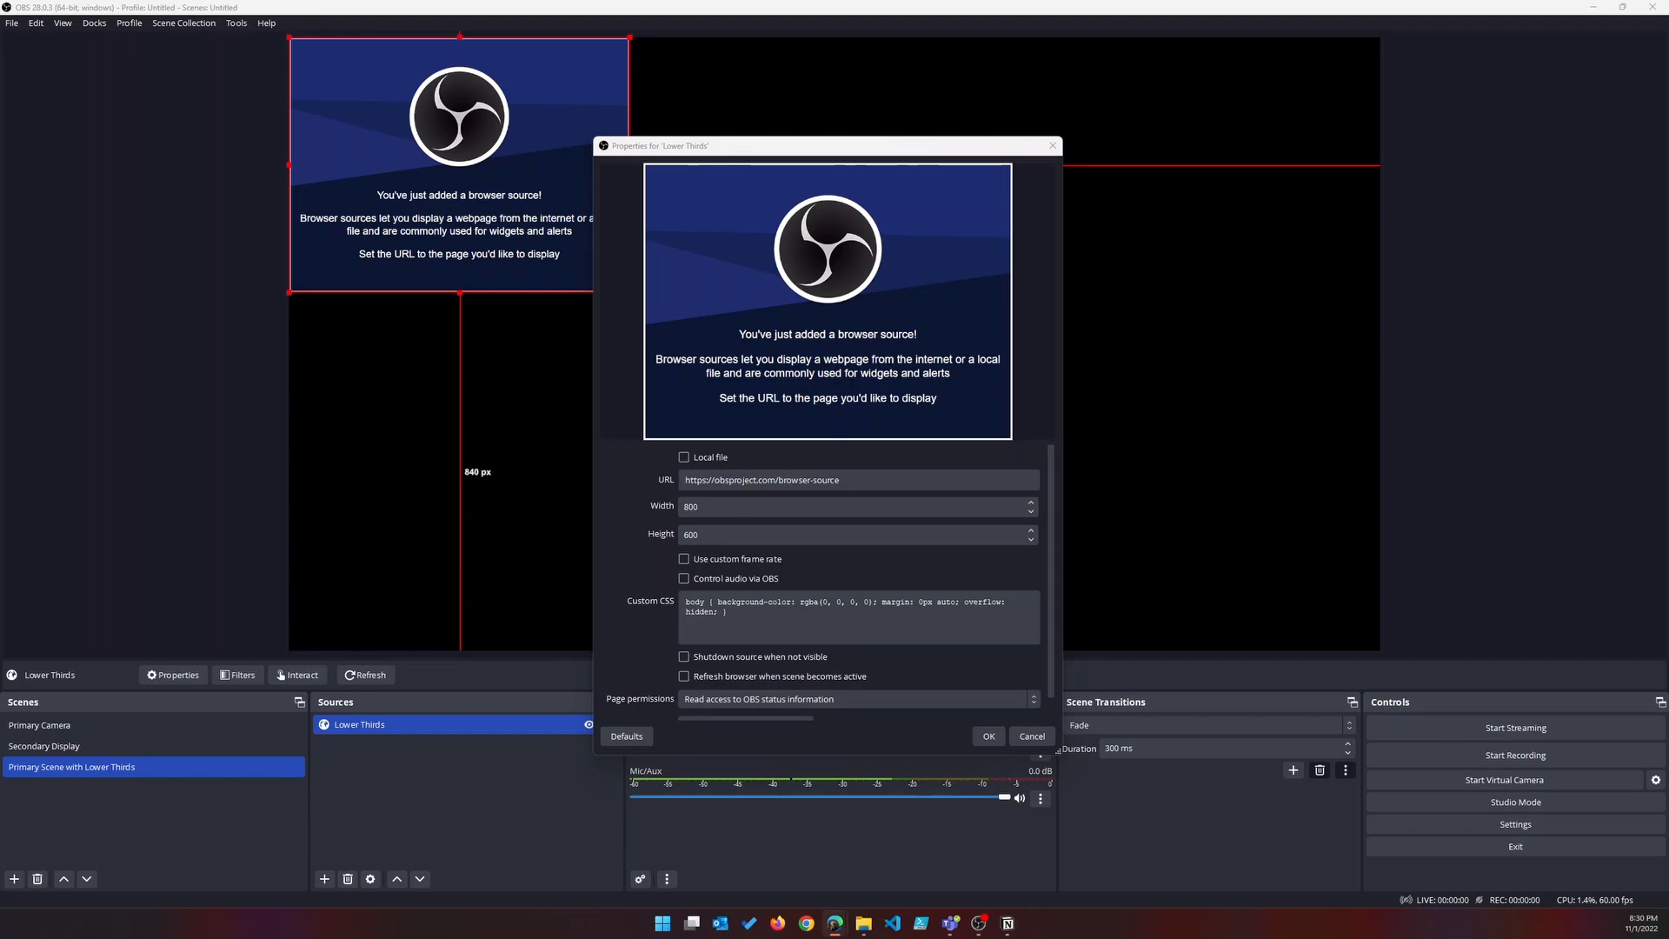
{"action": "mouse_move", "coordinate": [362, 624]}
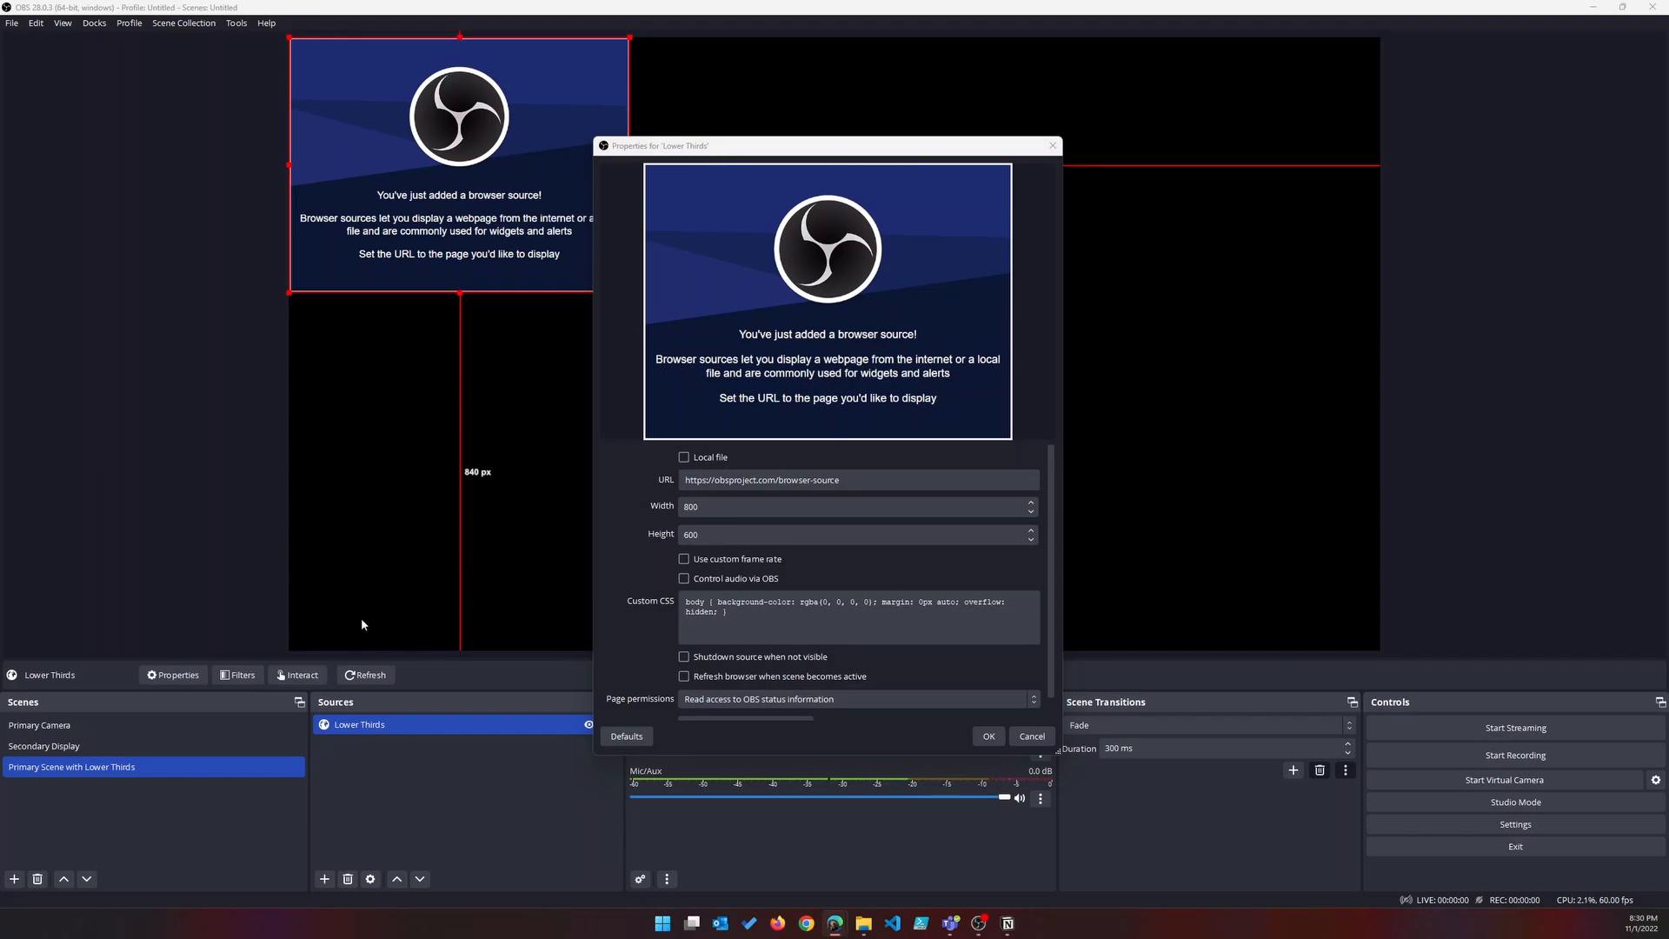
Point the source at browser-source.html, width 2560, custom CSS cleared, and apply.
{"action": "left_click", "coordinate": [857, 480]}
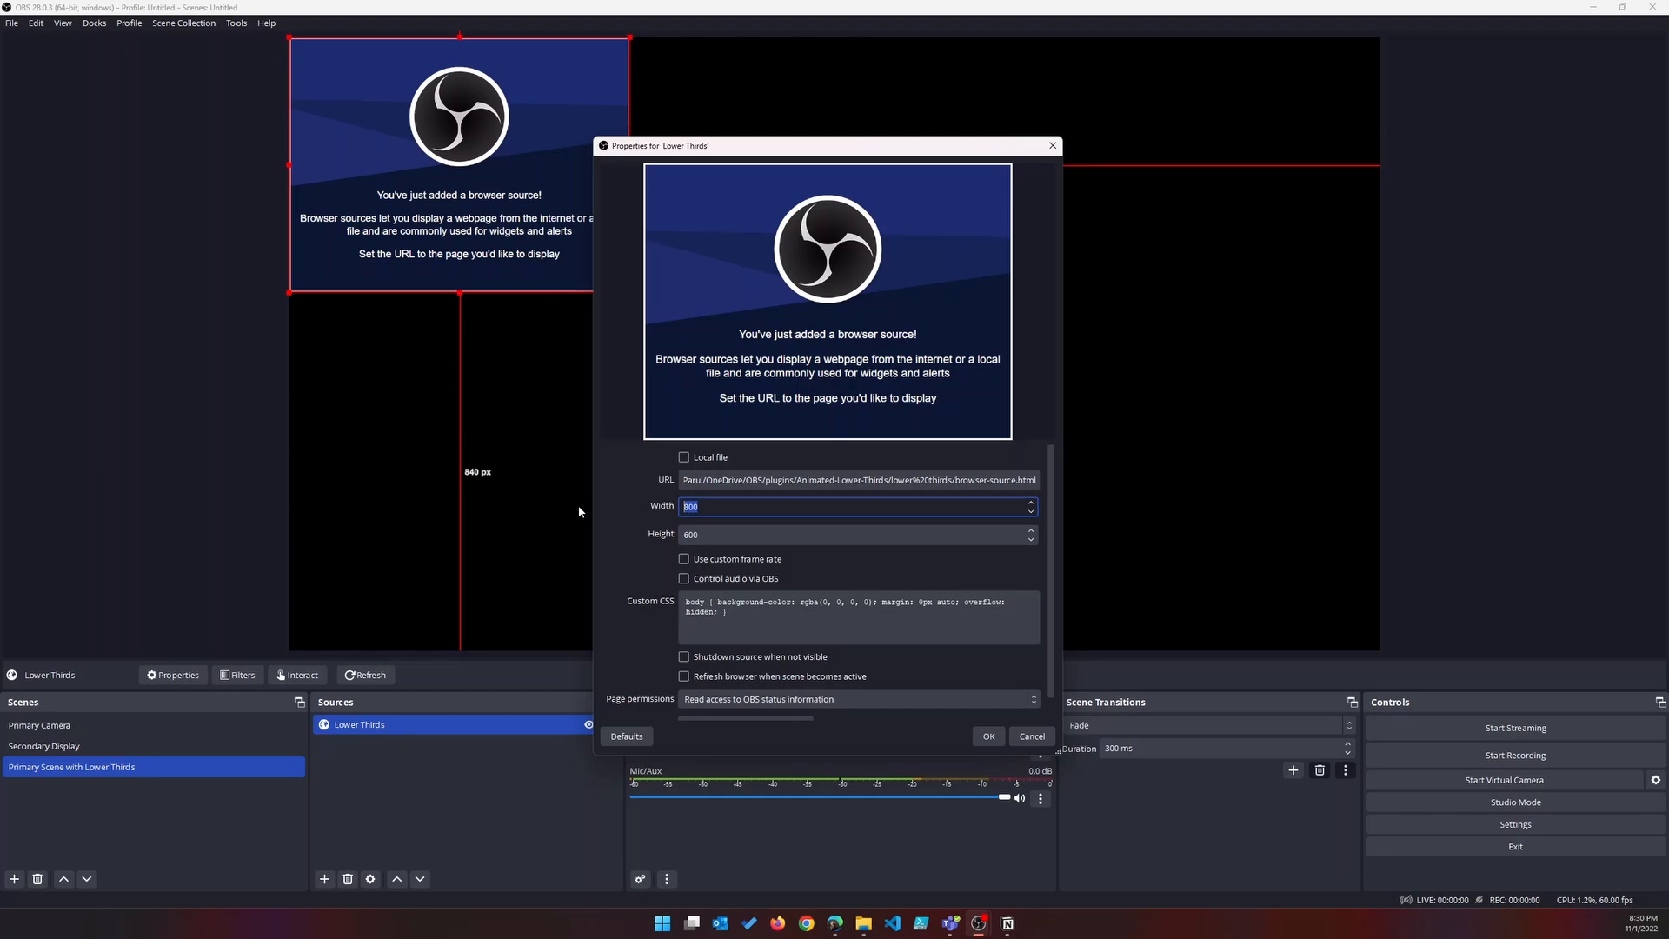
{"action": "type", "text": "2560"}
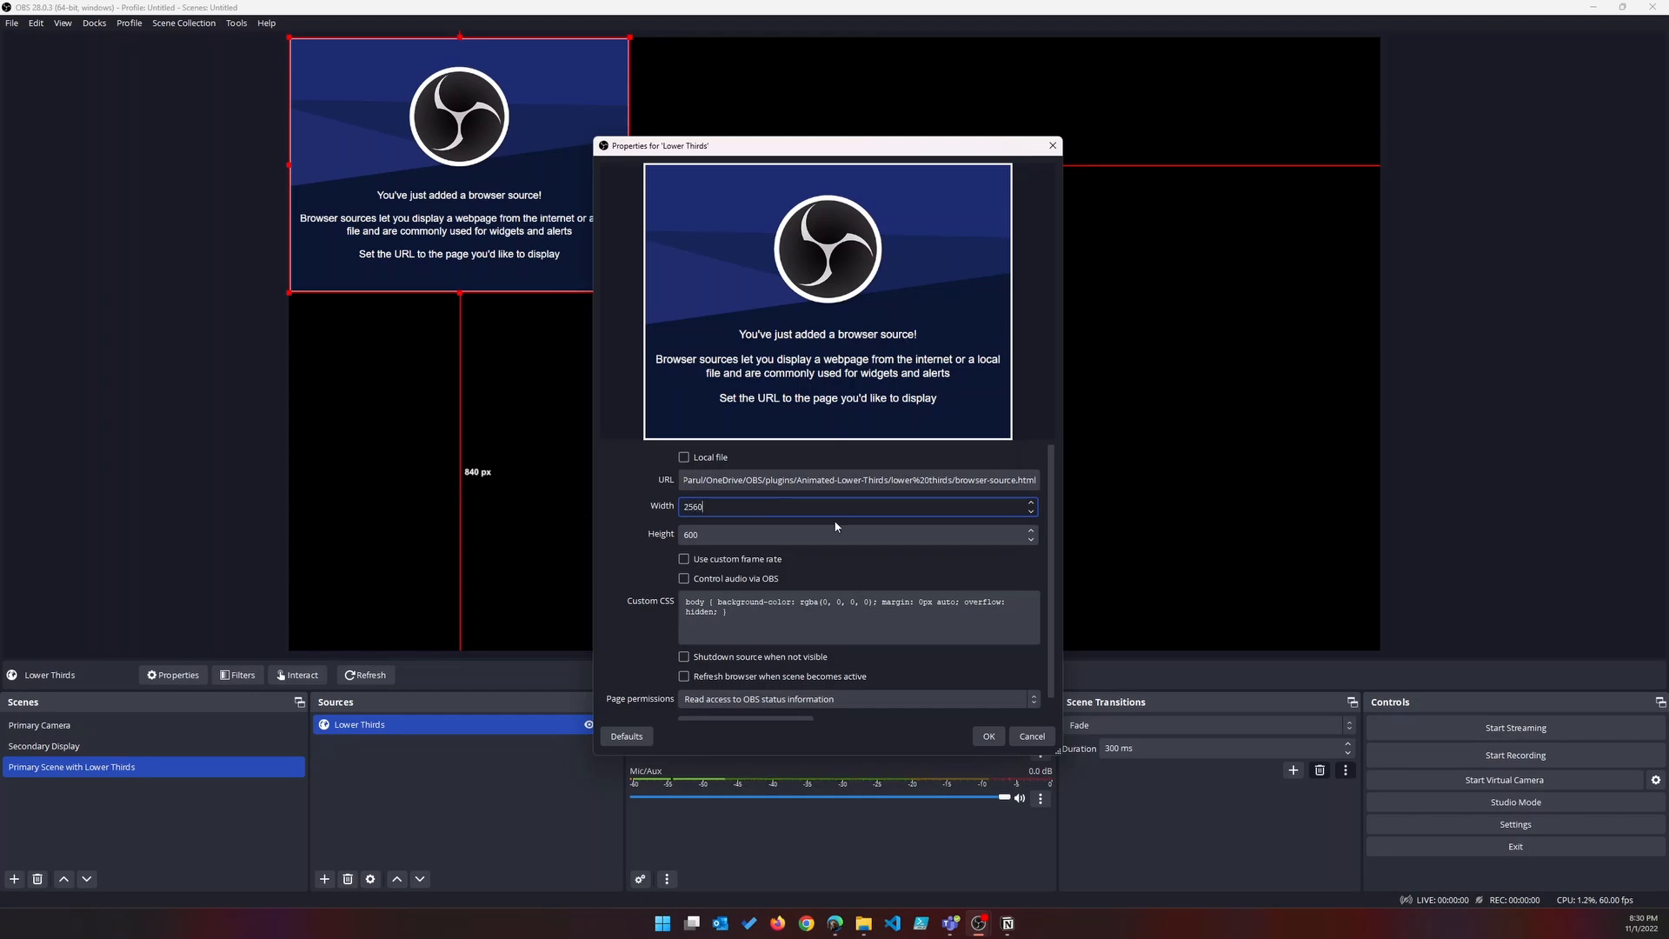
{"action": "triple_click", "coordinate": [857, 607]}
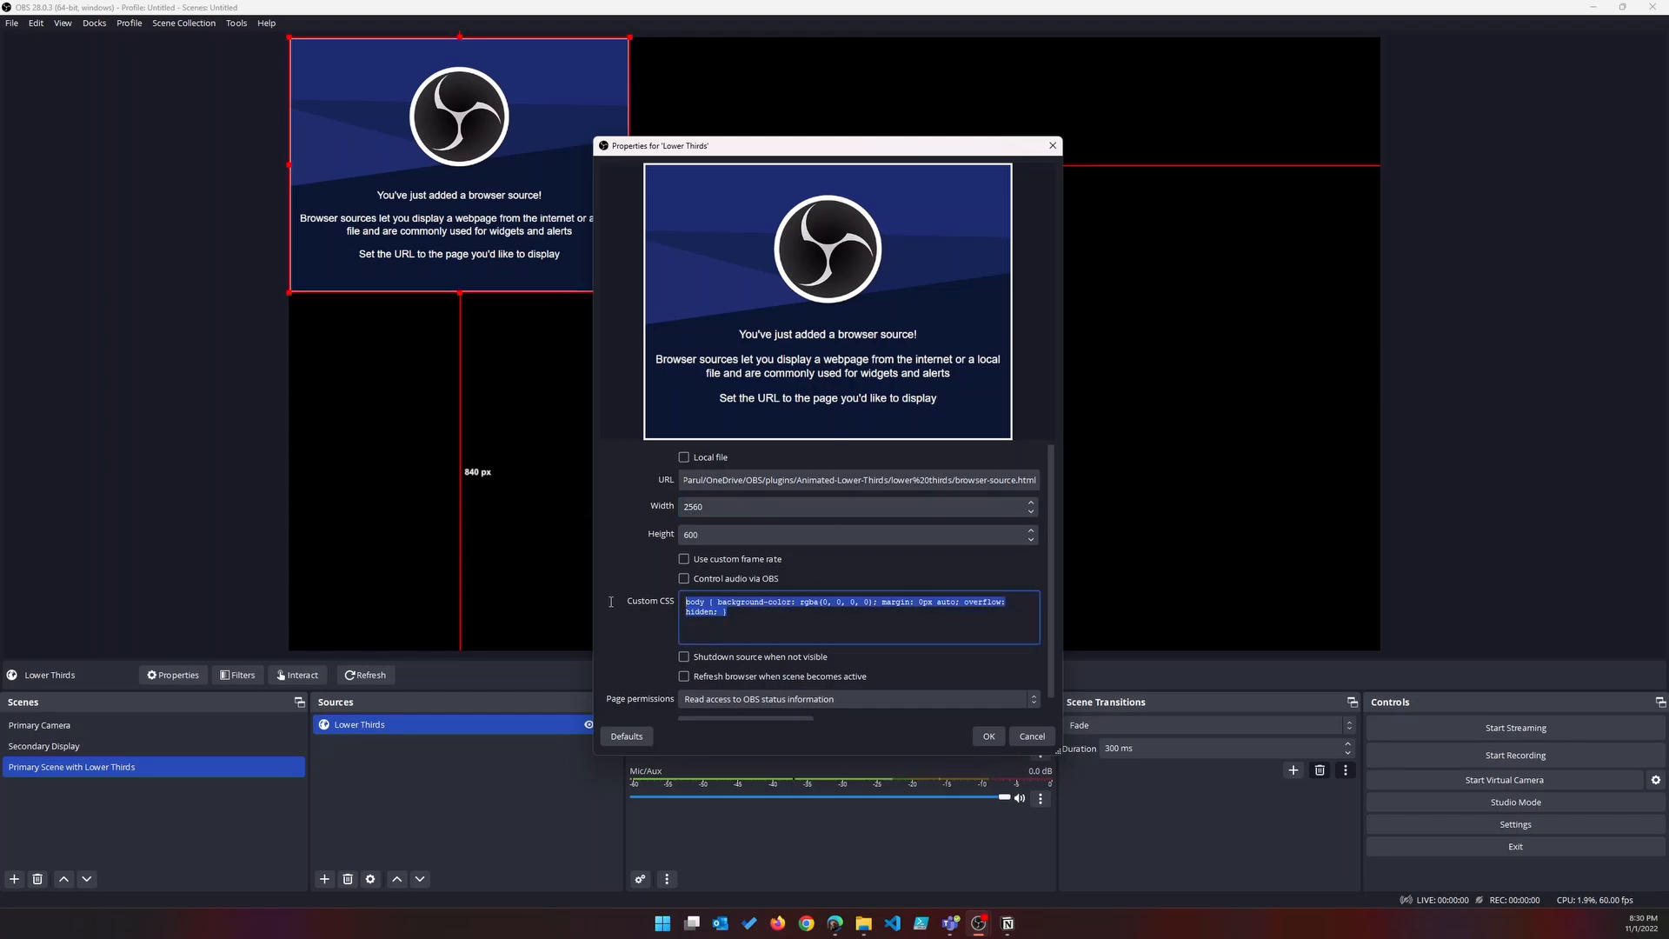
{"action": "key", "text": "Delete"}
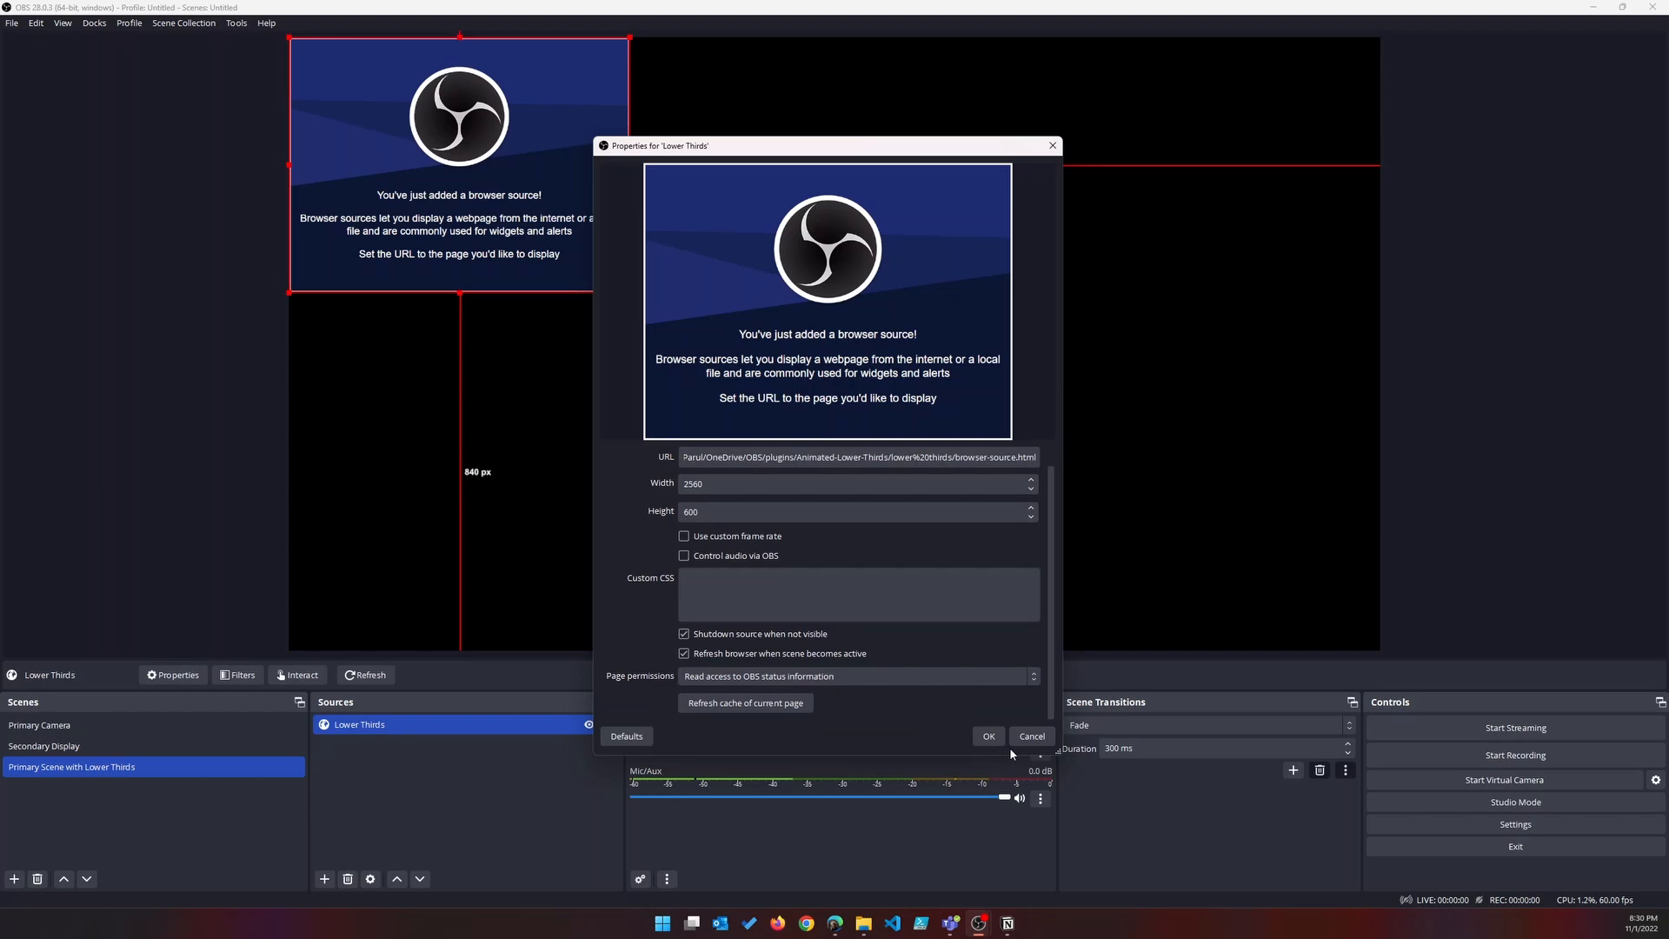
{"action": "left_click", "coordinate": [988, 735]}
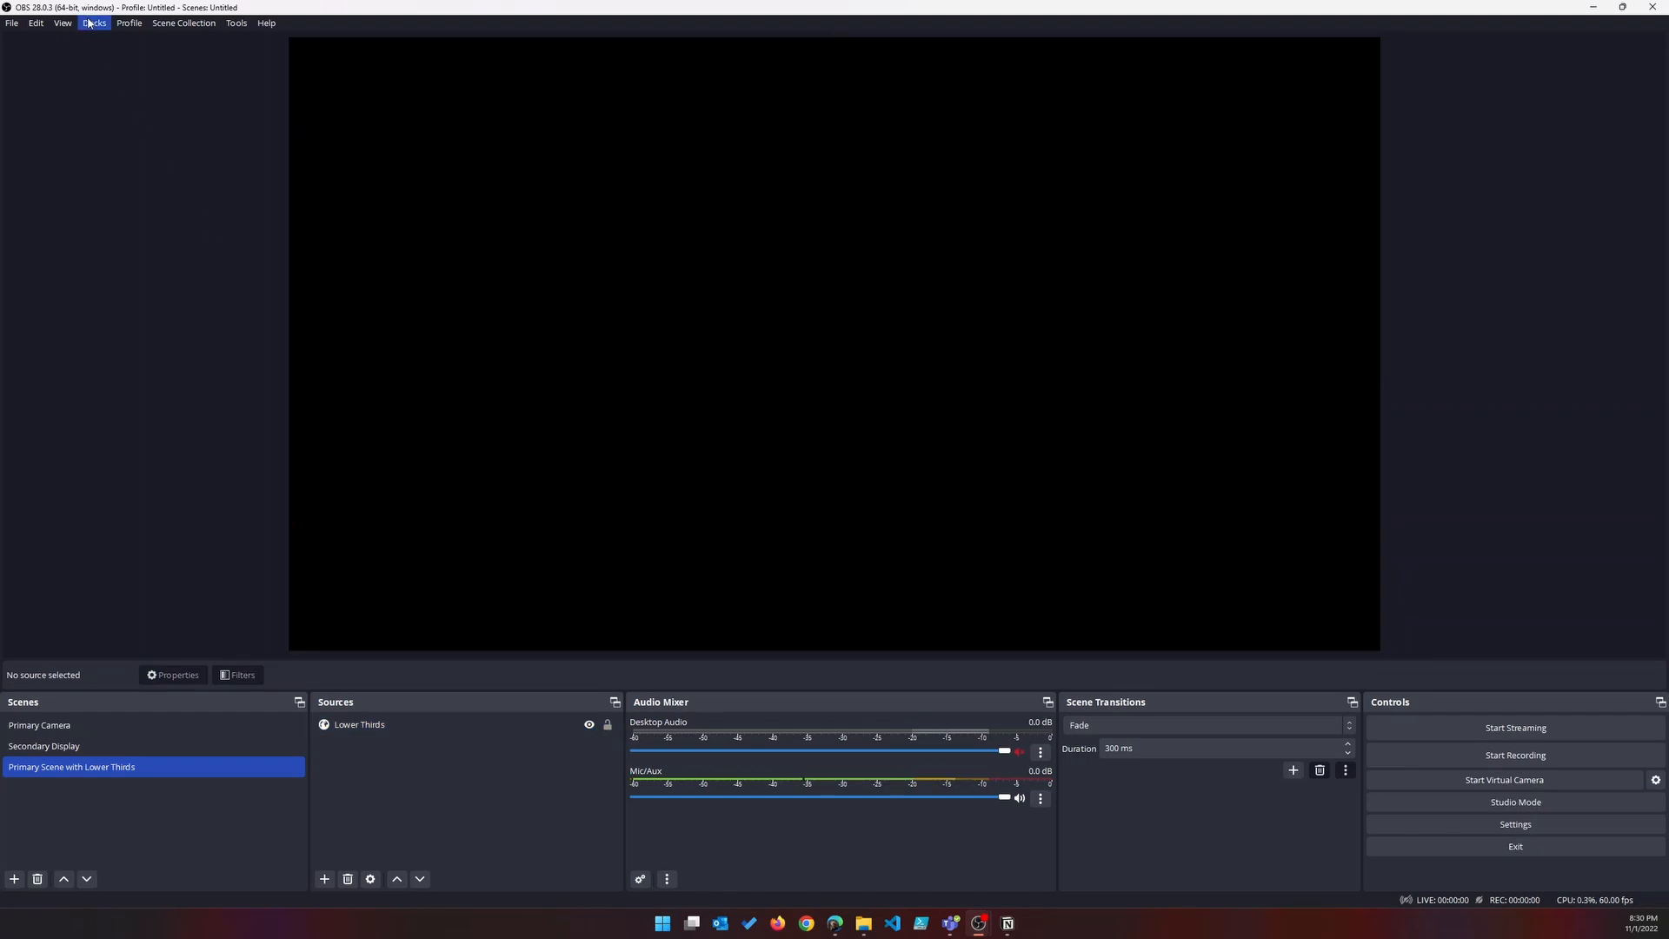
Create custom browser dock 'Lower Thirds Config' loading control-panel.html.
{"action": "left_click", "coordinate": [94, 22]}
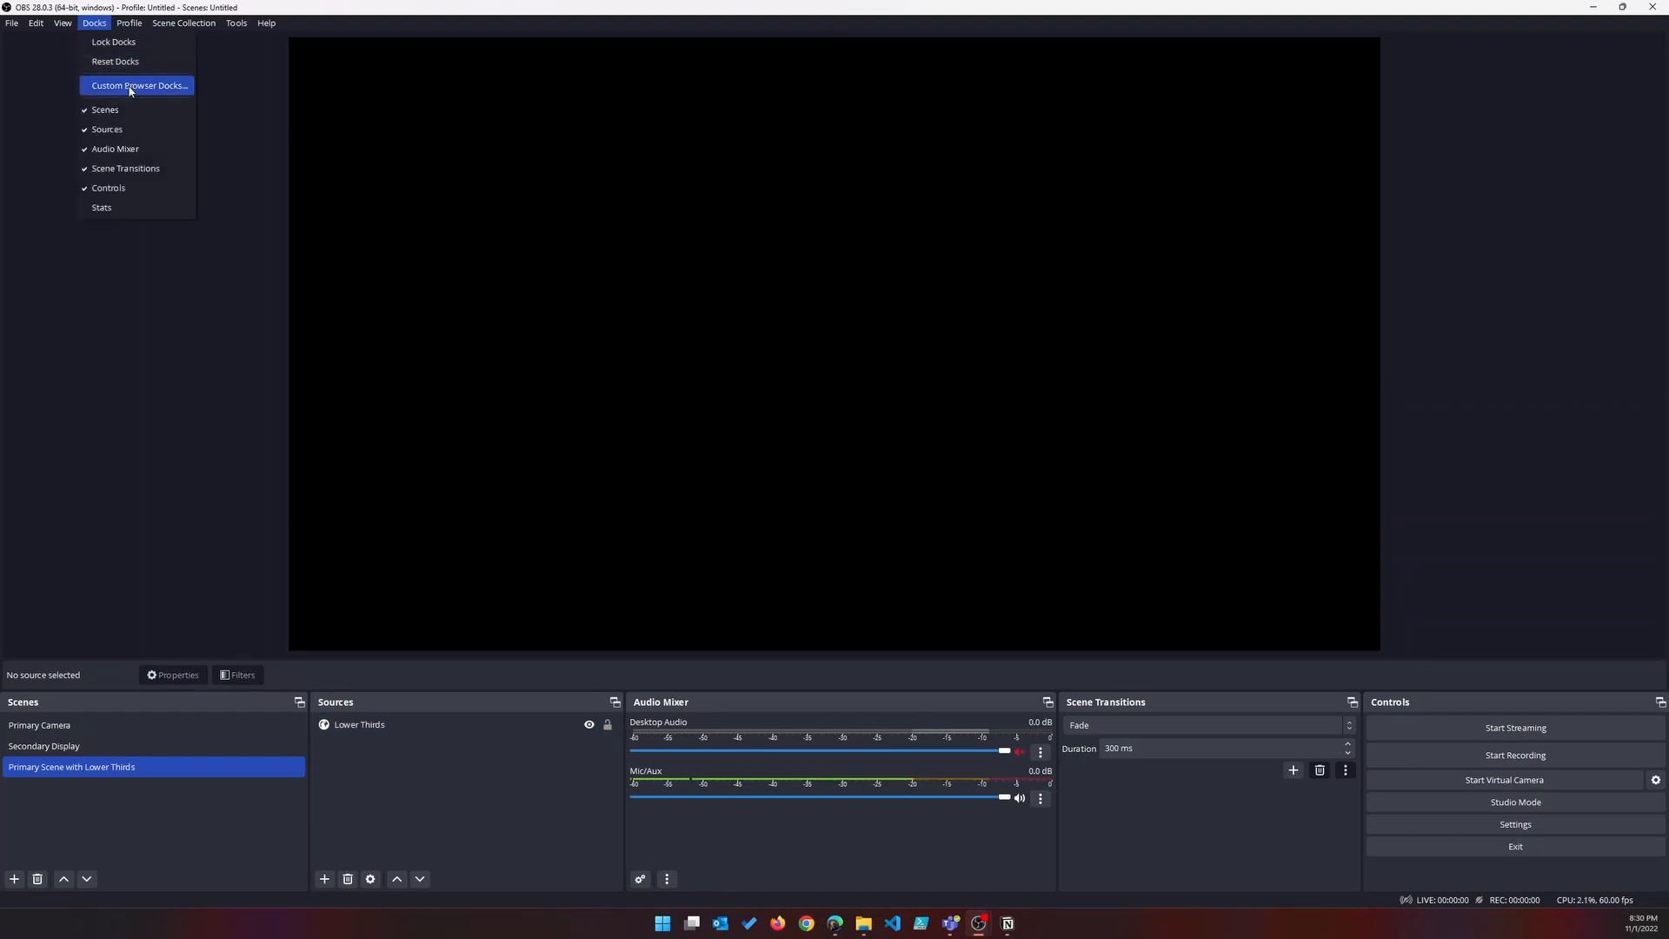
{"action": "left_click", "coordinate": [138, 85]}
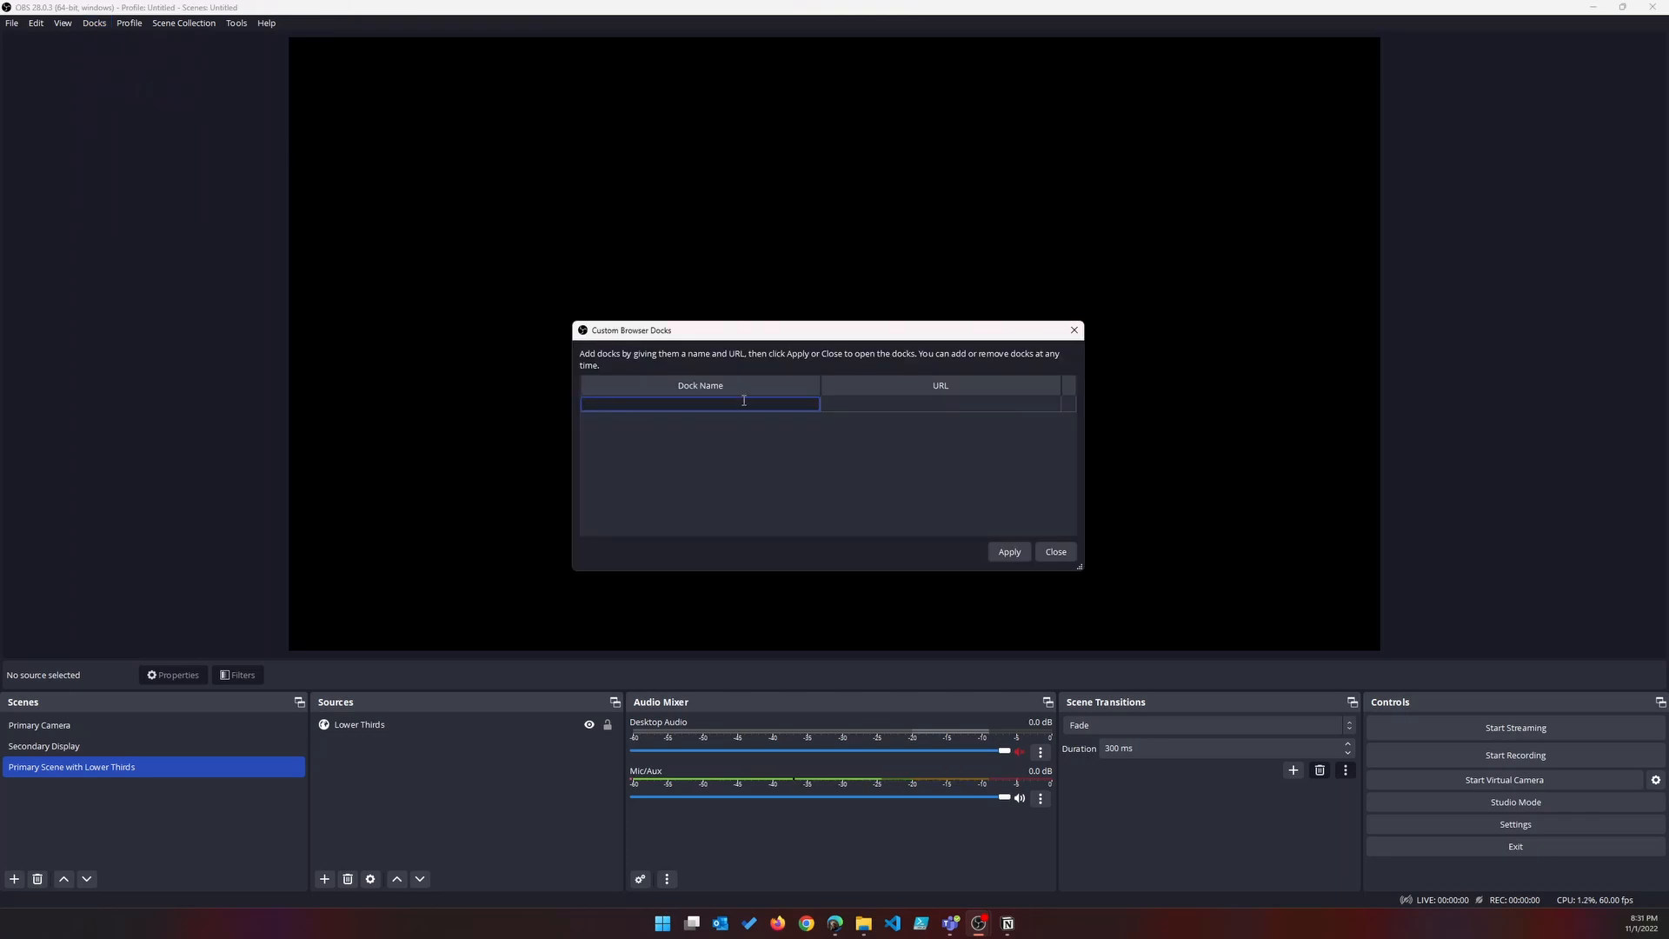
{"action": "type", "text": "Lower Thirds Config"}
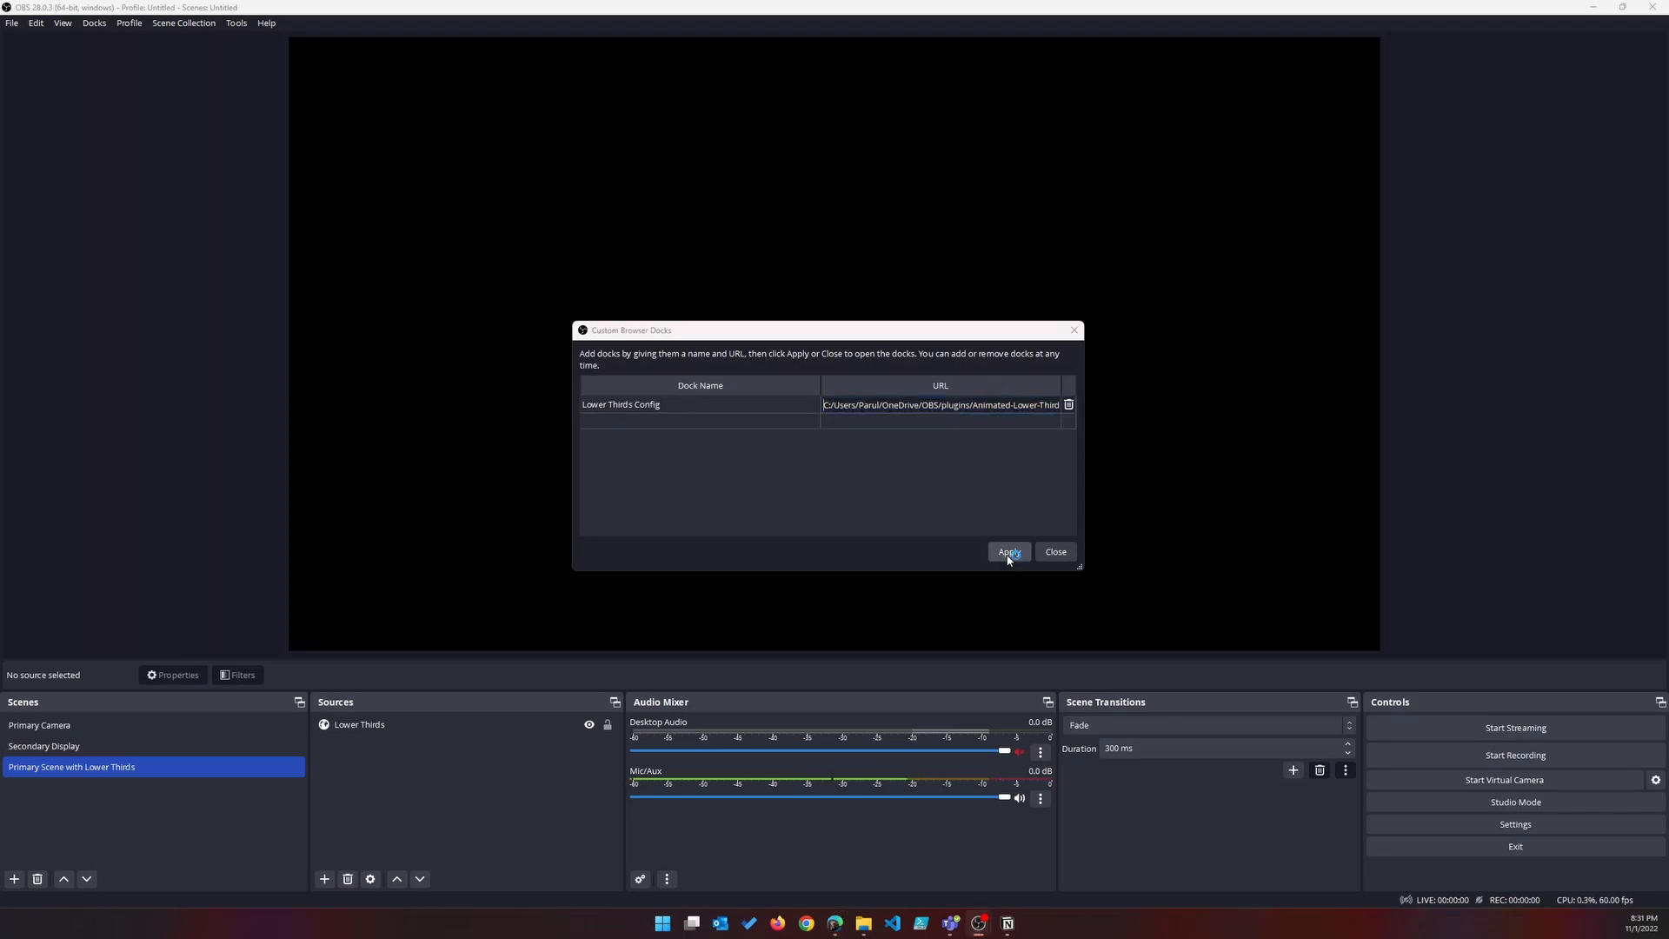
{"action": "left_click", "coordinate": [1008, 551]}
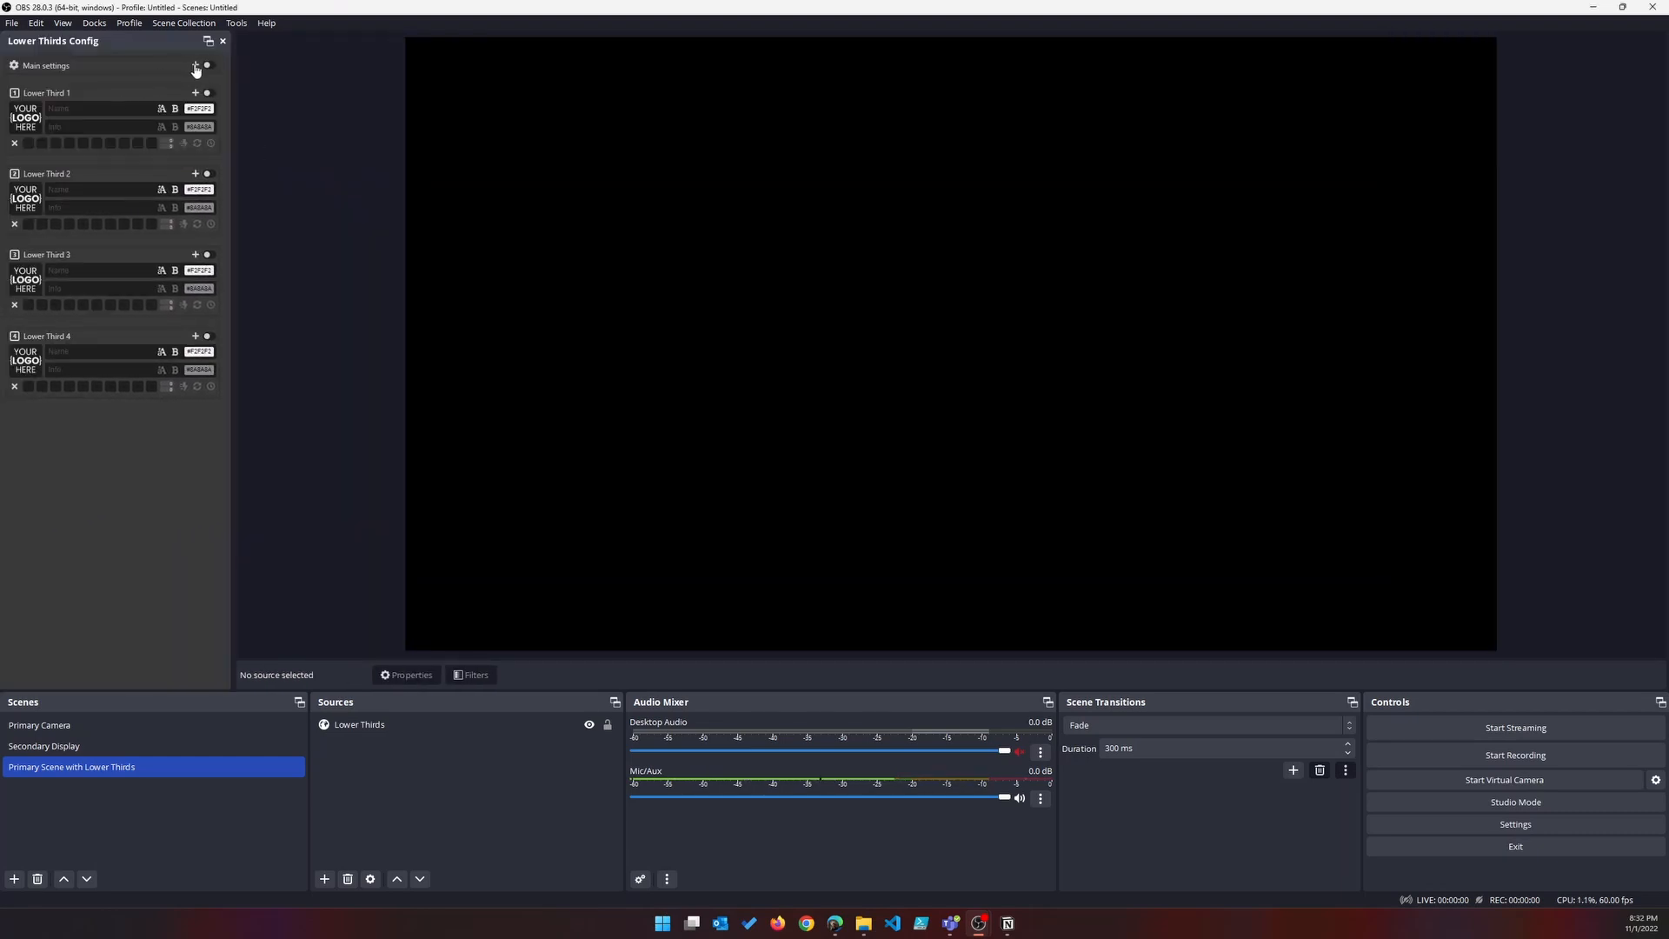
Expand and enable the dock's Main settings to expose the global timing fields.
{"action": "left_click", "coordinate": [193, 64]}
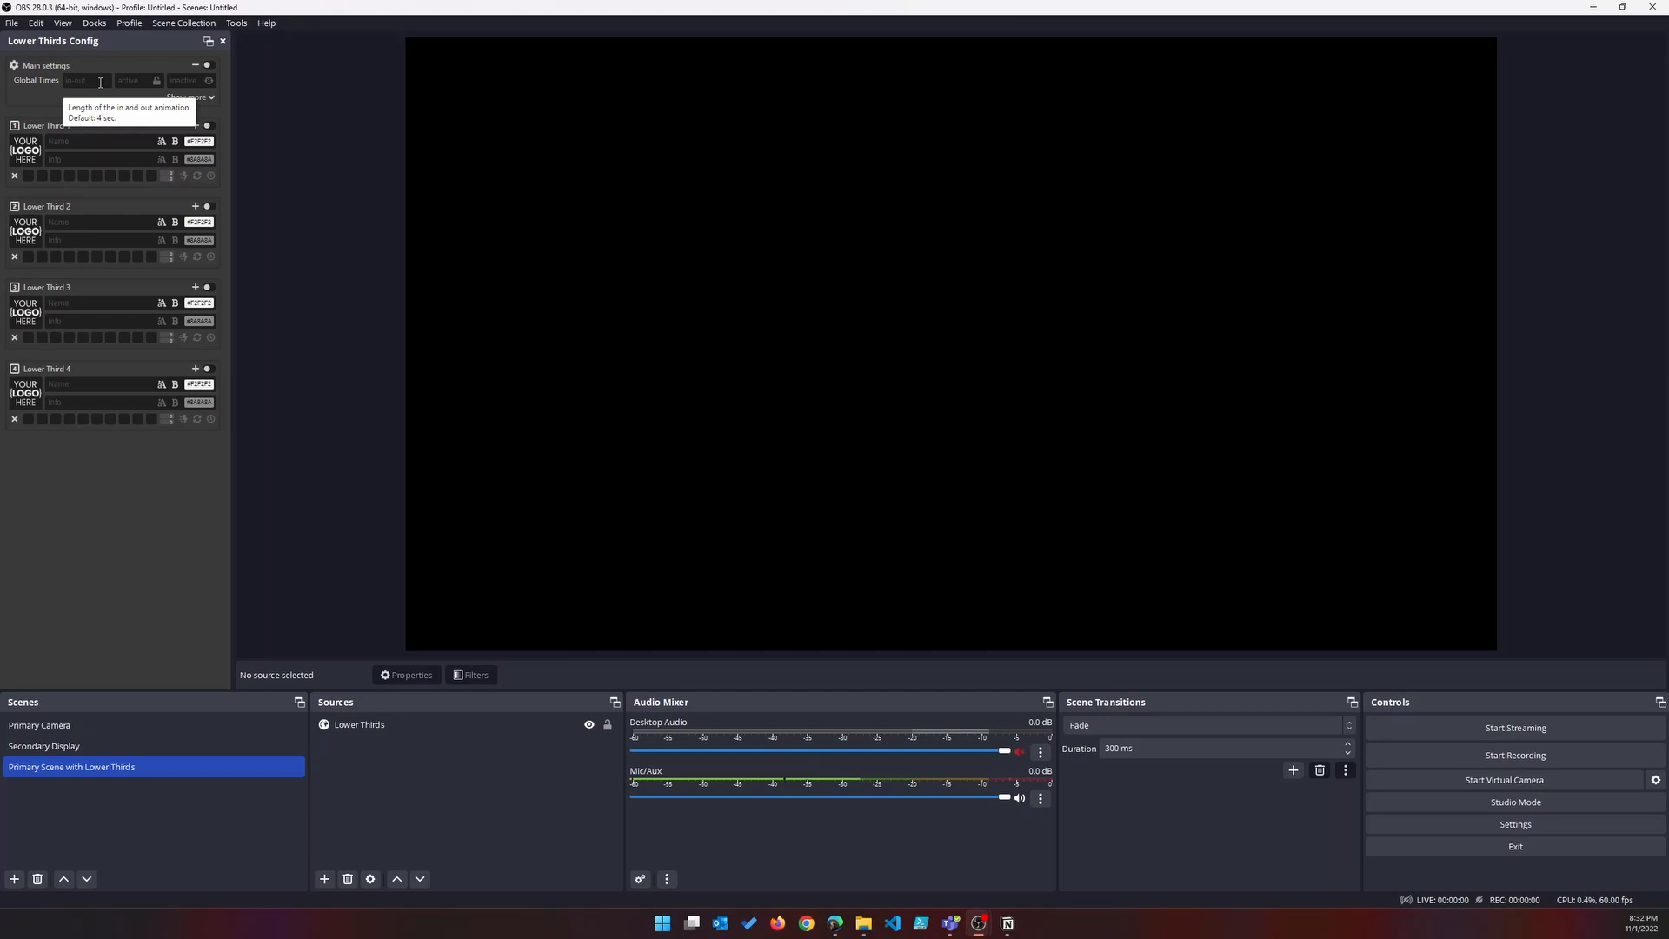
{"action": "mouse_move", "coordinate": [239, 151]}
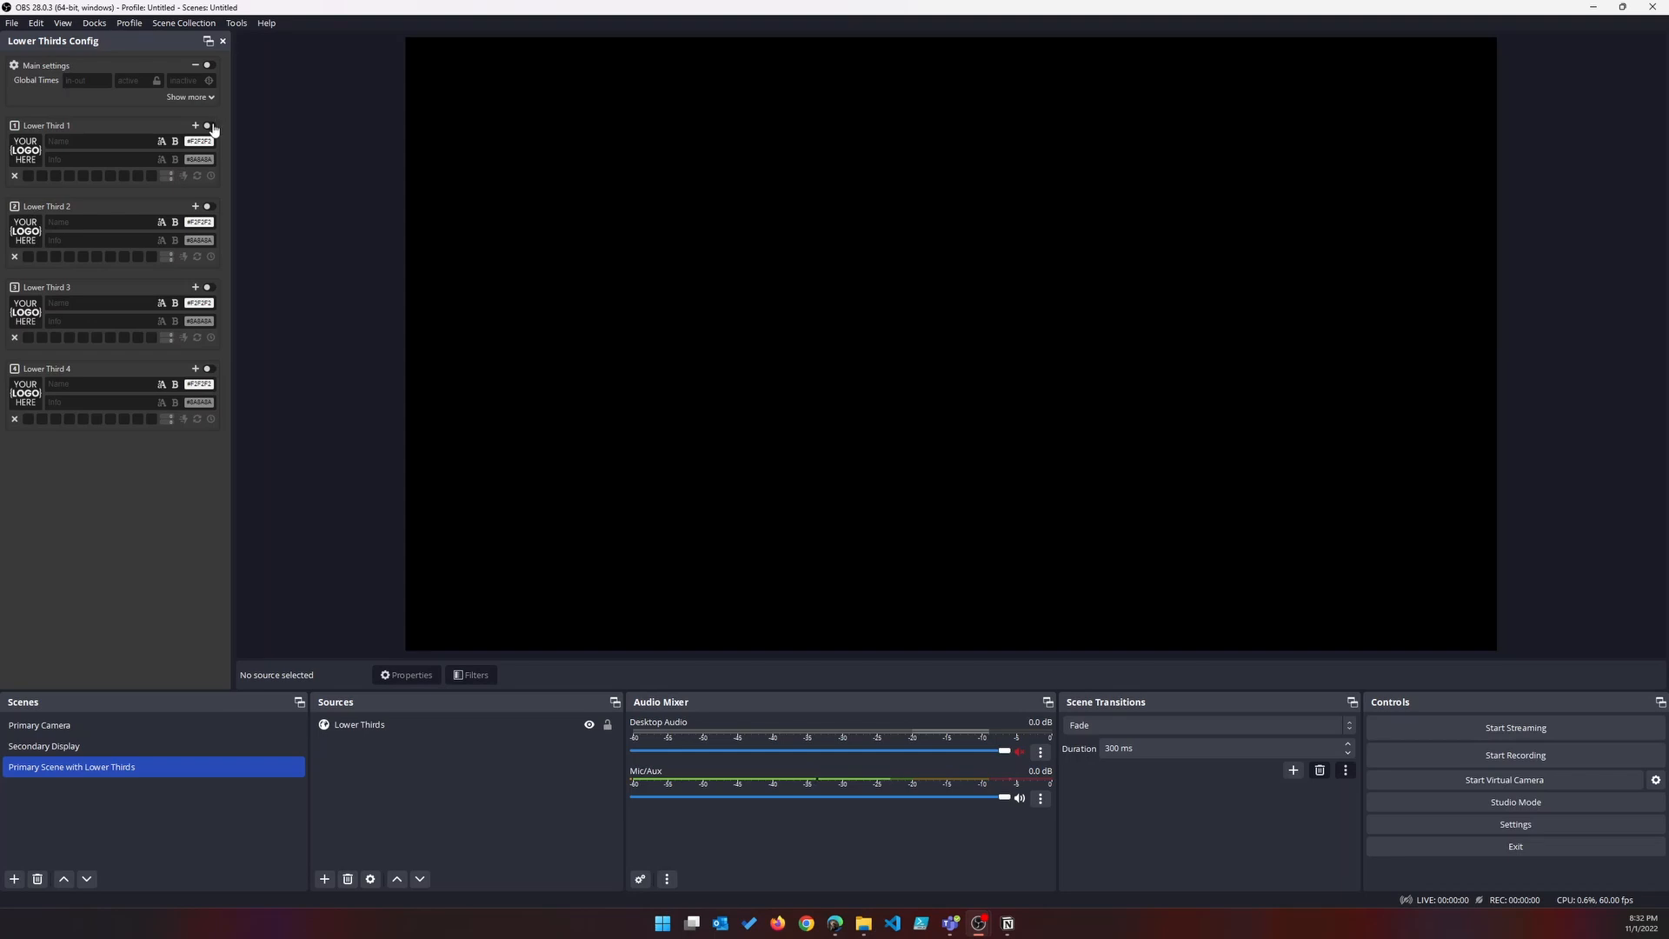
{"action": "left_click", "coordinate": [209, 125]}
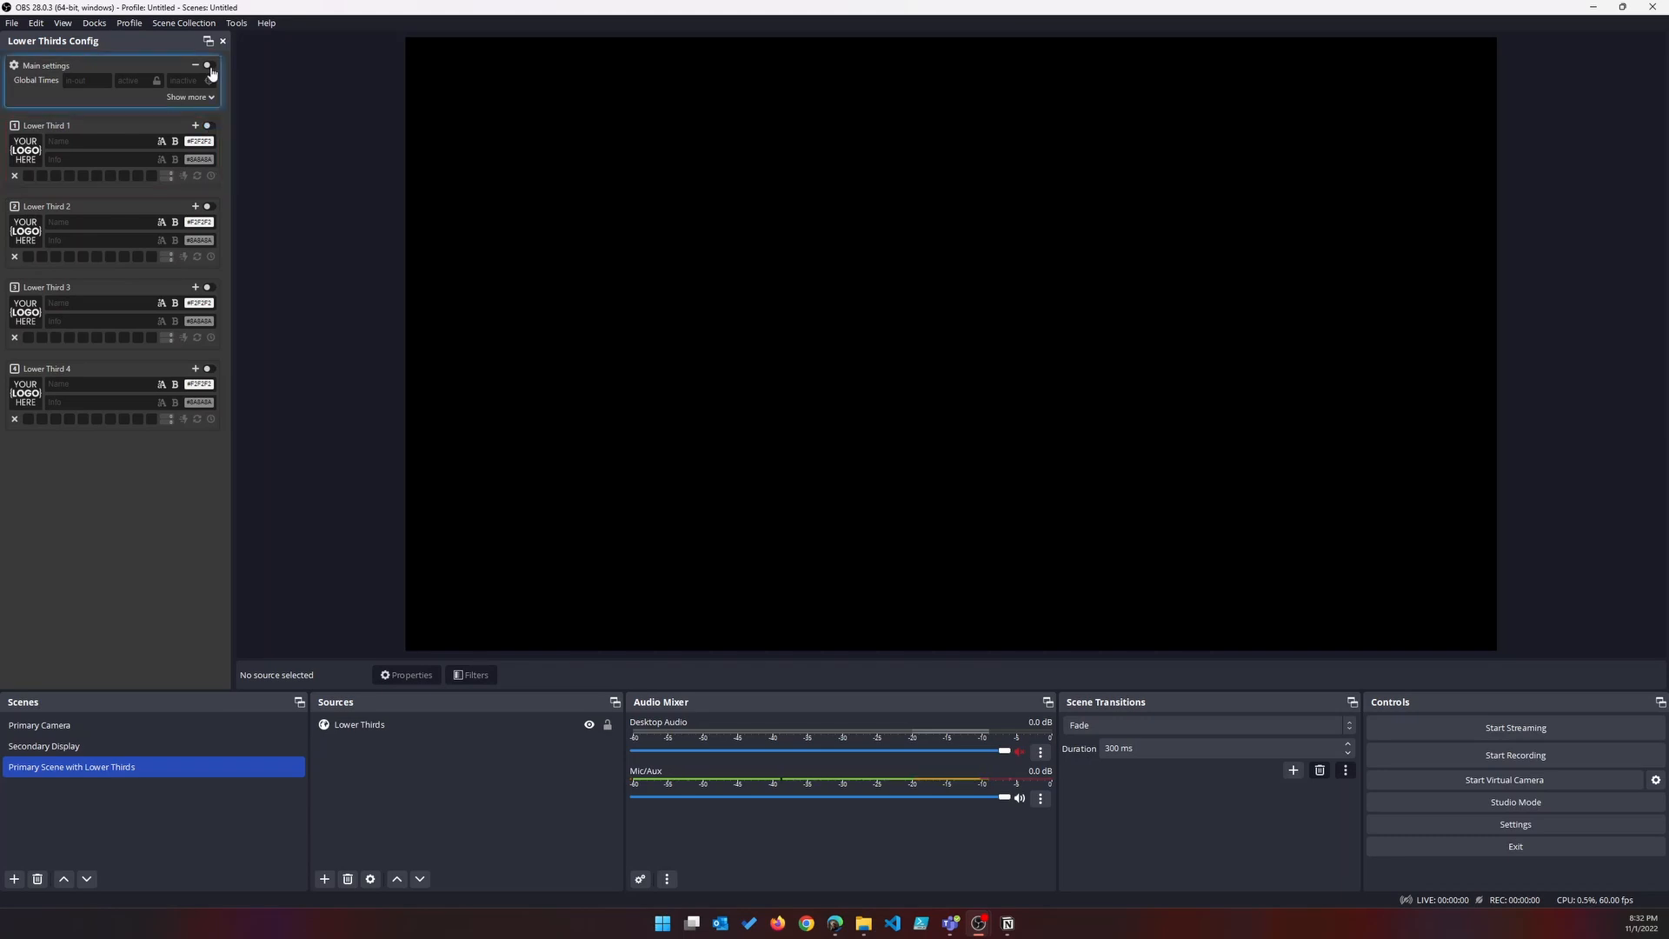
{"action": "left_click", "coordinate": [209, 65]}
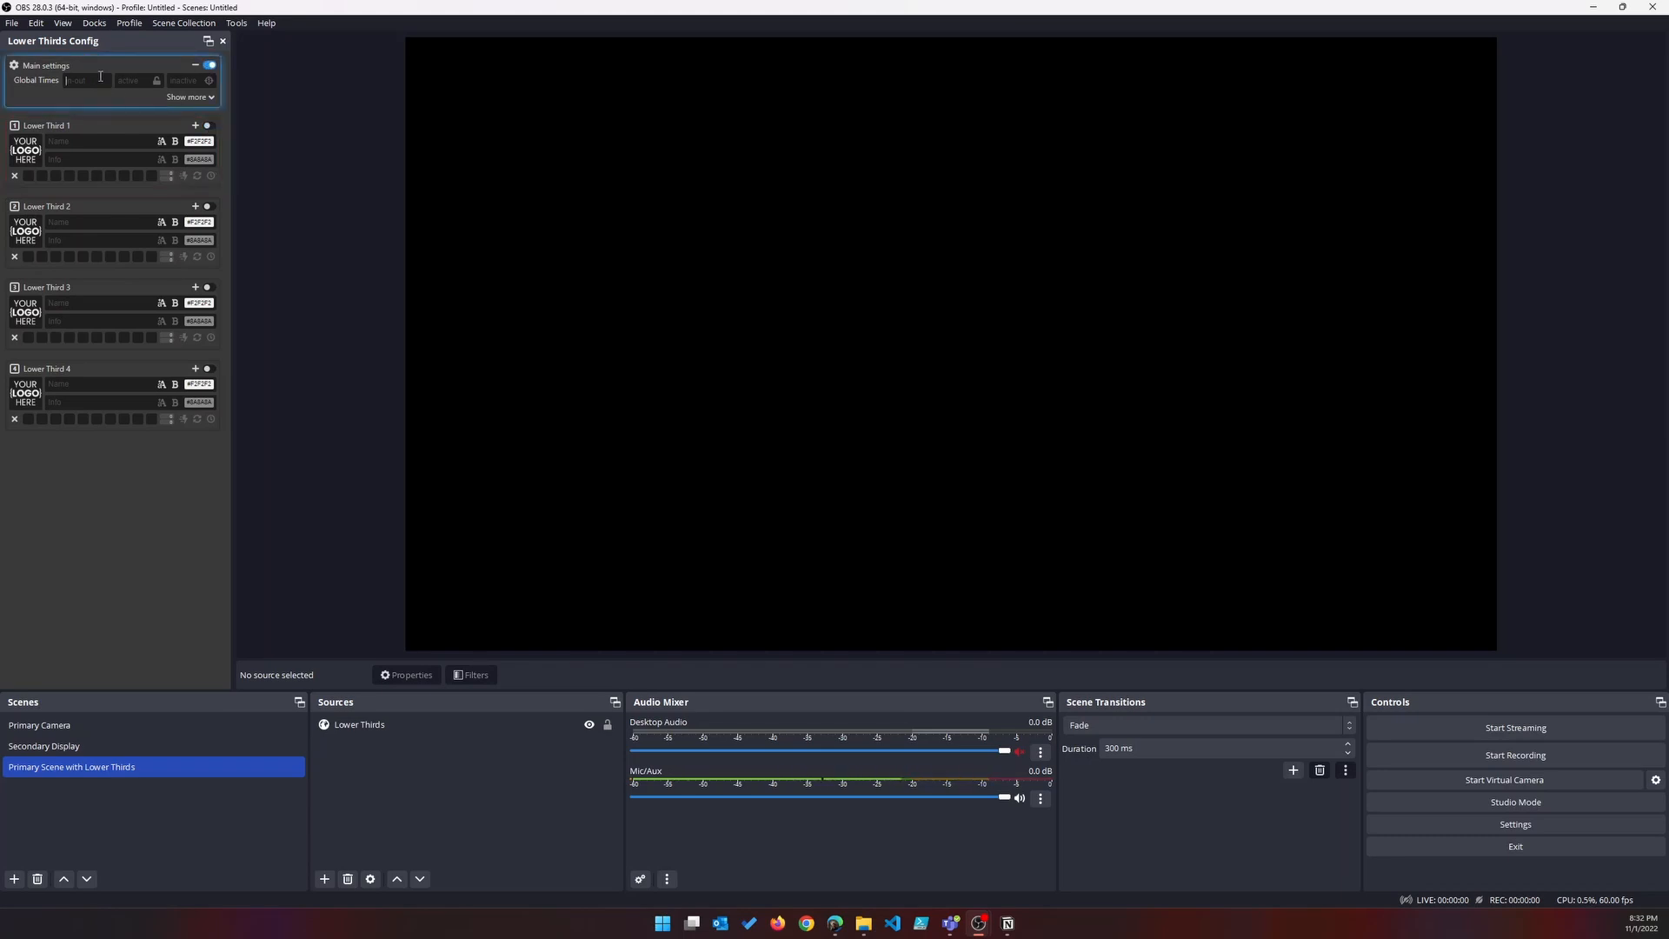
Set global times to 3 and fill Lower Third 1 with name Paul and title 'Sharer of Random Info'.
{"action": "type", "text": "3"}
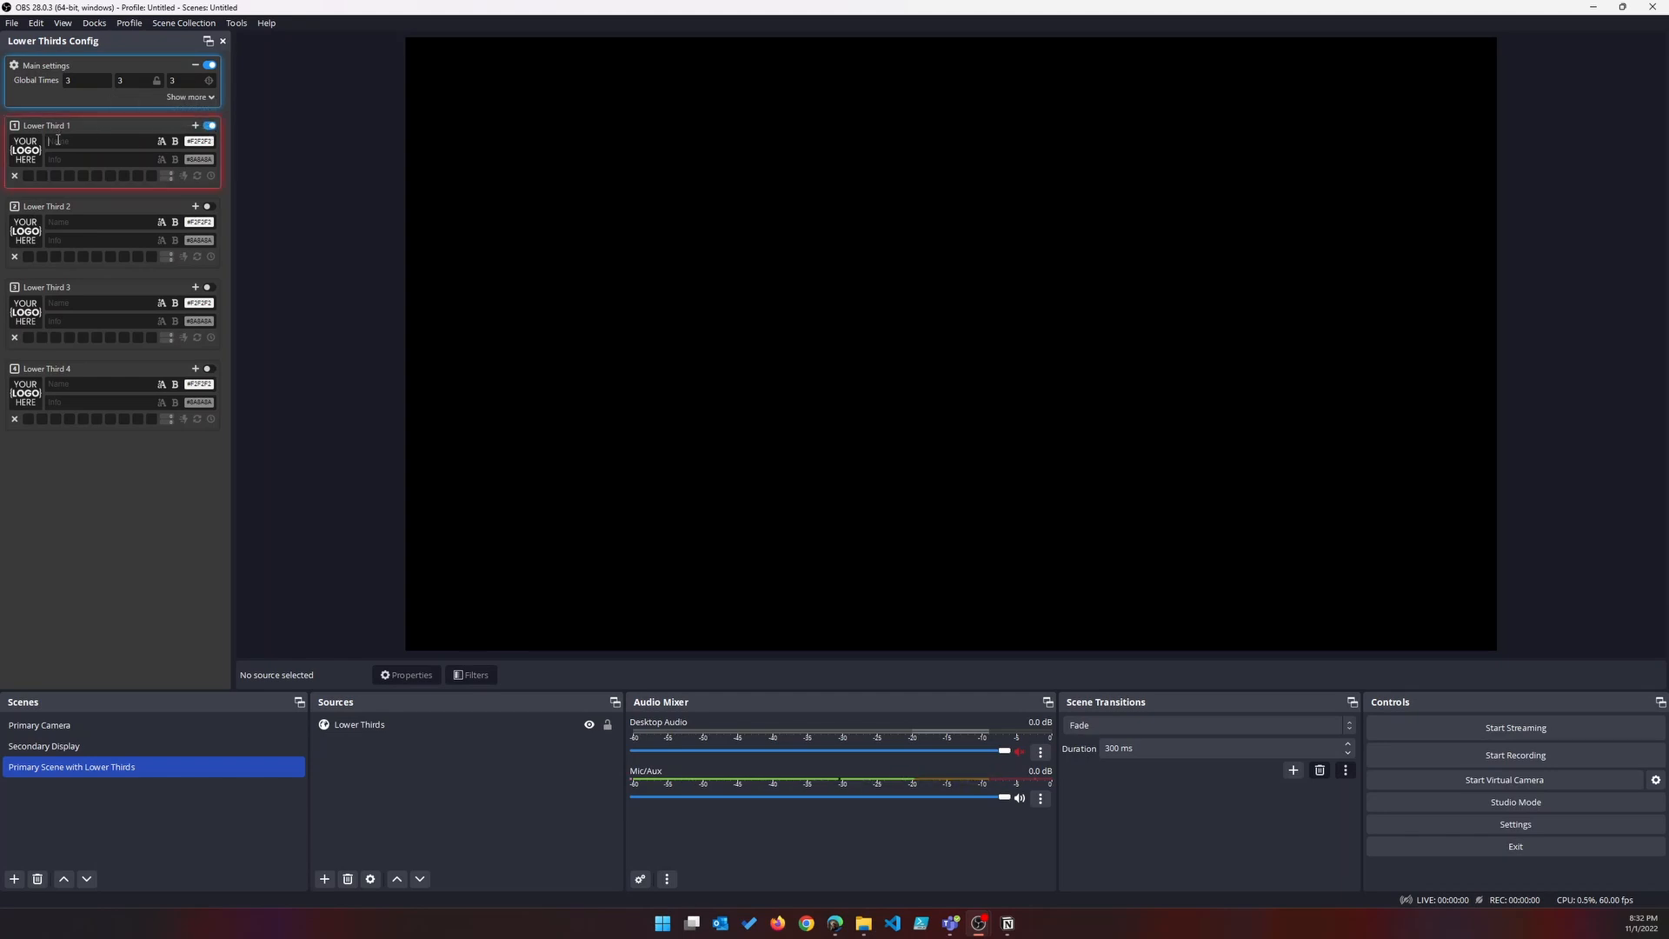
{"action": "type", "text": "Paul"}
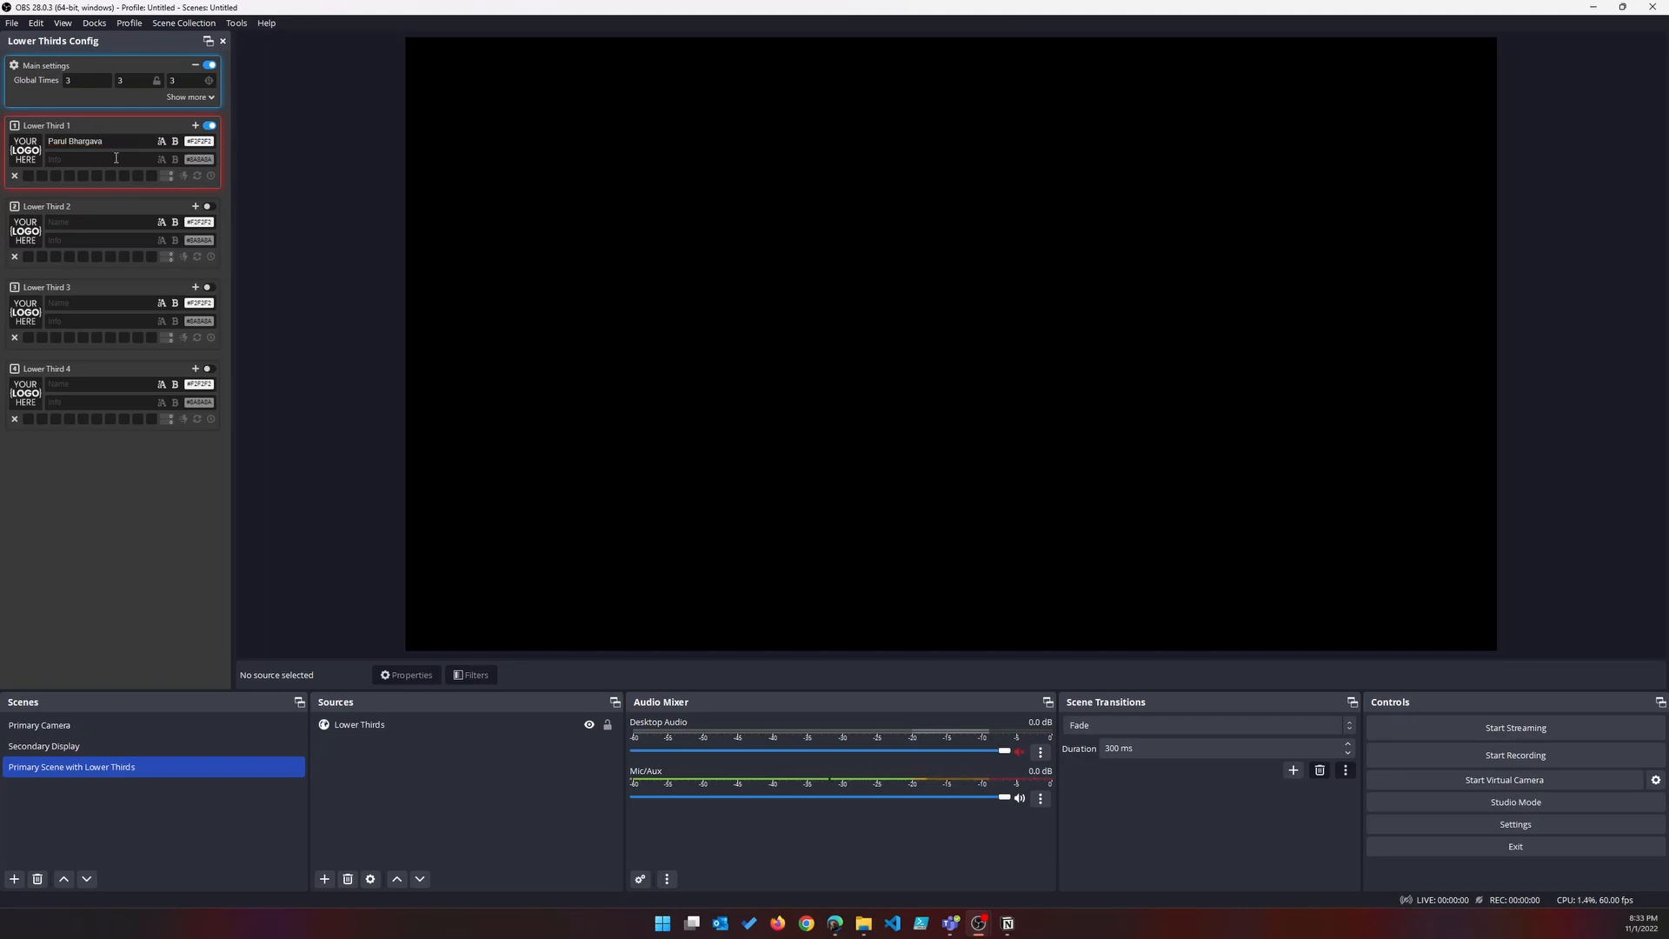
{"action": "type", "text": "S"}
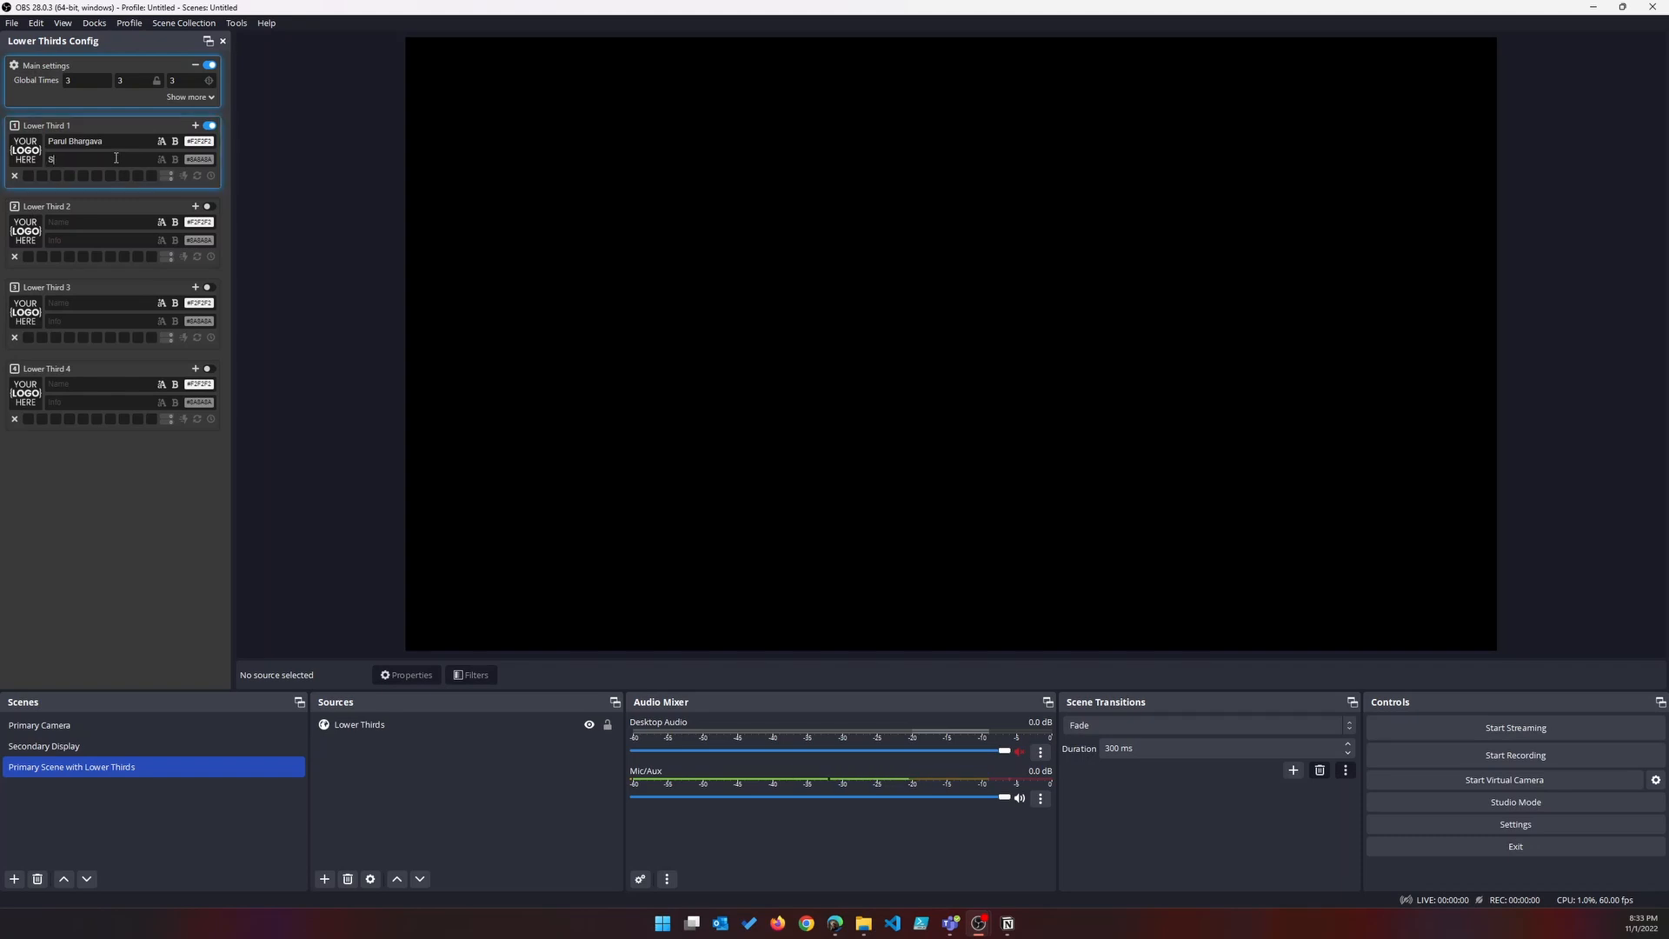
{"action": "type", "text": "harer of Random Info"}
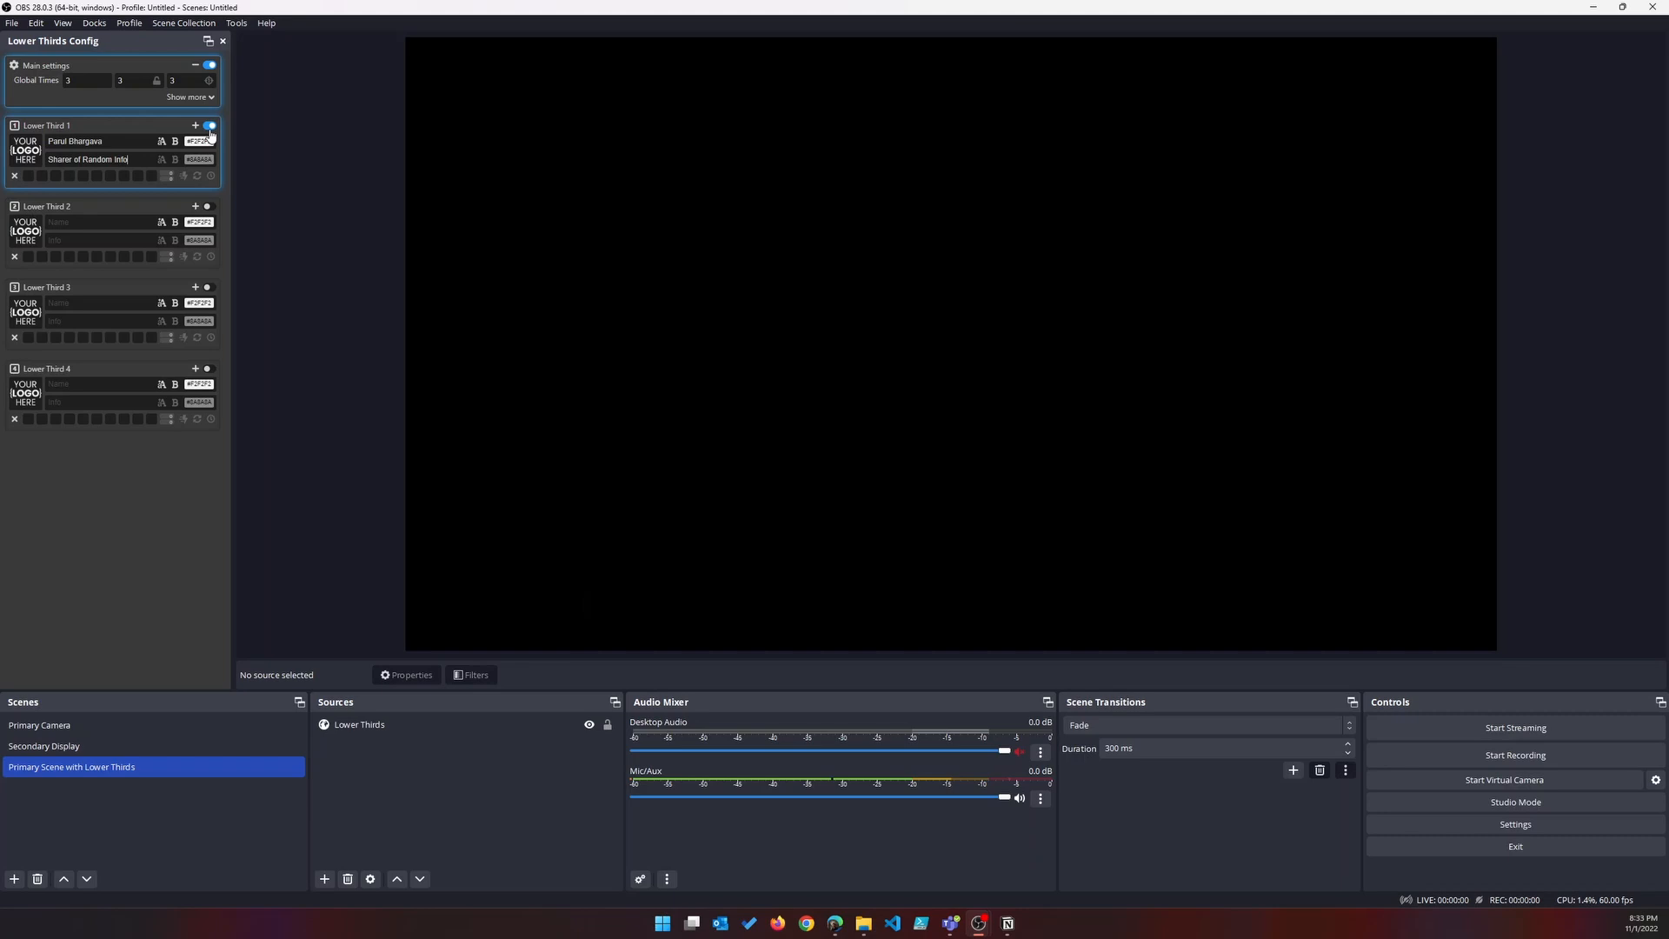
Toggle Lower Third 1 on the preview to test it, then hide it.
{"action": "left_click", "coordinate": [209, 125]}
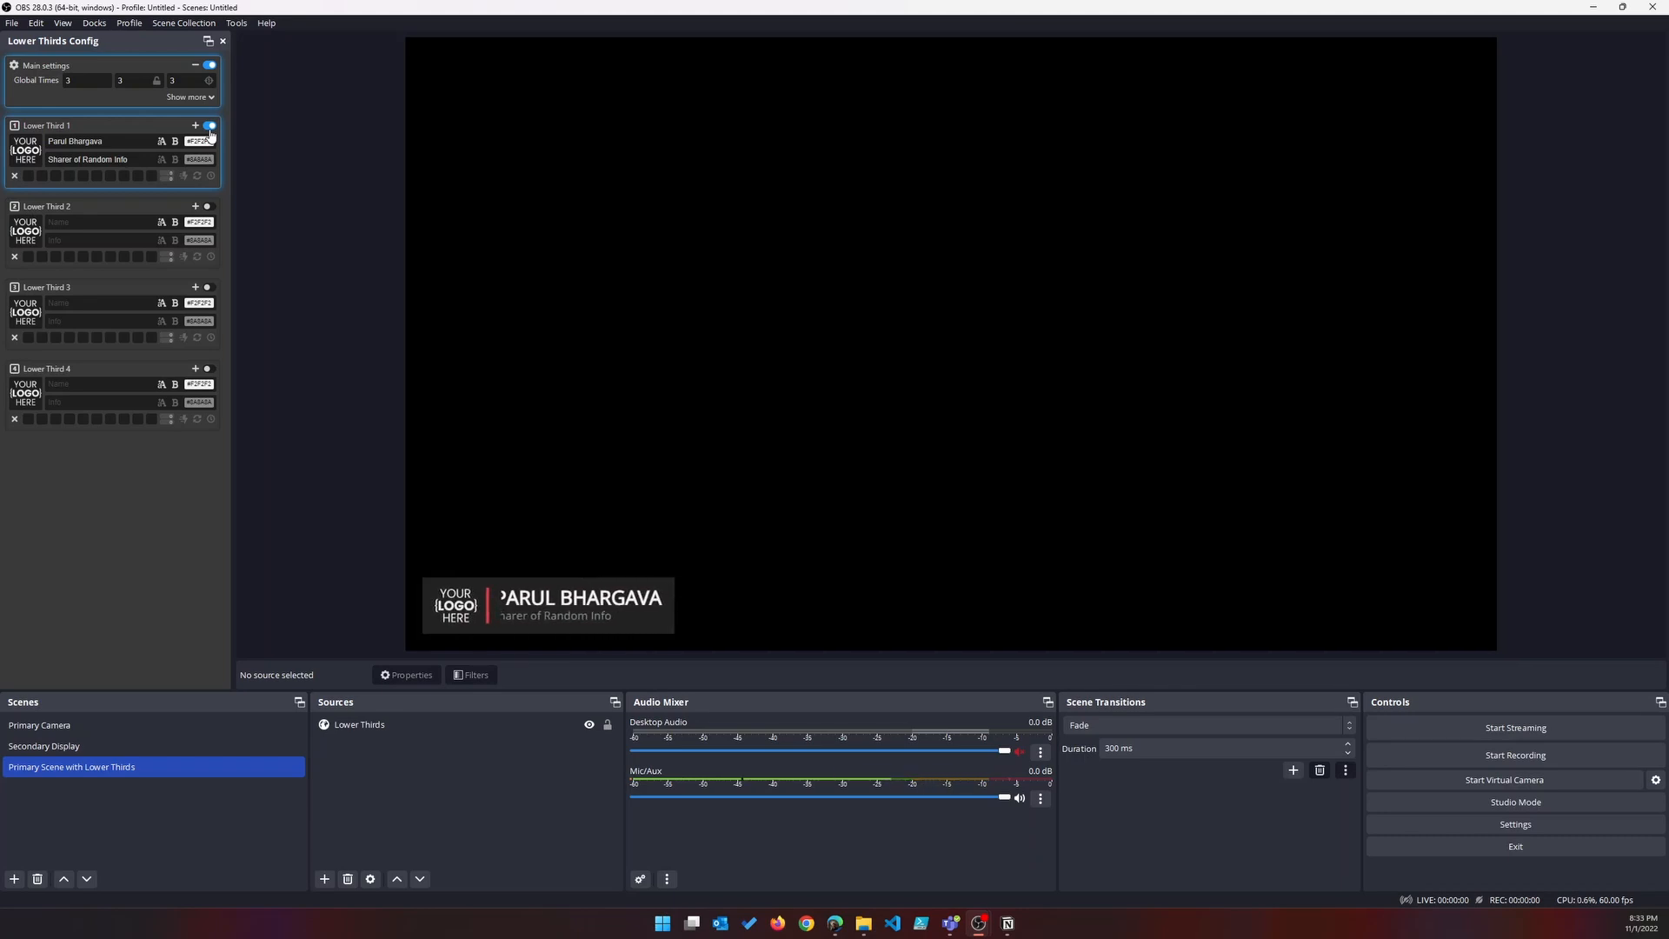
{"action": "left_click", "coordinate": [211, 125]}
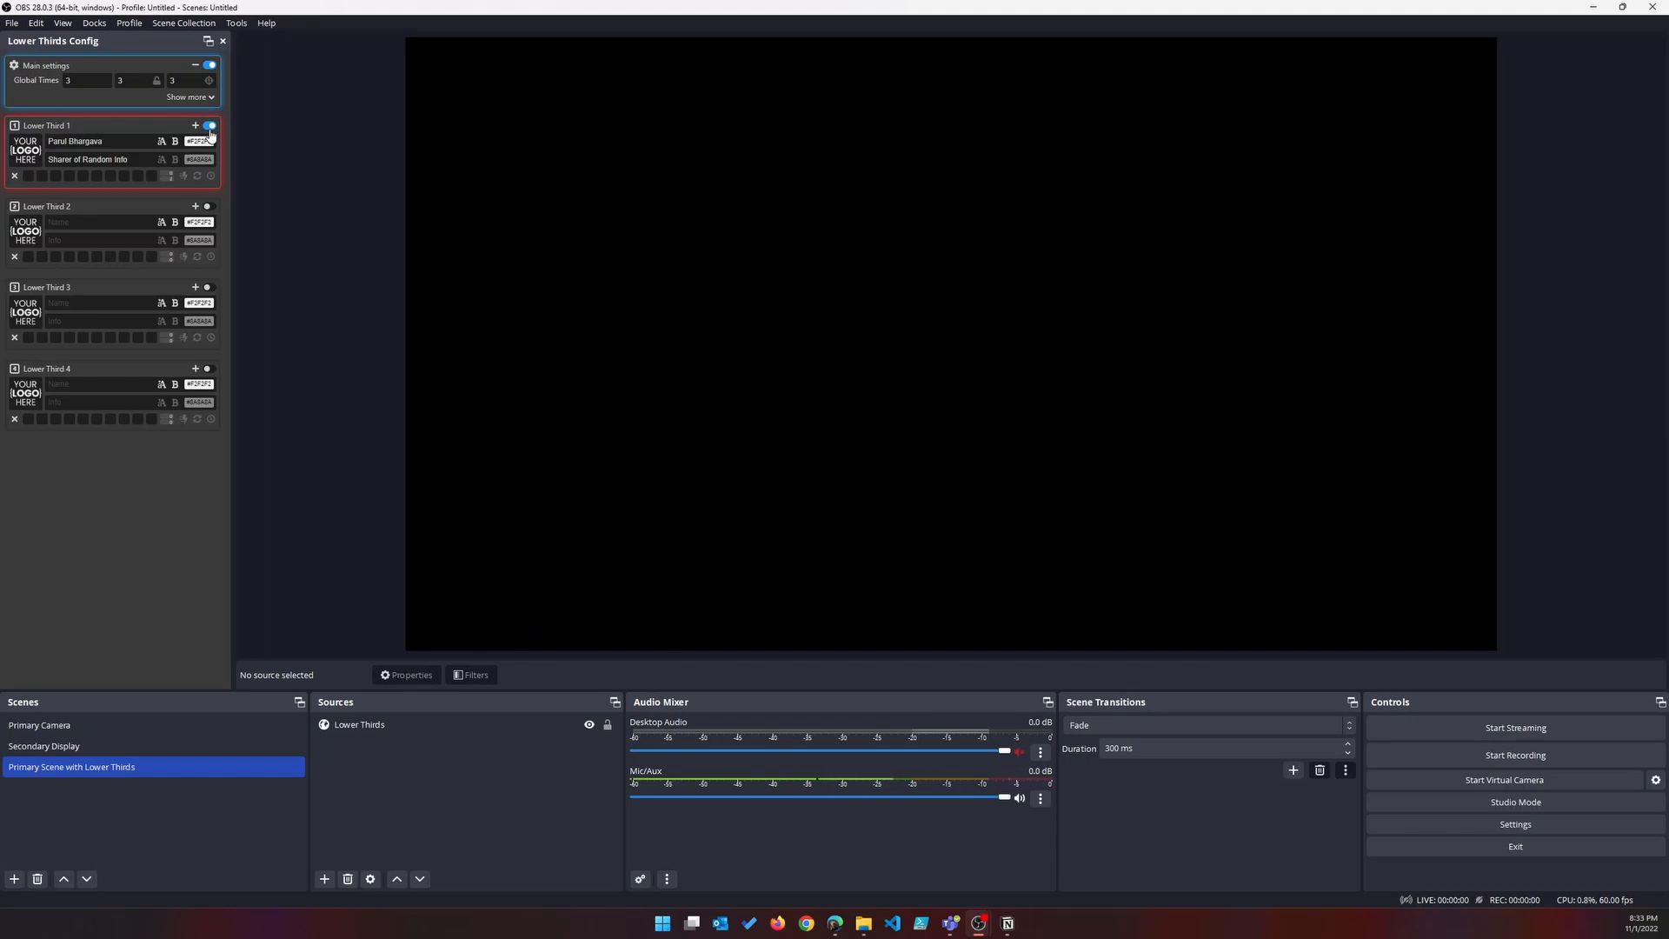
{"action": "left_click", "coordinate": [210, 125]}
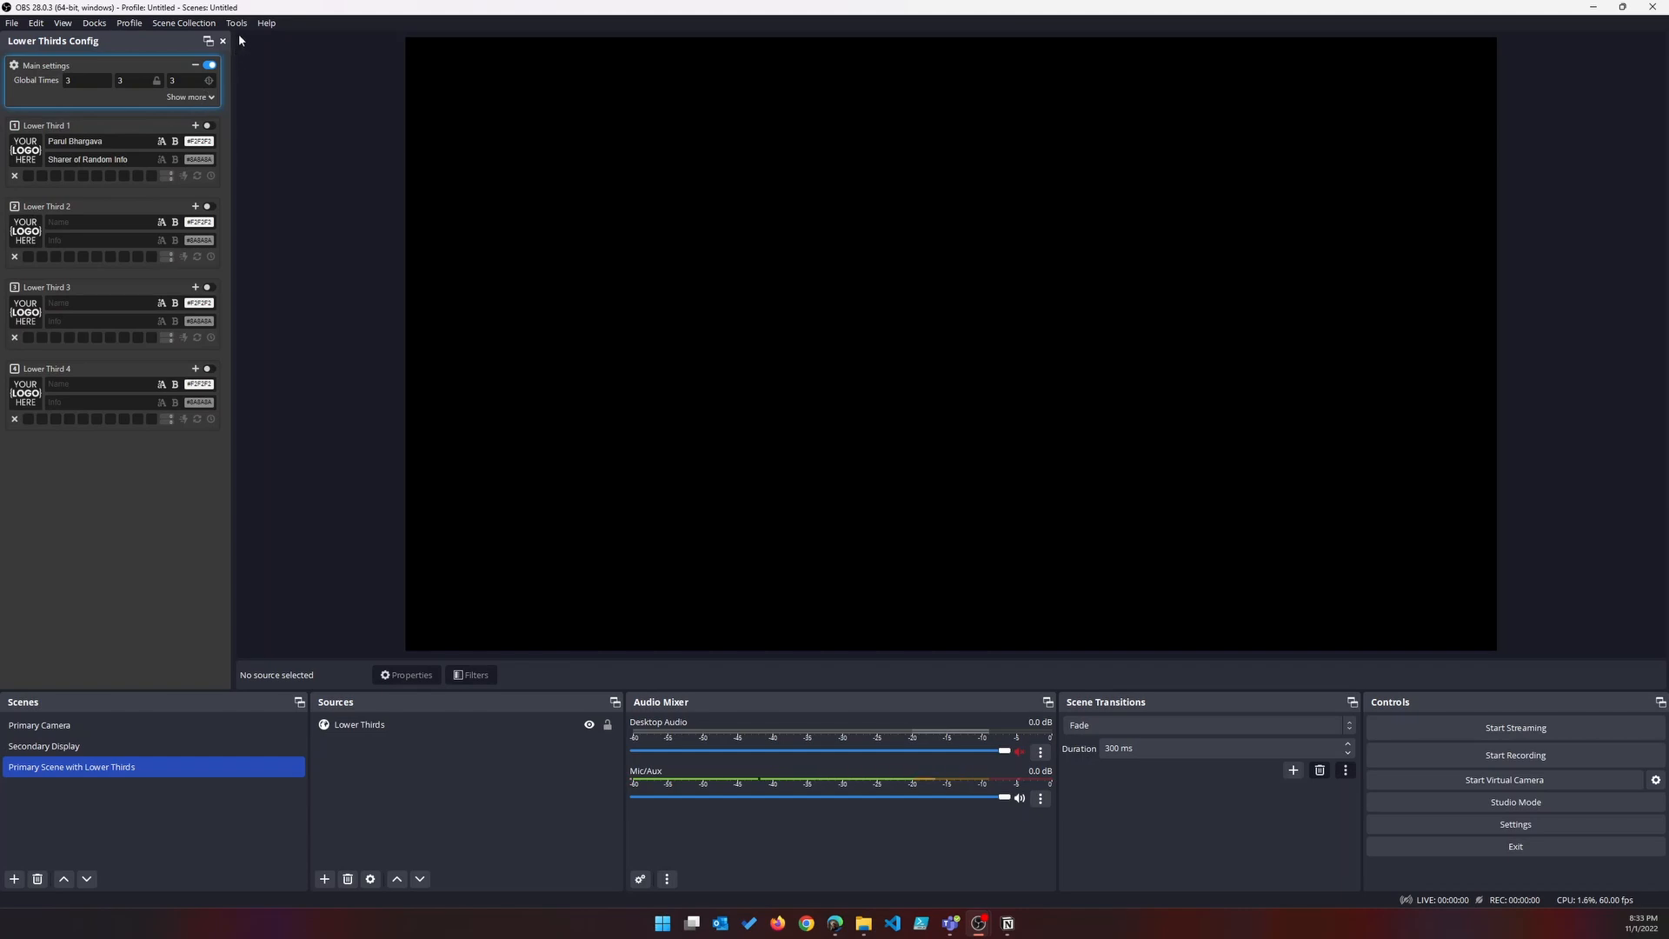
In Tools > Scripts, add lower_thirds_hotkeys.lua from the Animated-Lower-Thirds\lower thirds folder.
{"action": "left_click", "coordinate": [234, 22]}
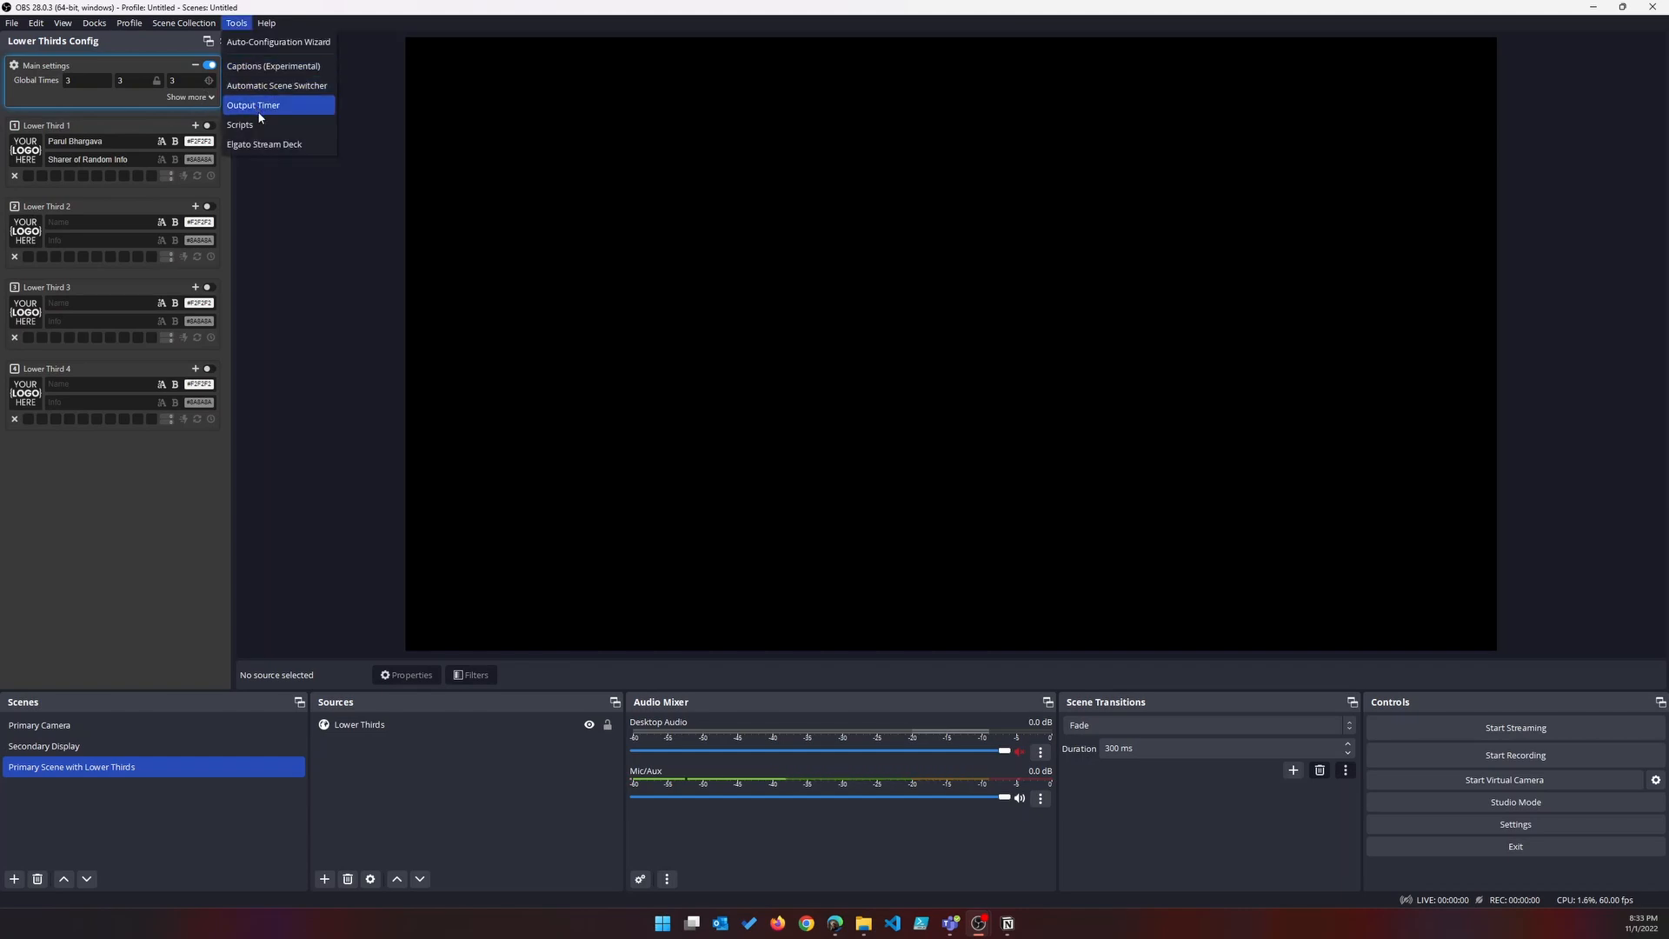
{"action": "left_click", "coordinate": [238, 125]}
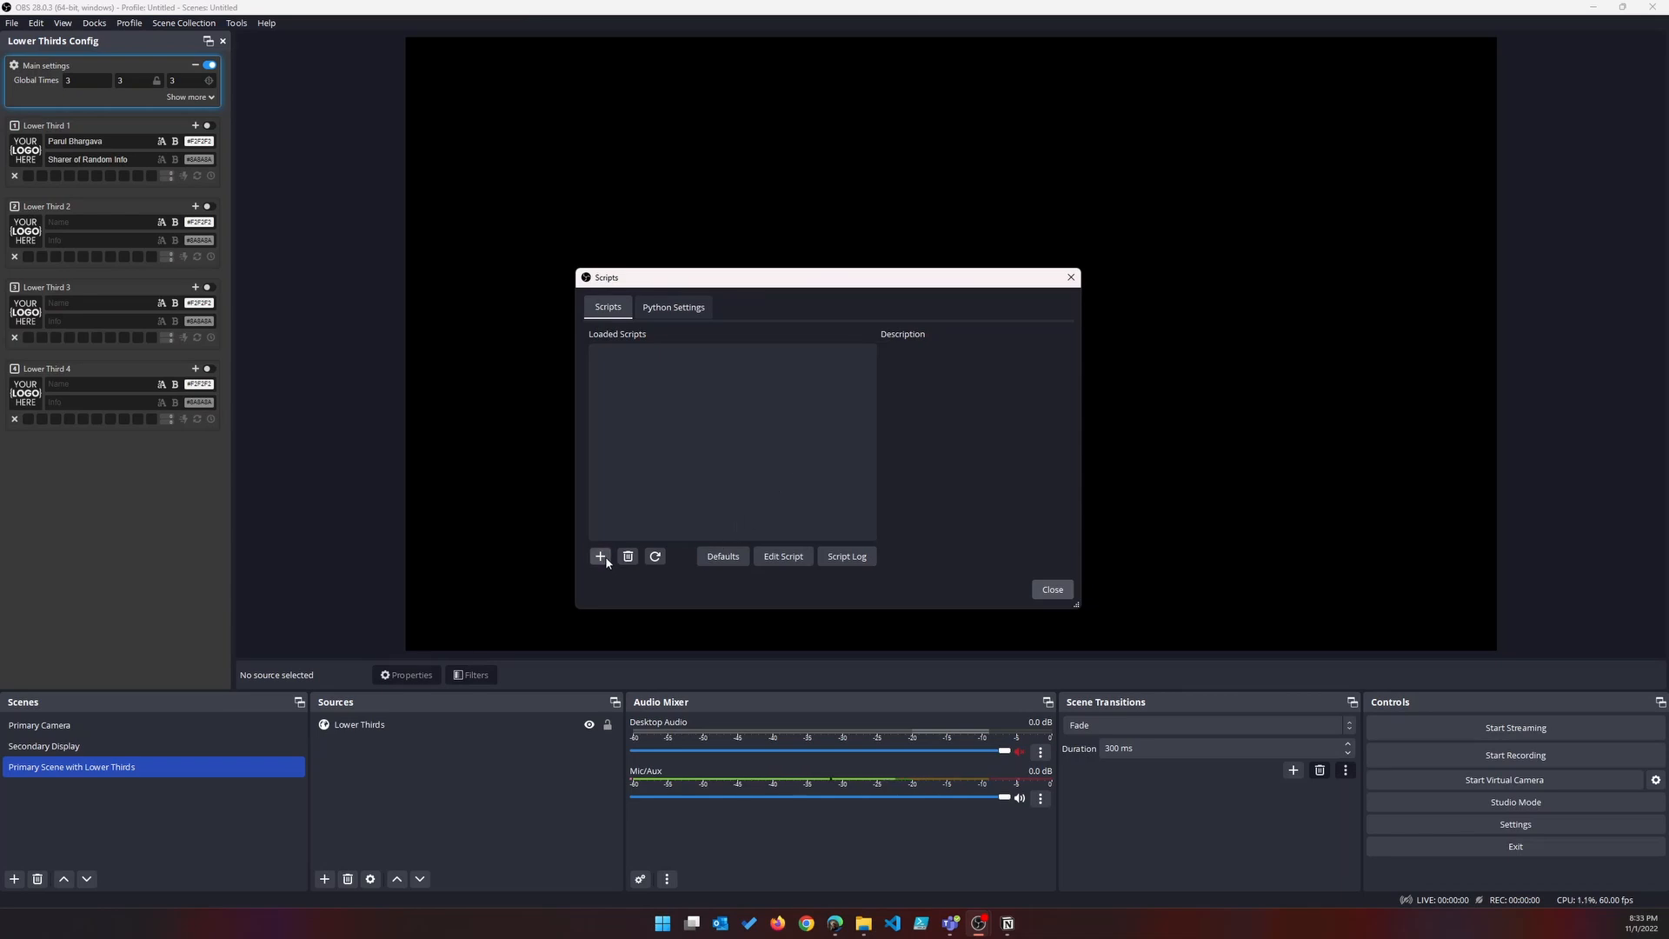
{"action": "left_click", "coordinate": [599, 557]}
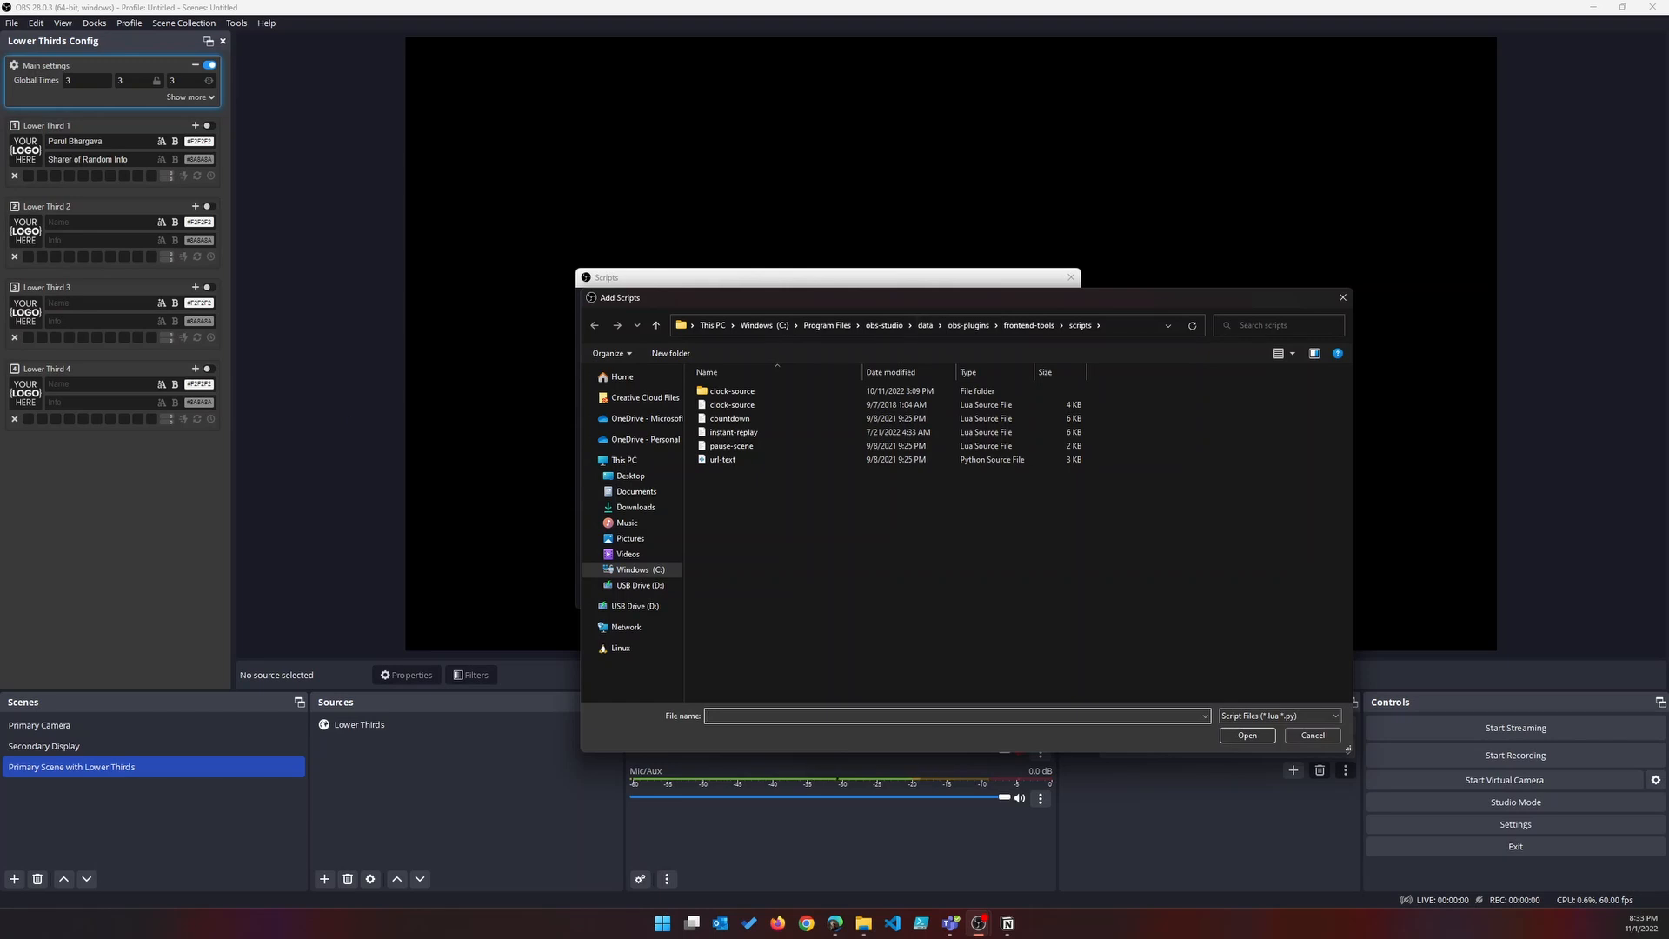
{"action": "type", "text": "C:\\Users\\Parul\\OneDrive\\OBS\\plugins\\Animated-Lower-Thirds\\lower thirds"}
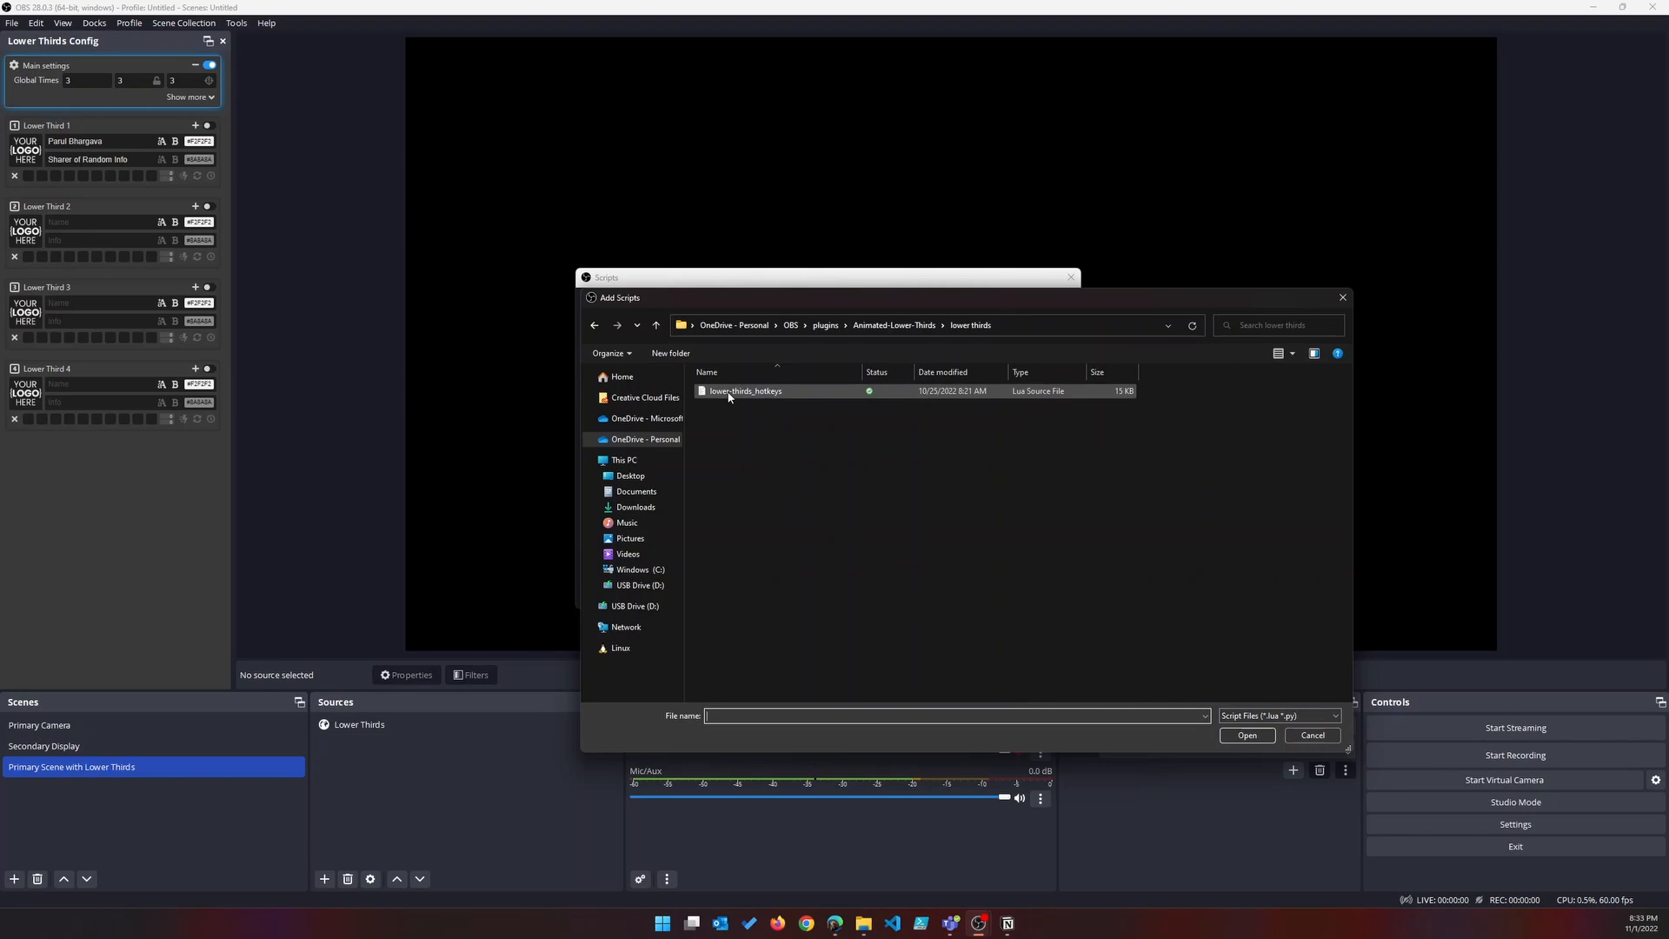
{"action": "left_click", "coordinate": [1311, 736]}
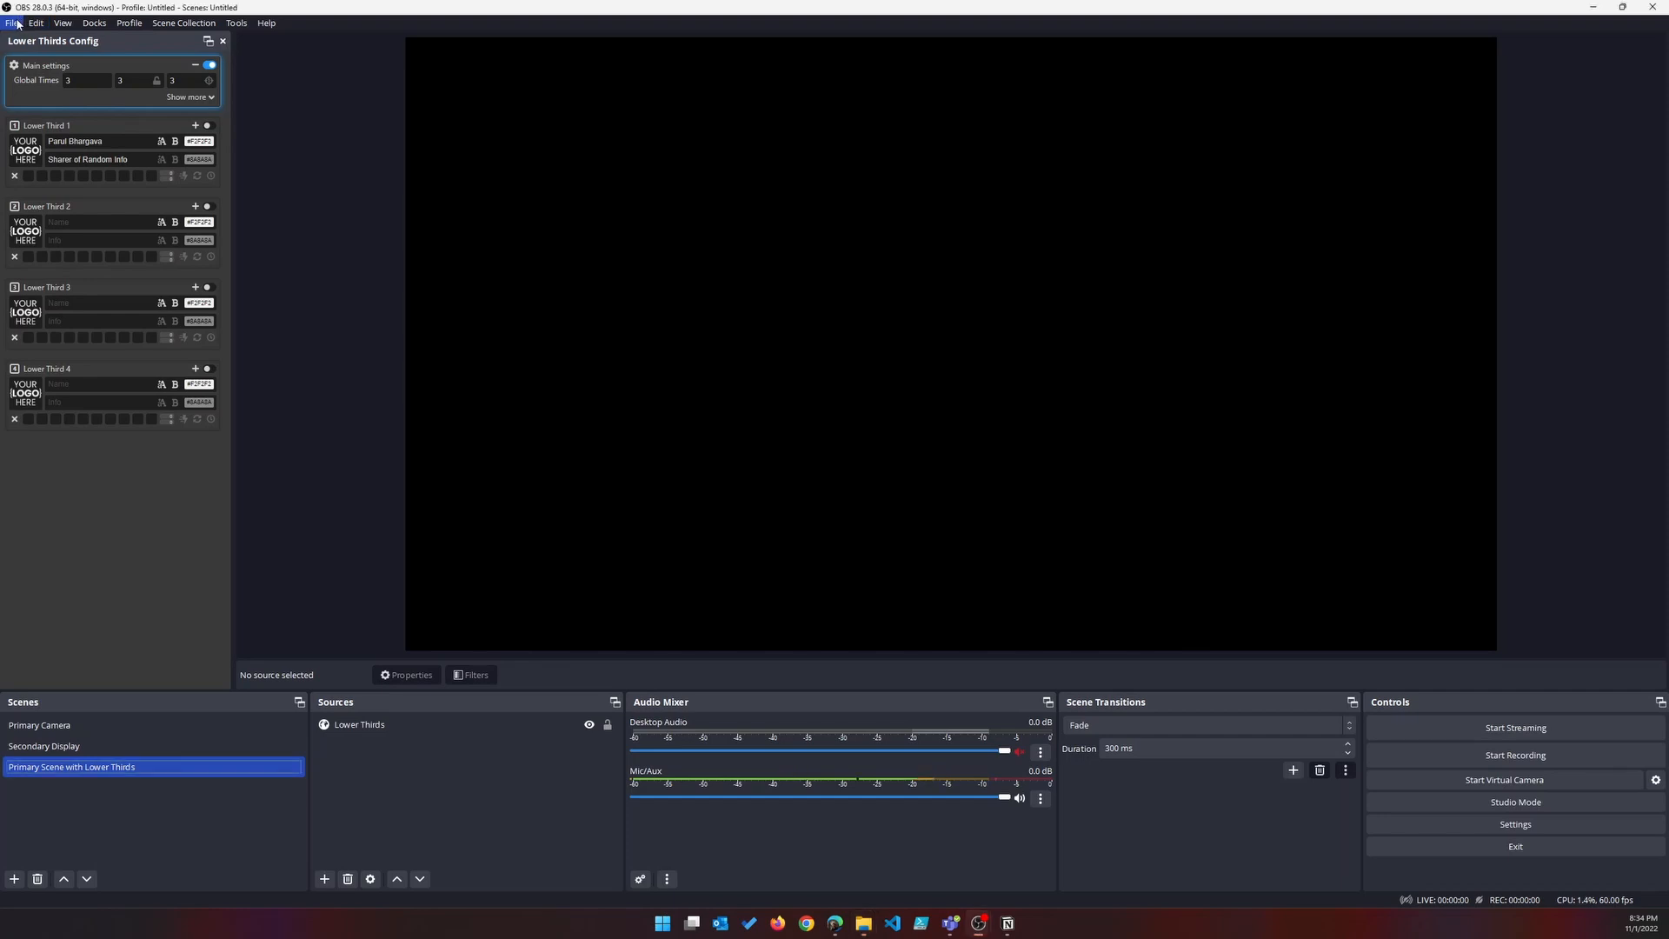
Reach the Hotkeys settings and filter the list by 'lower'.
{"action": "left_click", "coordinate": [12, 22]}
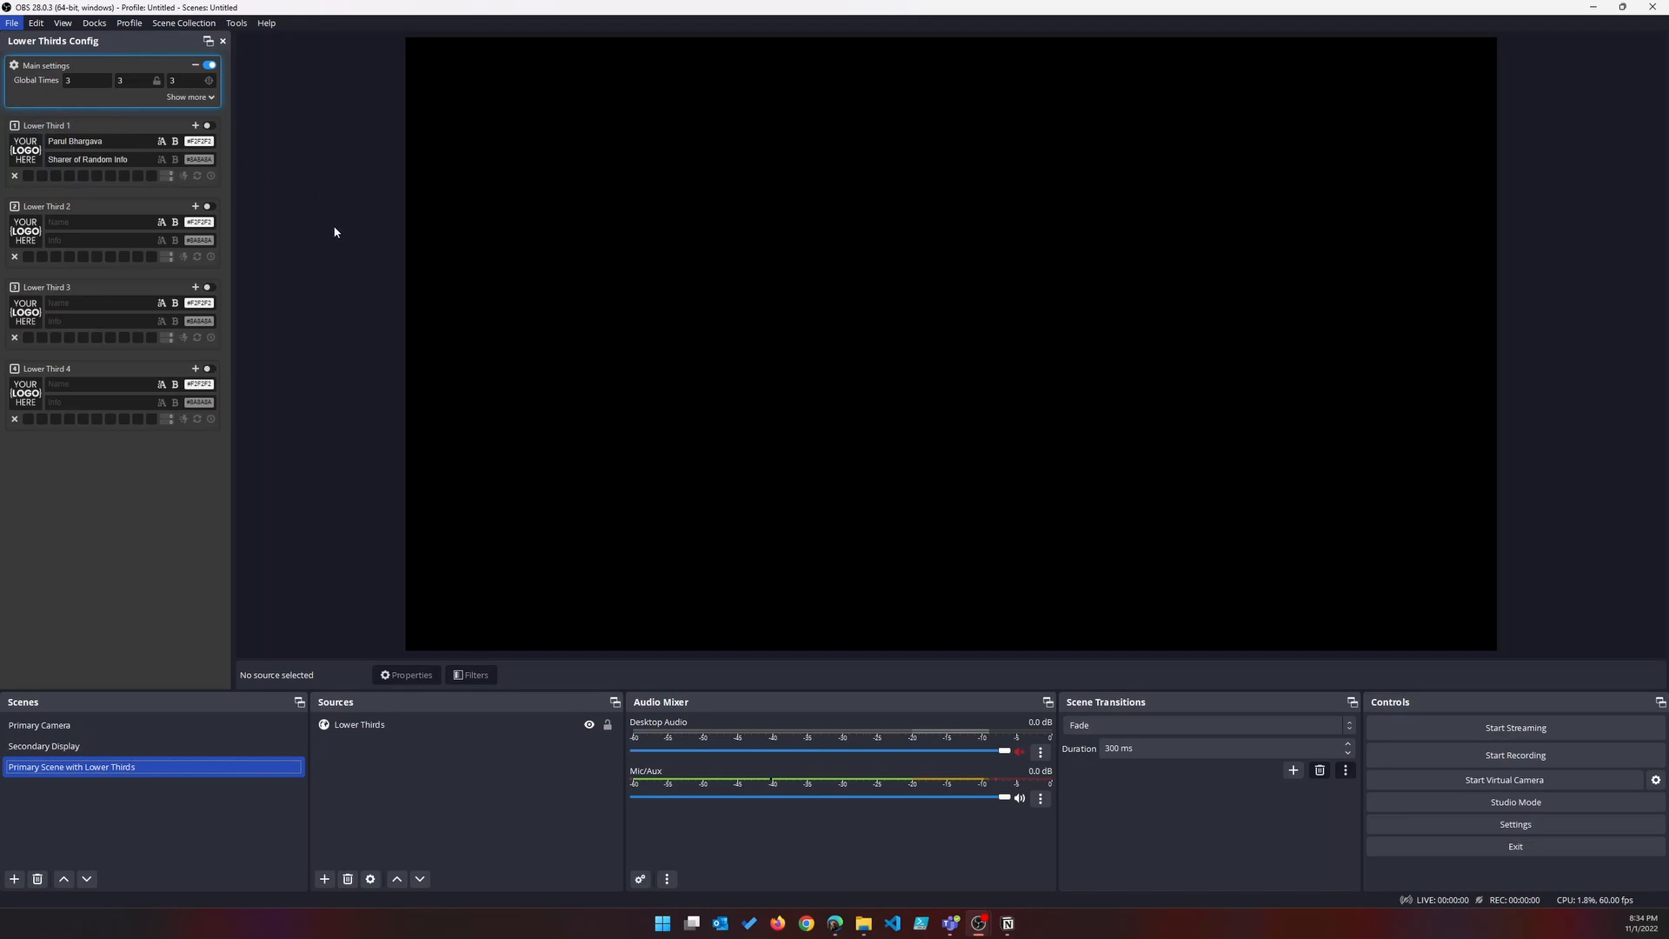
{"action": "left_click", "coordinate": [1514, 822]}
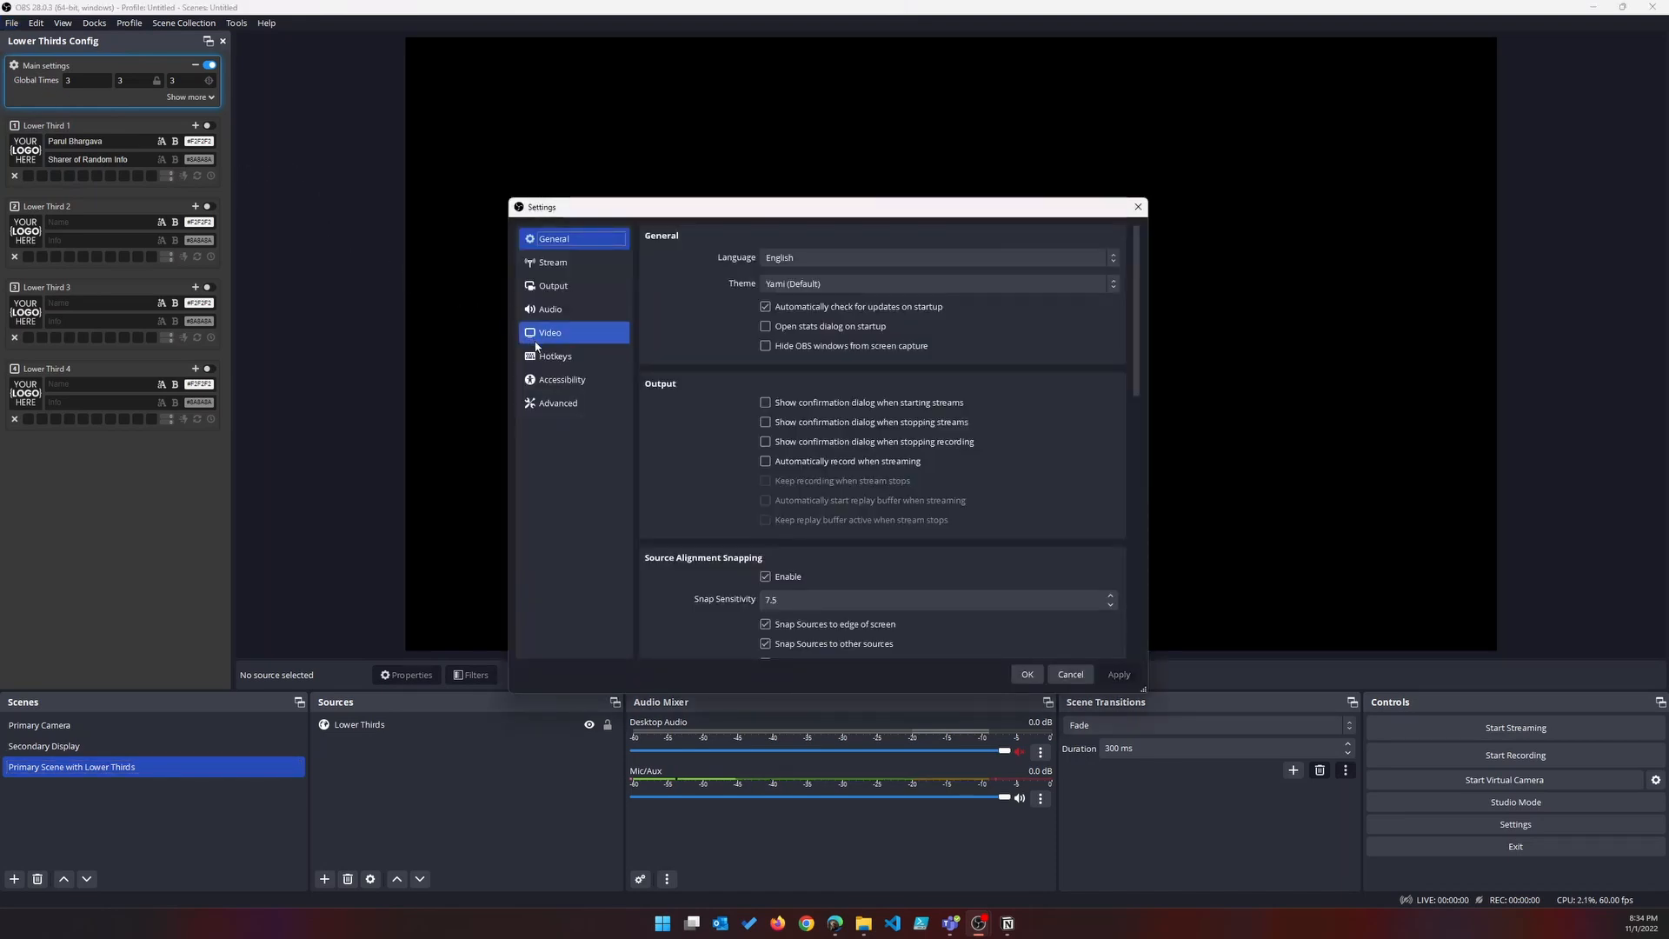
{"action": "left_click", "coordinate": [555, 355]}
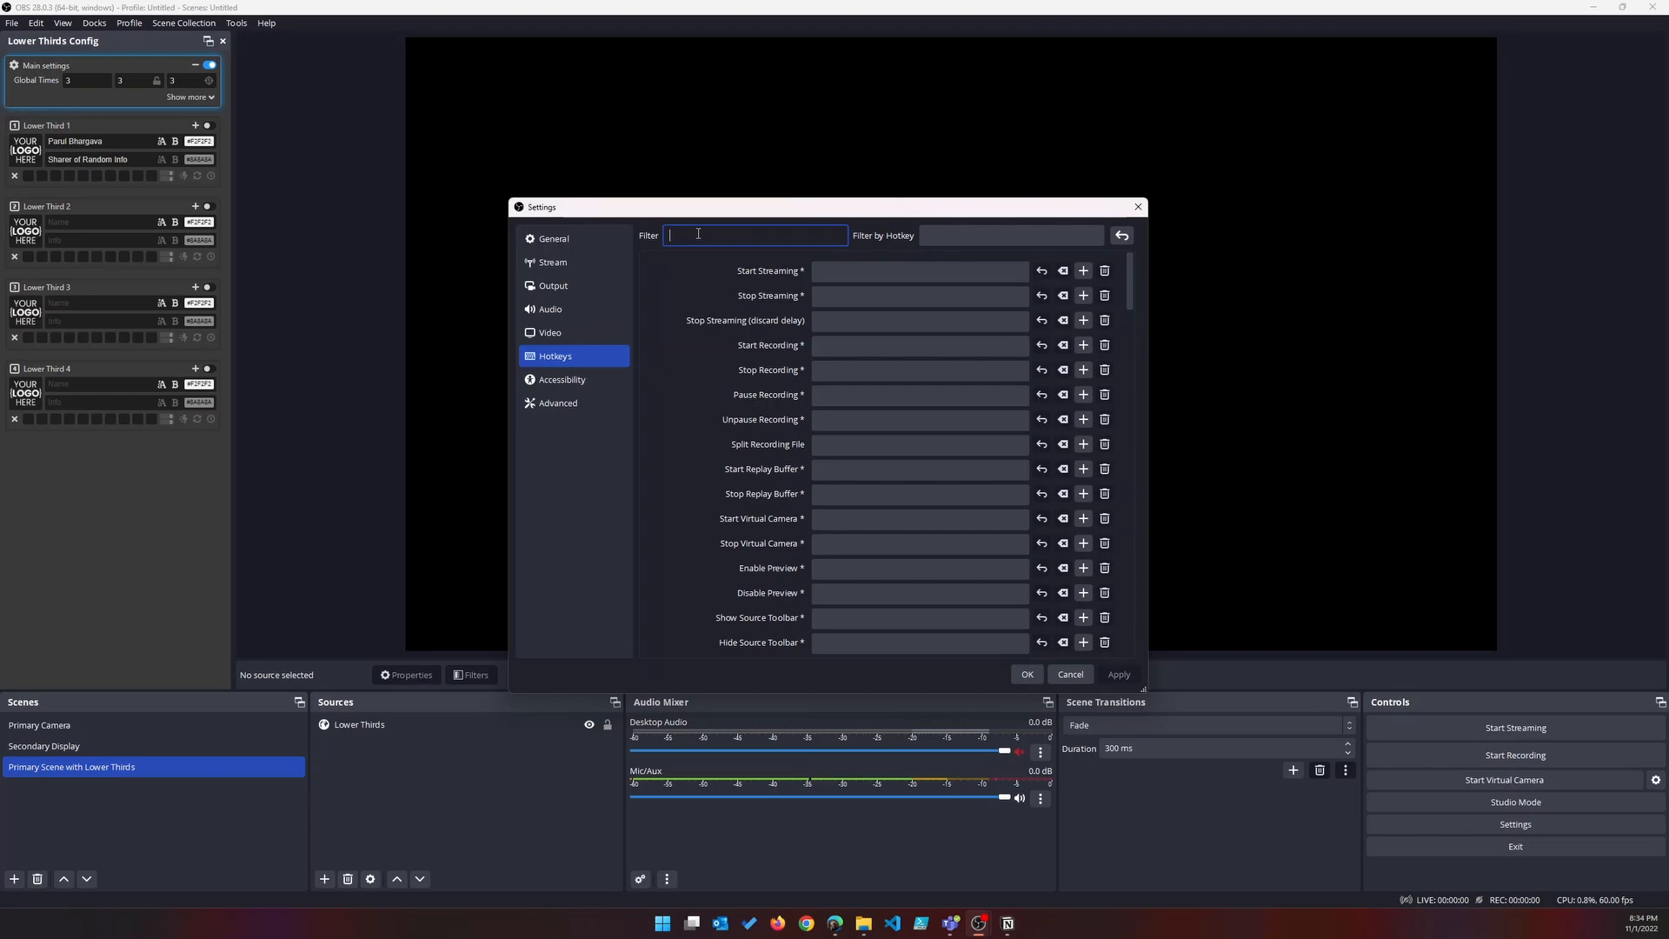
{"action": "type", "text": "lower"}
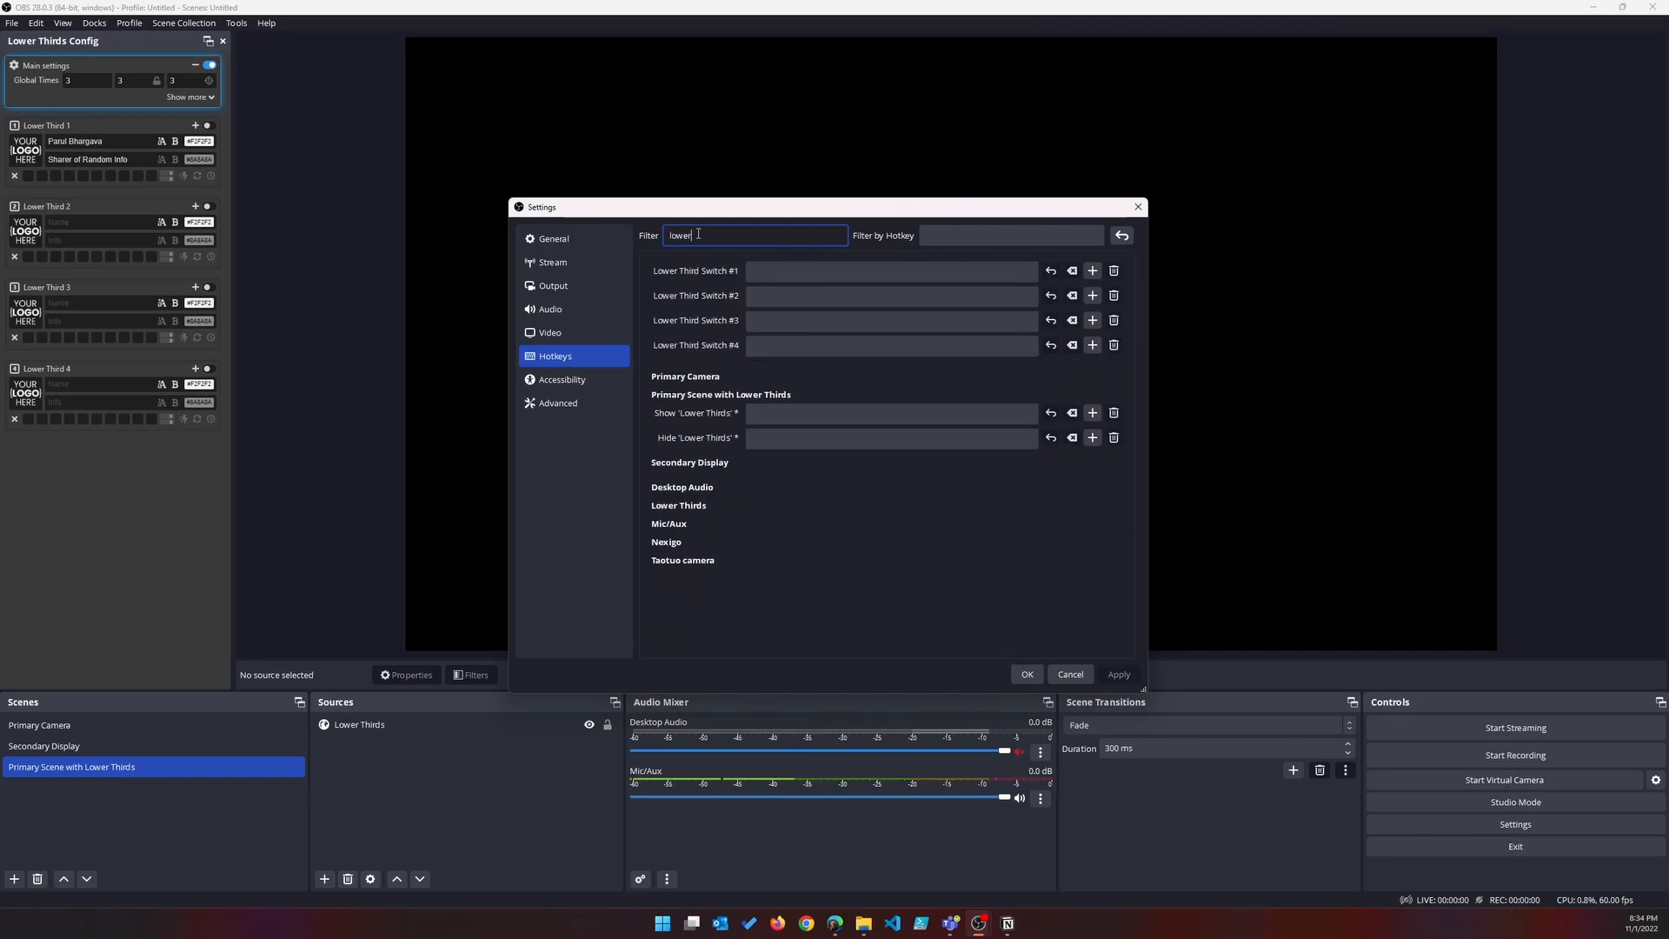
Assign Ctrl+Alt+Shift hotkeys to Lower Third Switch #1 and #2 and confirm, showing Lower Third 1.
{"action": "left_click", "coordinate": [892, 271]}
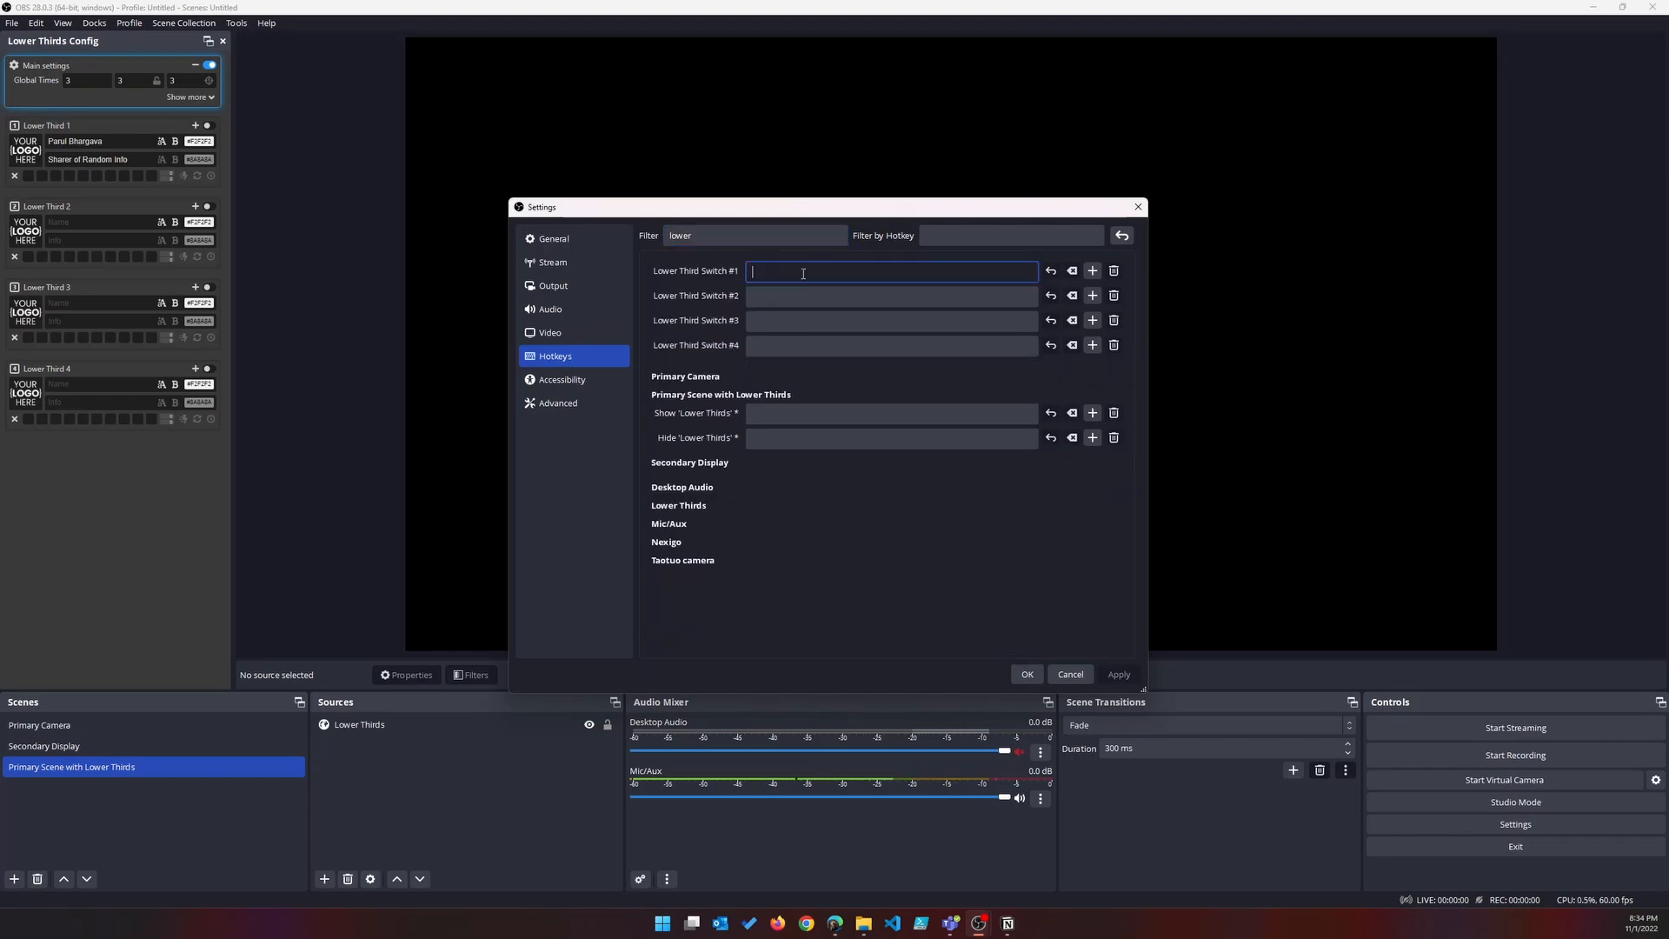
{"action": "key", "text": "Ctrl+Alt+Shift"}
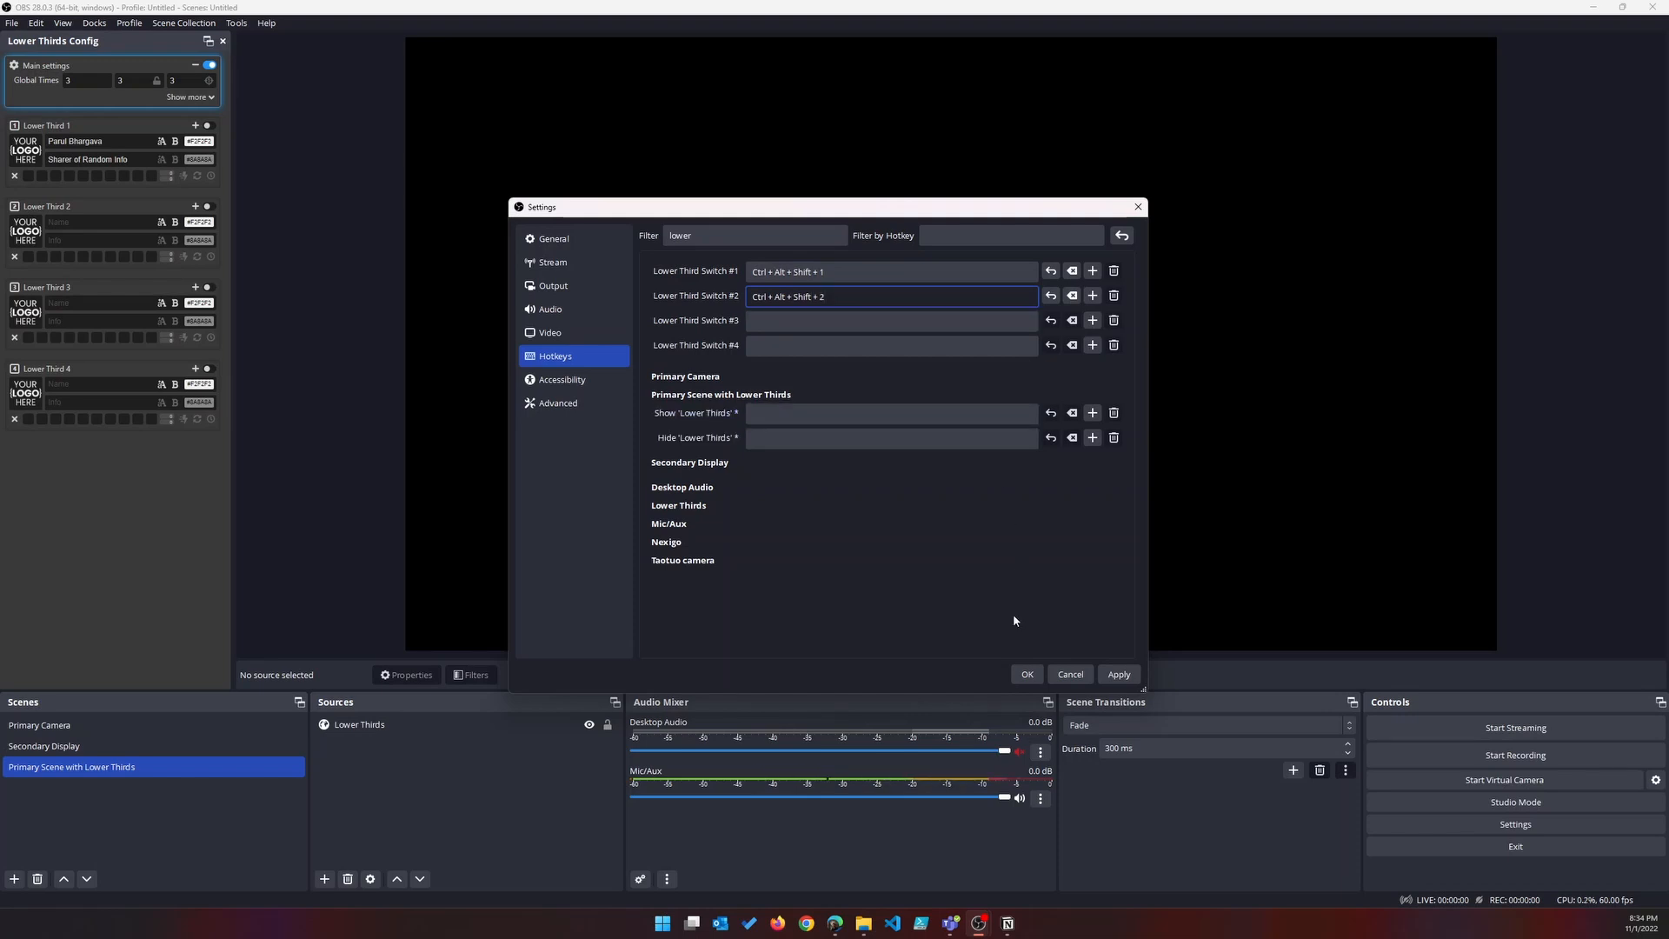
{"action": "left_click", "coordinate": [1026, 675]}
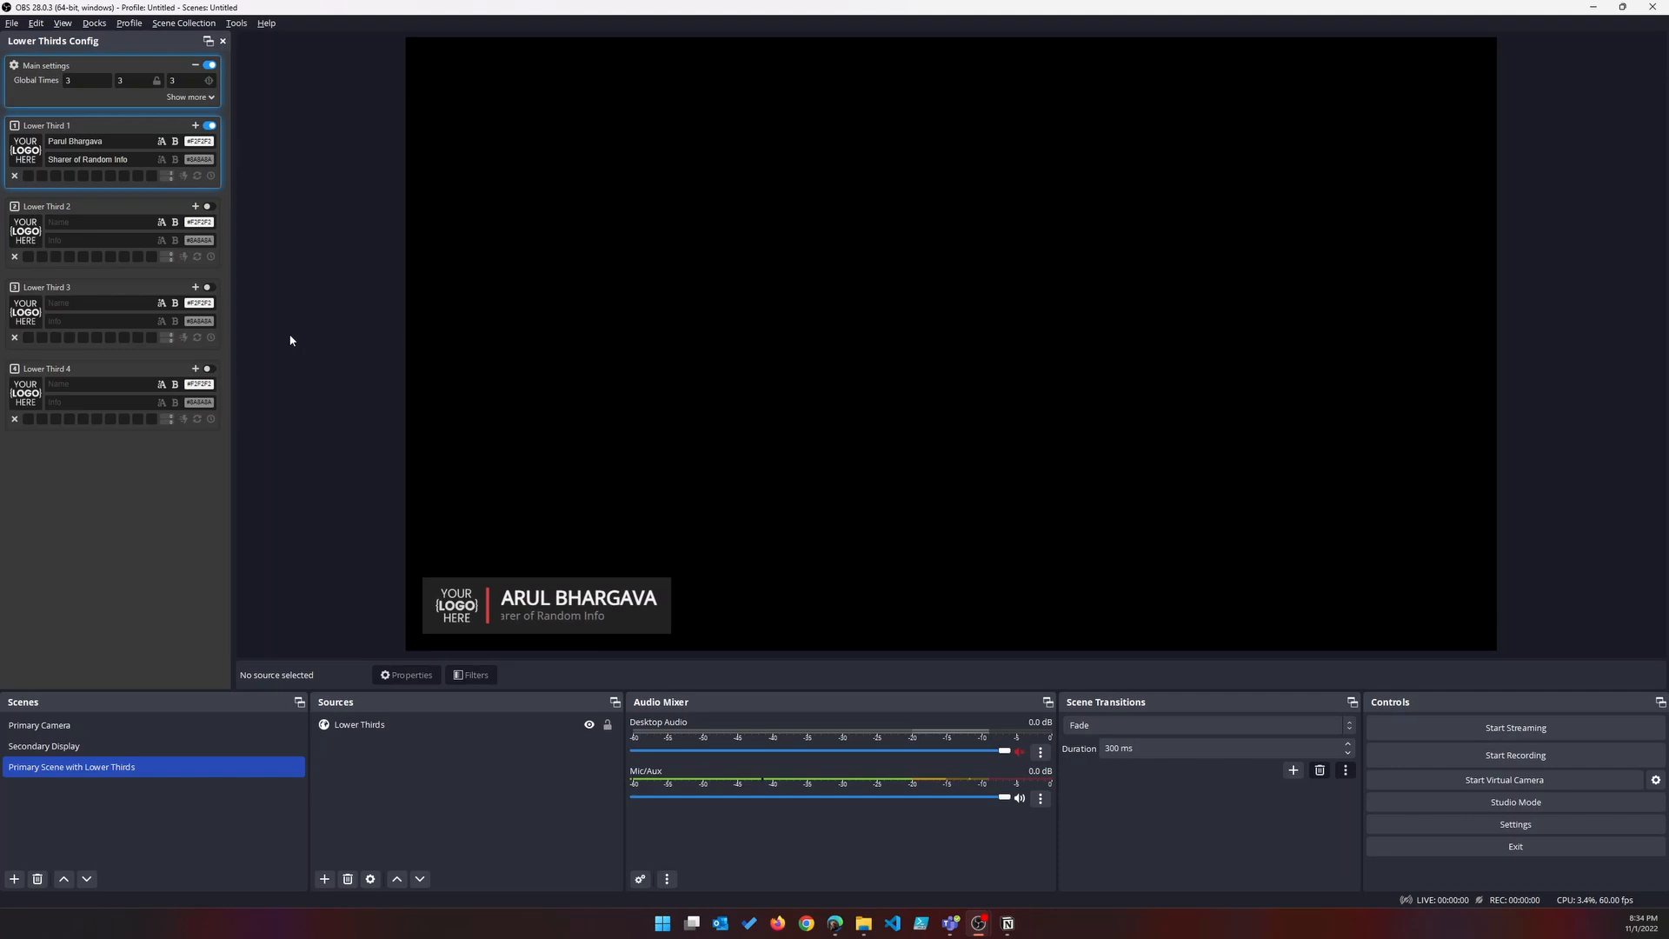
Set Lower Third 2 to 'Tell me what you think!' over 'Comment, Like, Subscribe' and toggle it on the preview.
{"action": "left_click", "coordinate": [210, 126]}
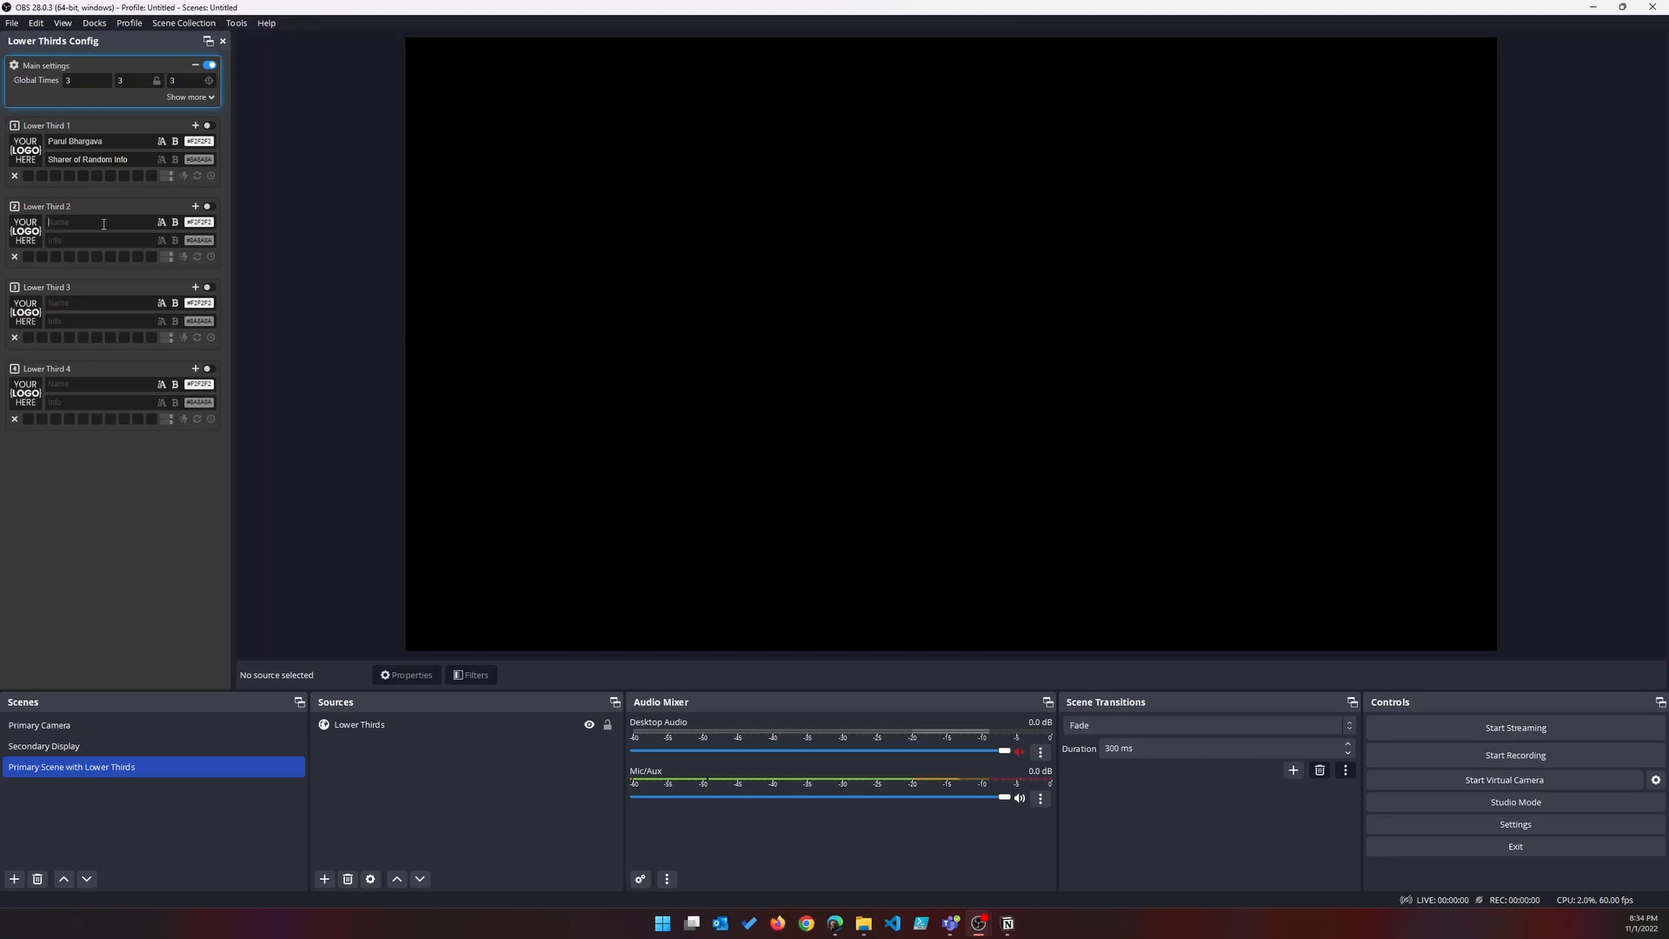
{"action": "type", "text": "Tell me what you think!"}
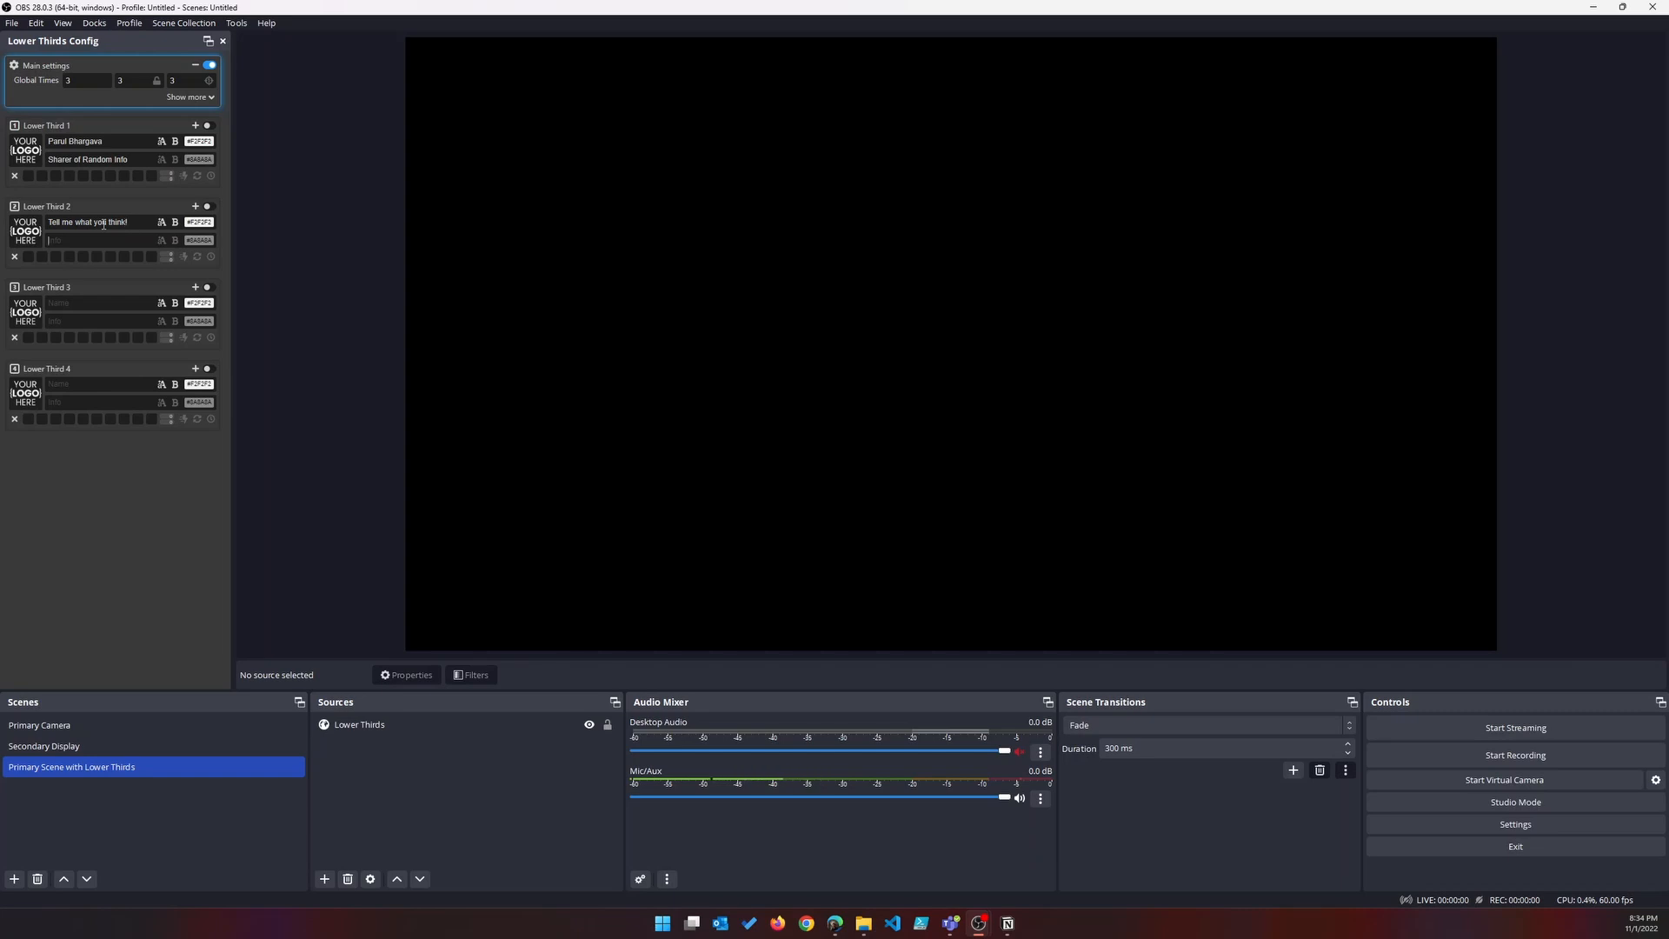
{"action": "type", "text": "Comment, Like, Subscribe"}
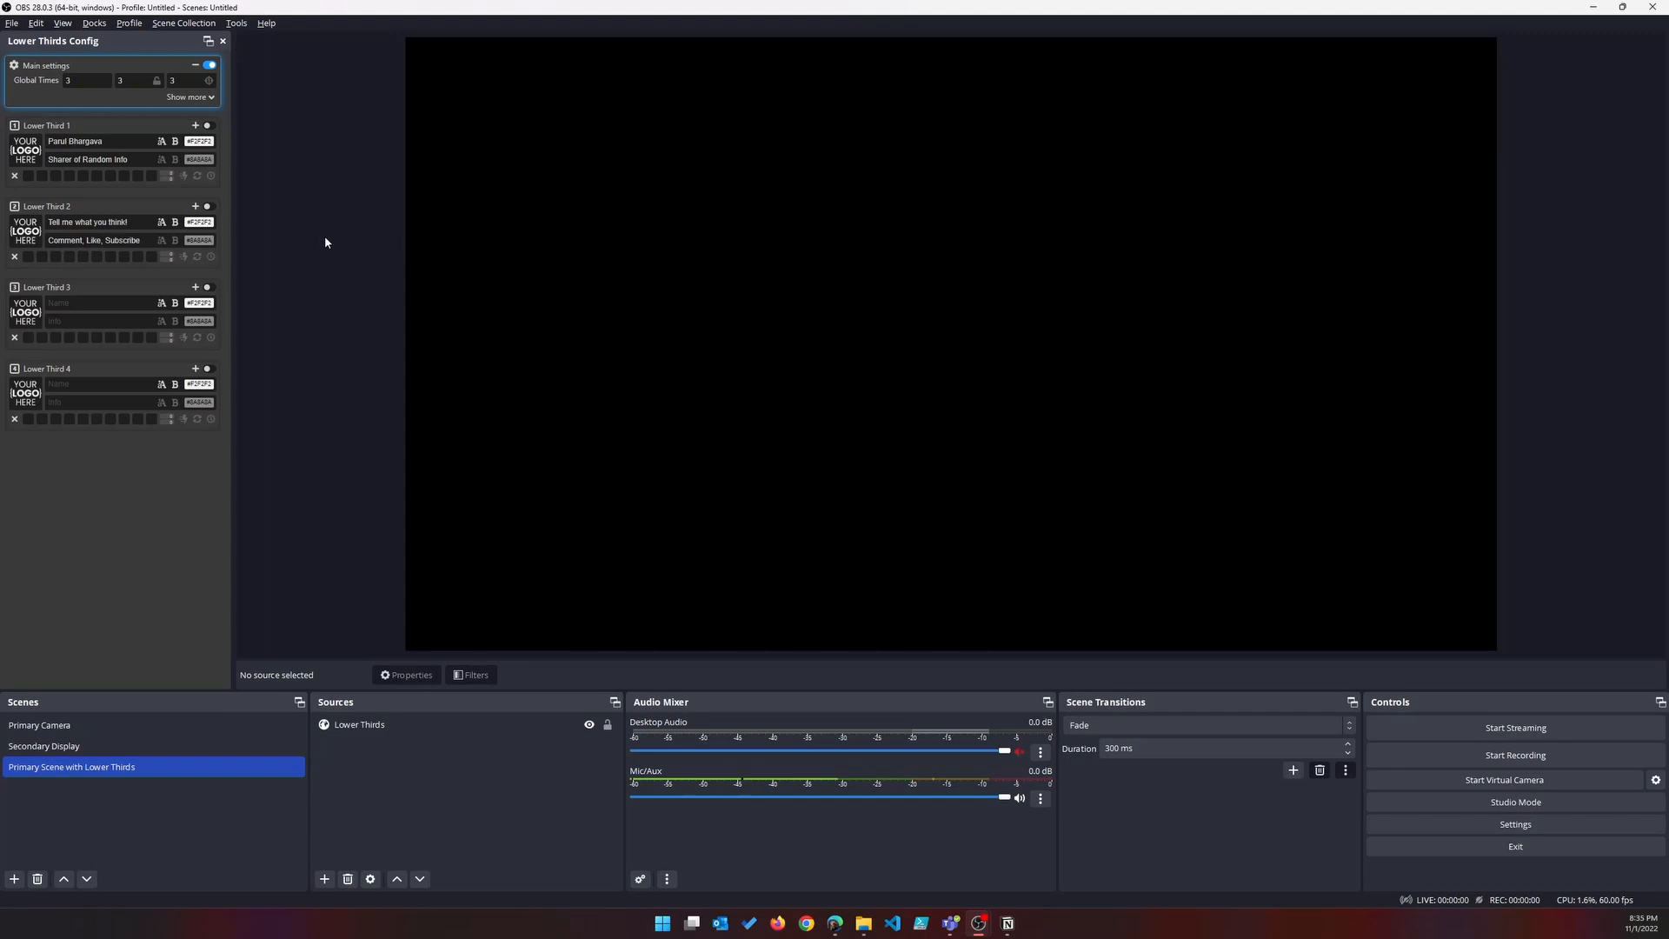
{"action": "left_click", "coordinate": [207, 205]}
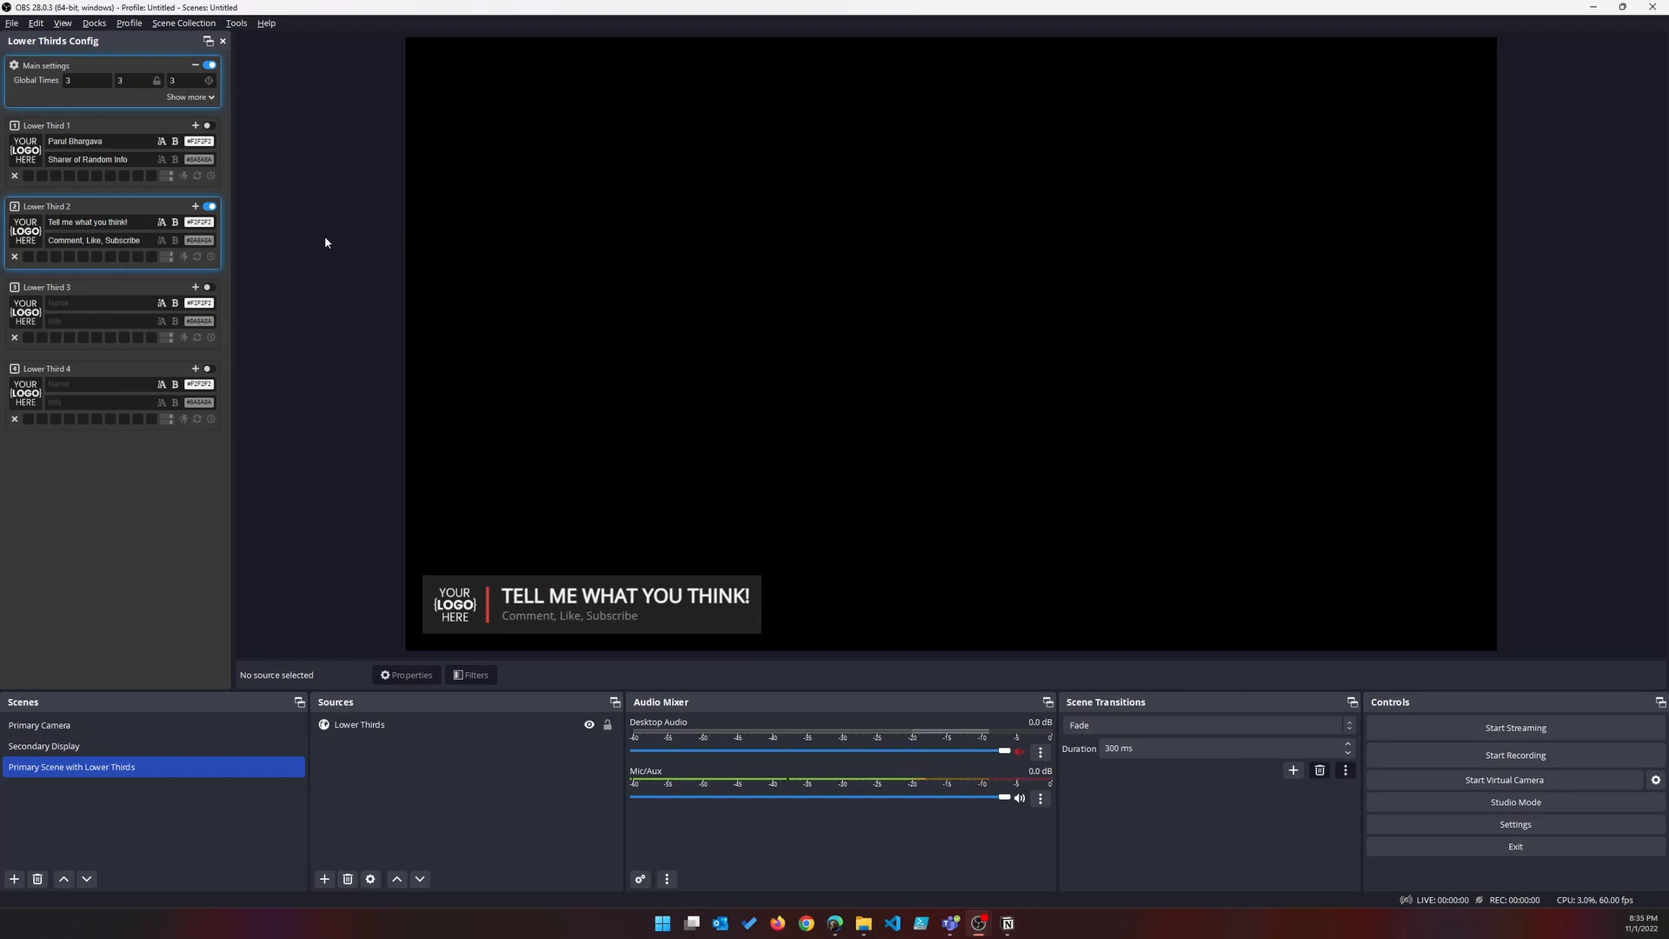
{"action": "left_click", "coordinate": [210, 206]}
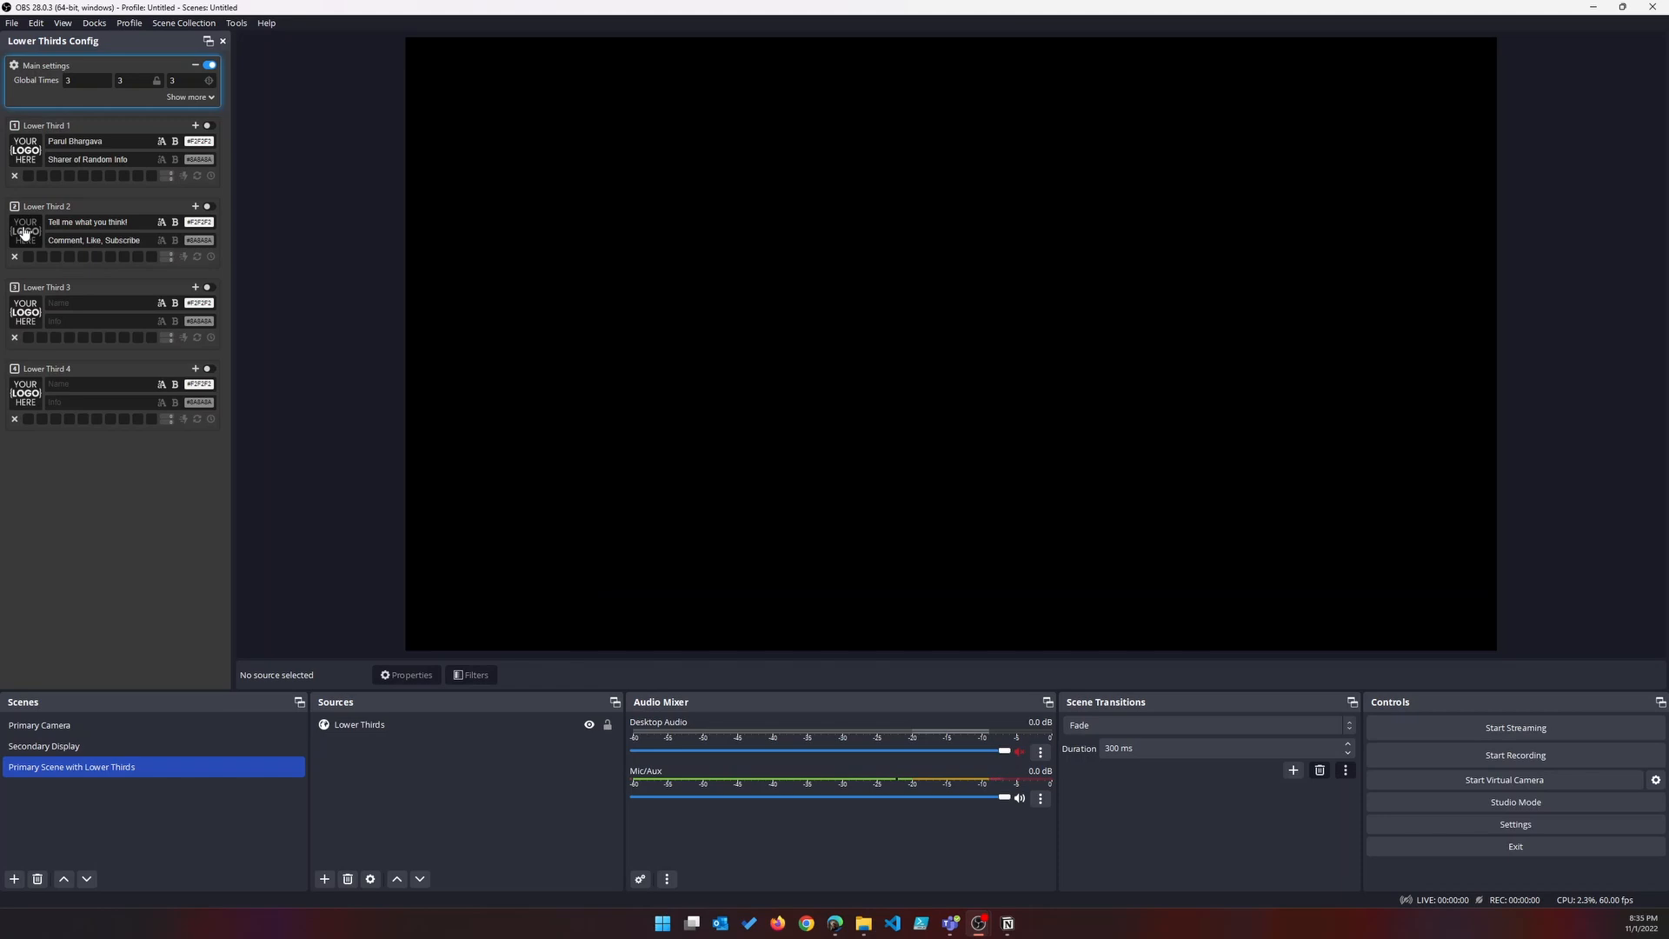
Pick the thumbs-up like button image from the logos folder as Lower Third 2's logo and show it.
{"action": "left_click", "coordinate": [23, 232]}
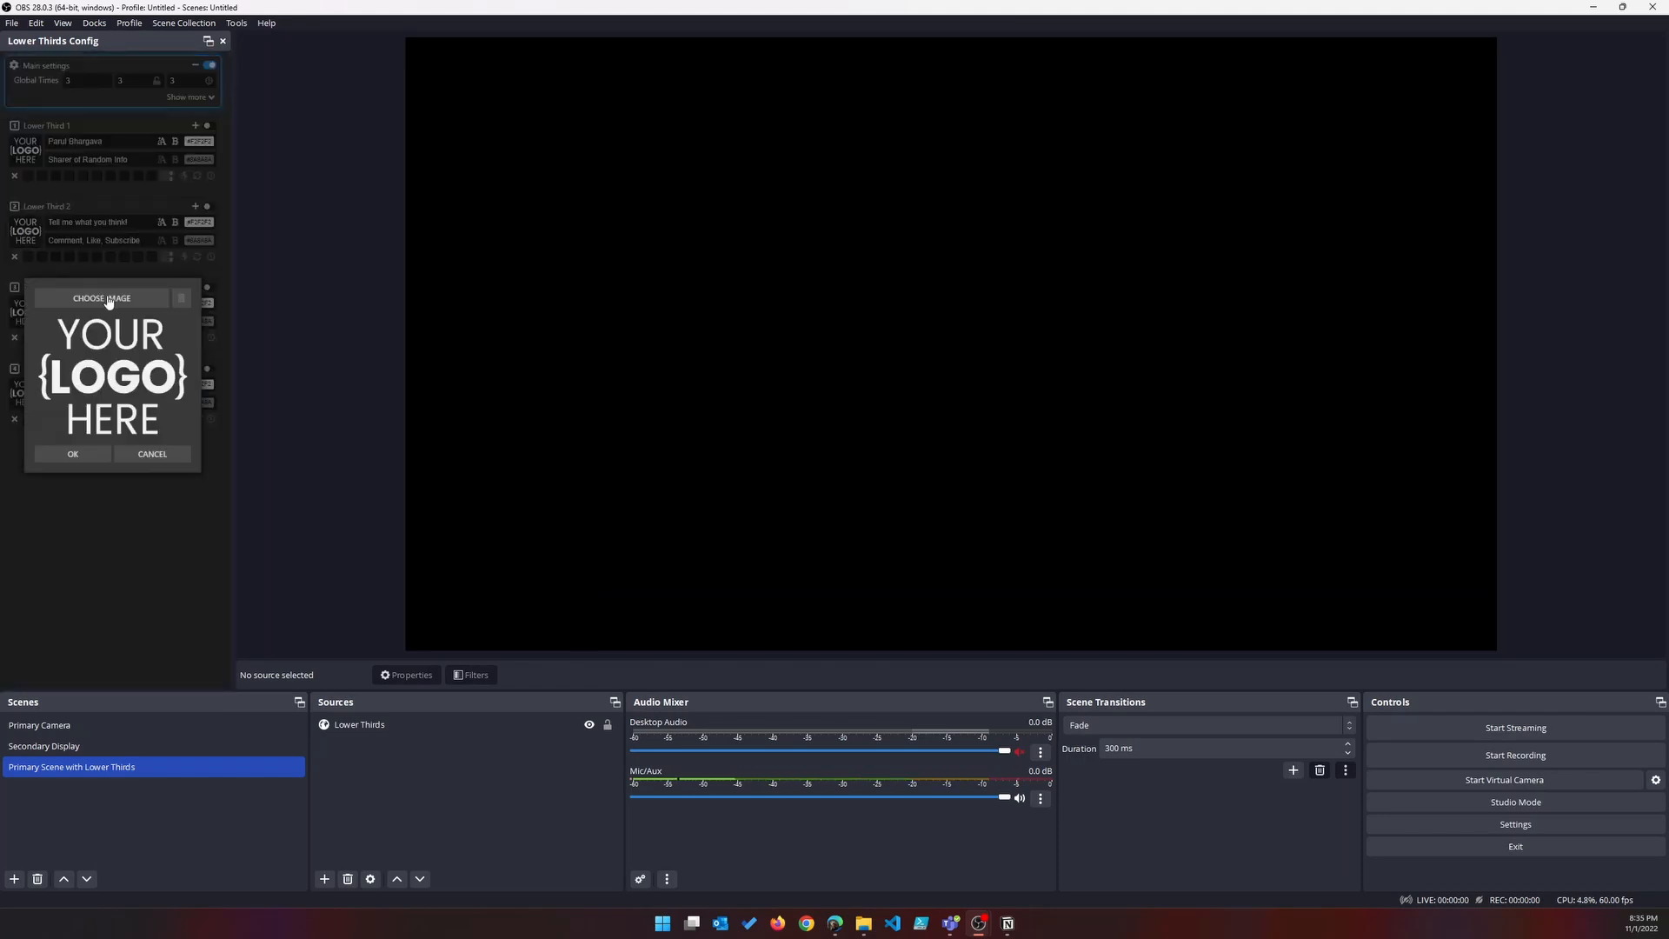
{"action": "left_click", "coordinate": [100, 298]}
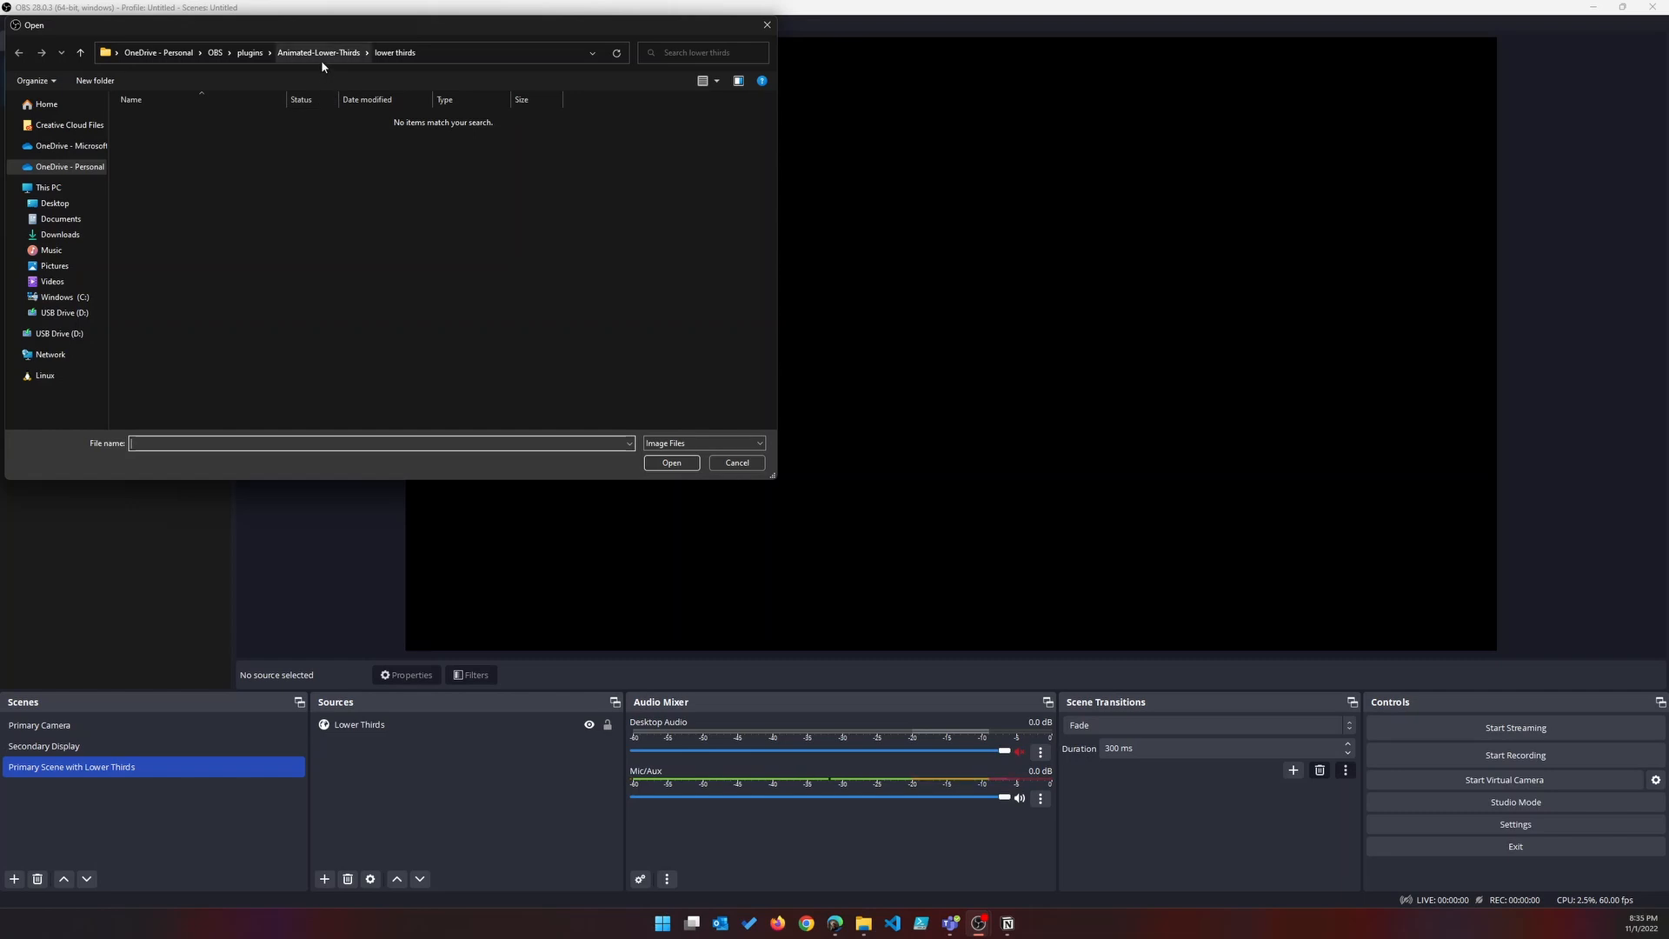
{"action": "left_click", "coordinate": [317, 52]}
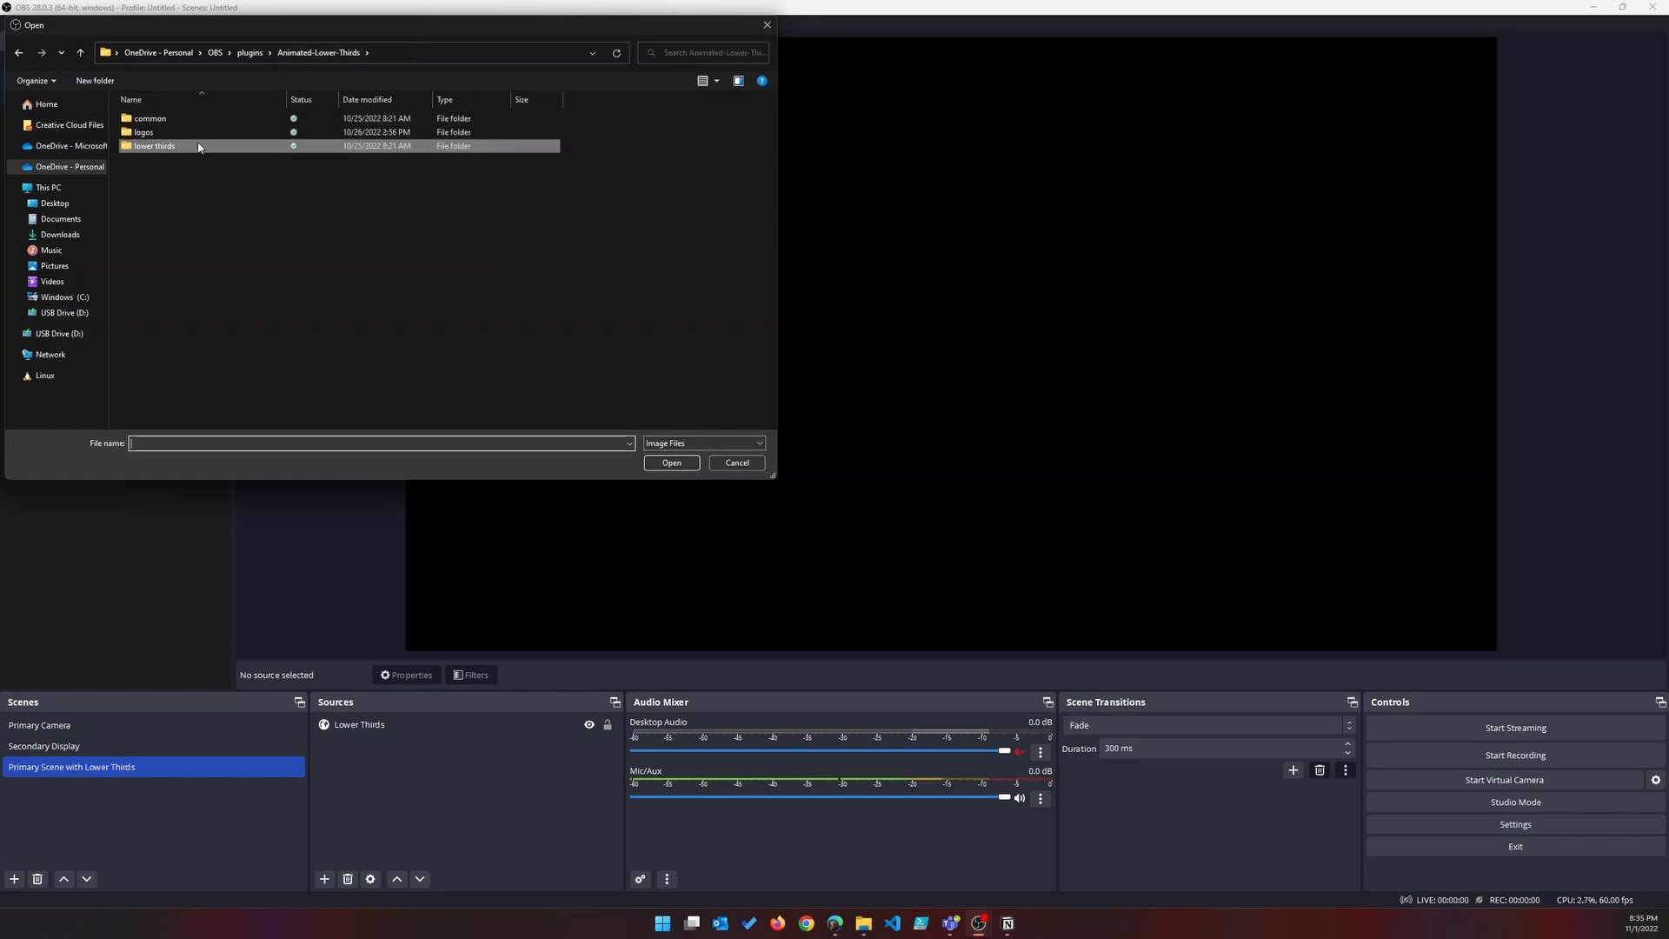
{"action": "double_click", "coordinate": [144, 132]}
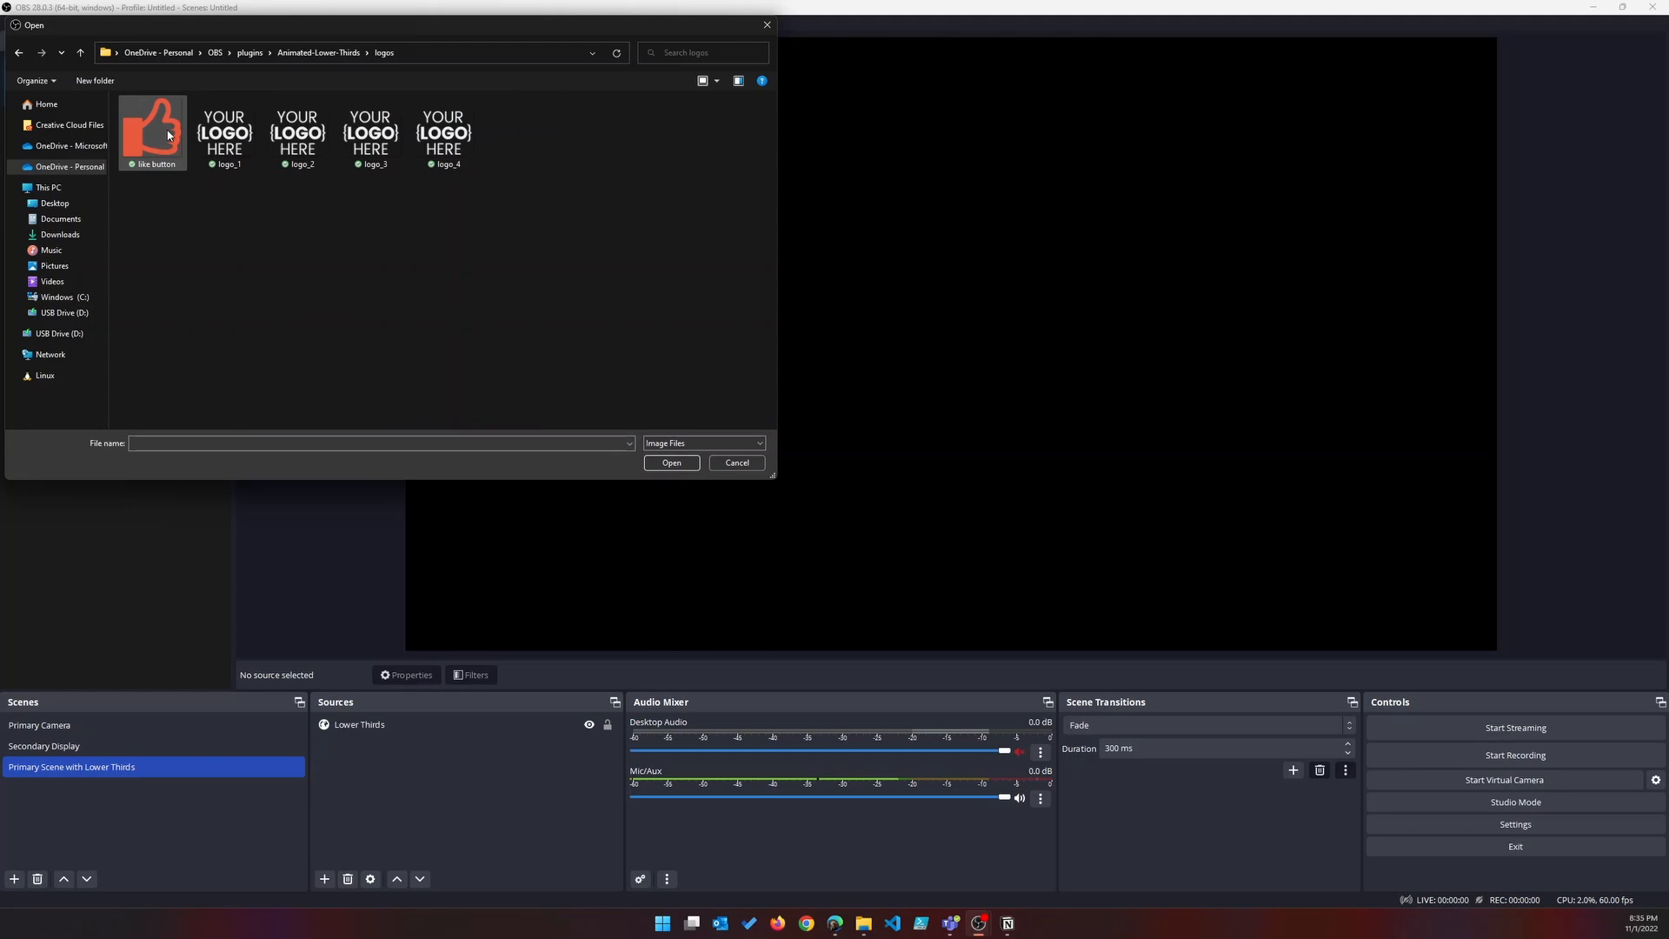
{"action": "double_click", "coordinate": [153, 127]}
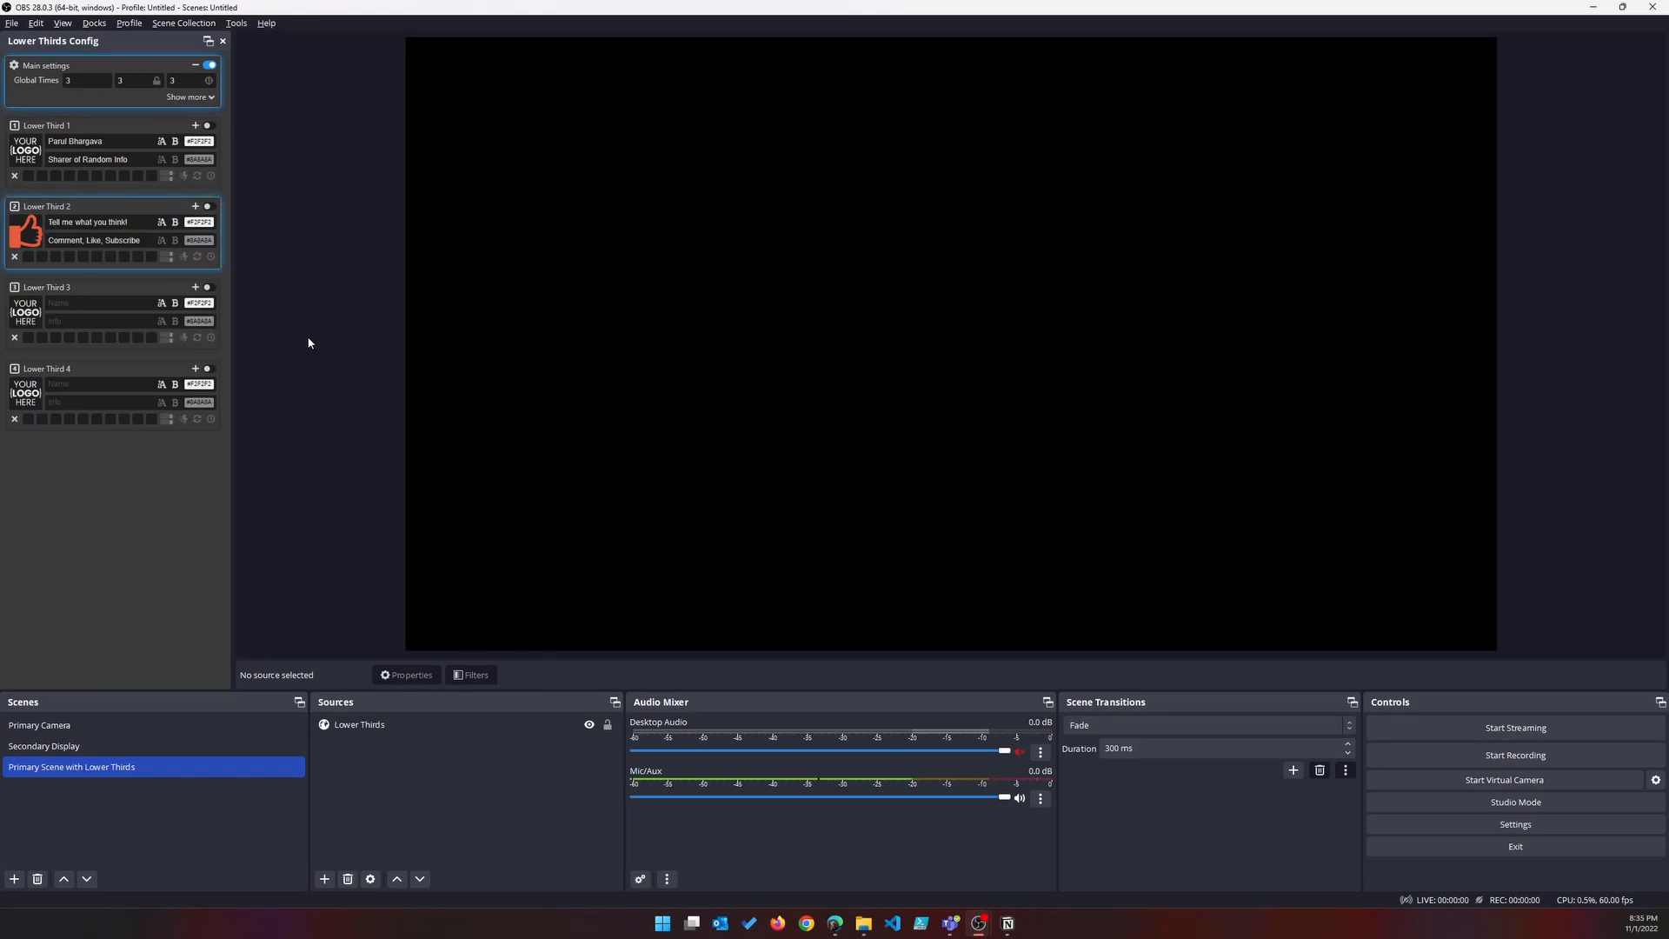
{"action": "left_click", "coordinate": [208, 205]}
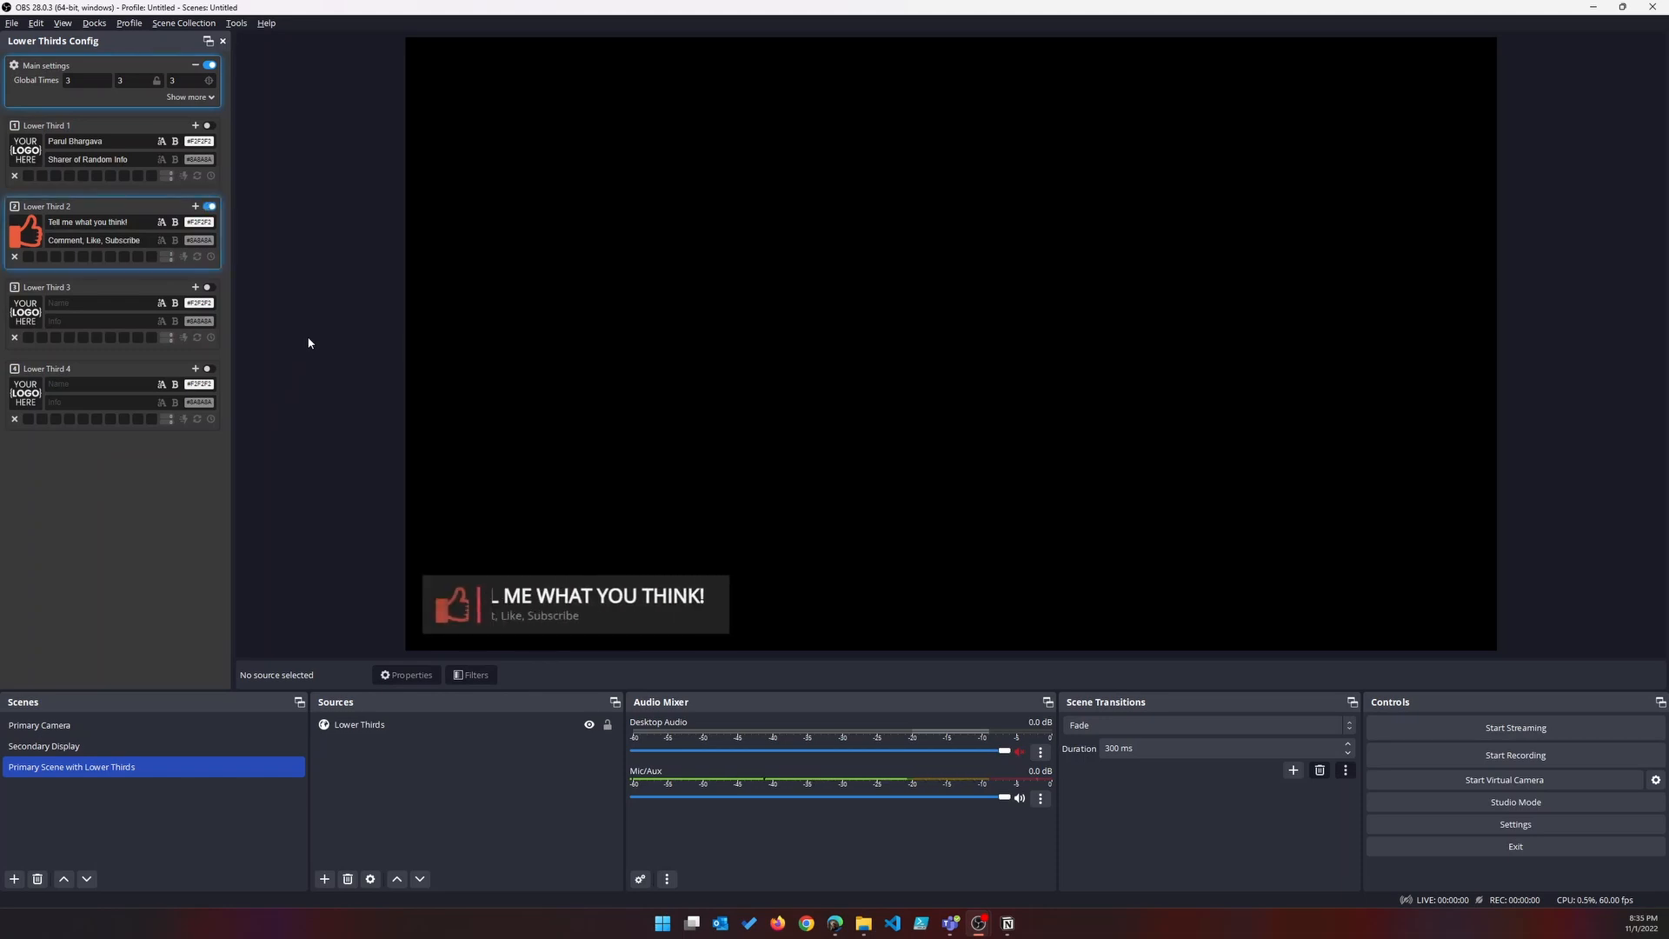